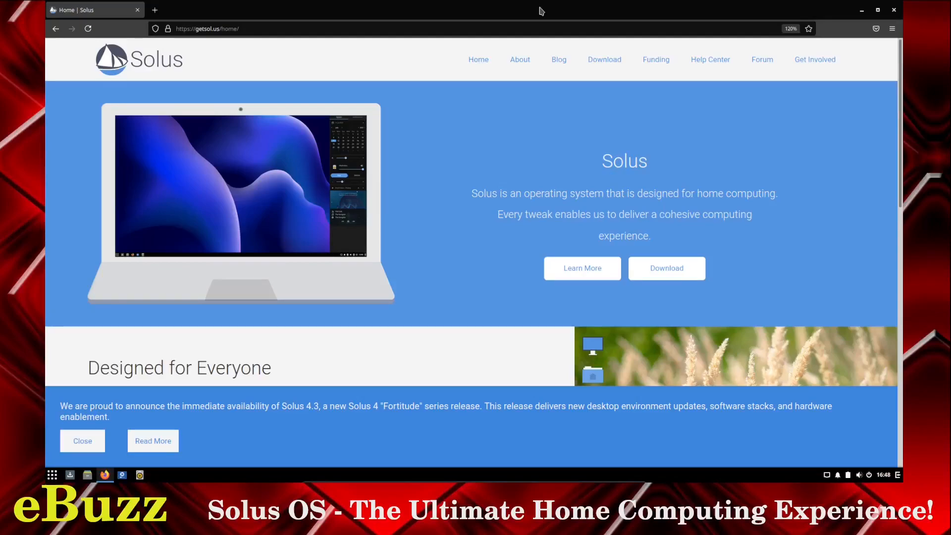
mouse_move(532, 14)
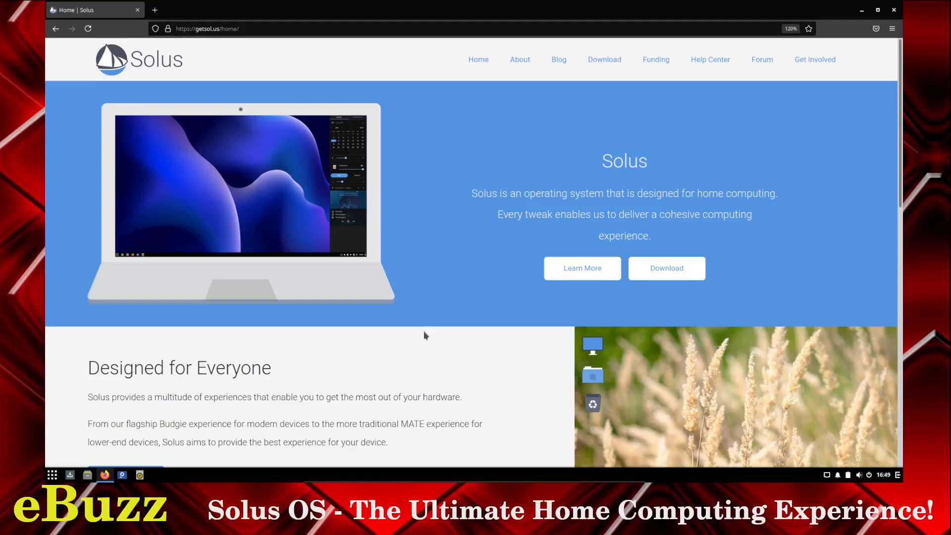
- Scroll down and up the Solus home page to view the intro and 'Designed for Everyone' section
scroll(down, 3)
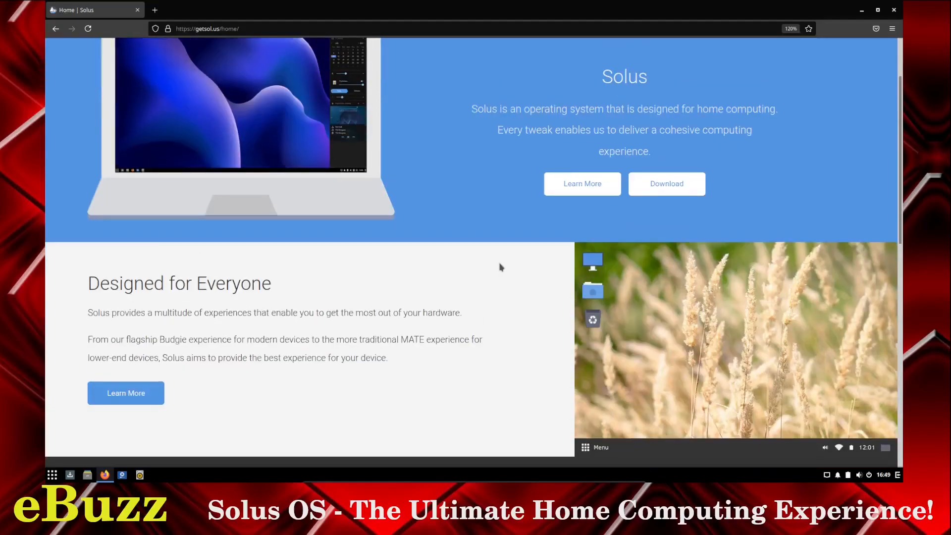
scroll(up, 3)
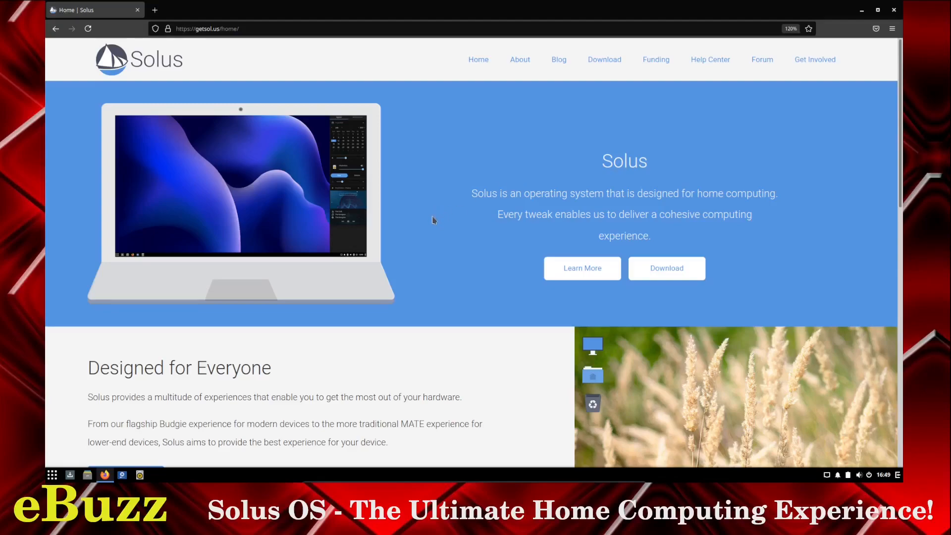
scroll(down, 3)
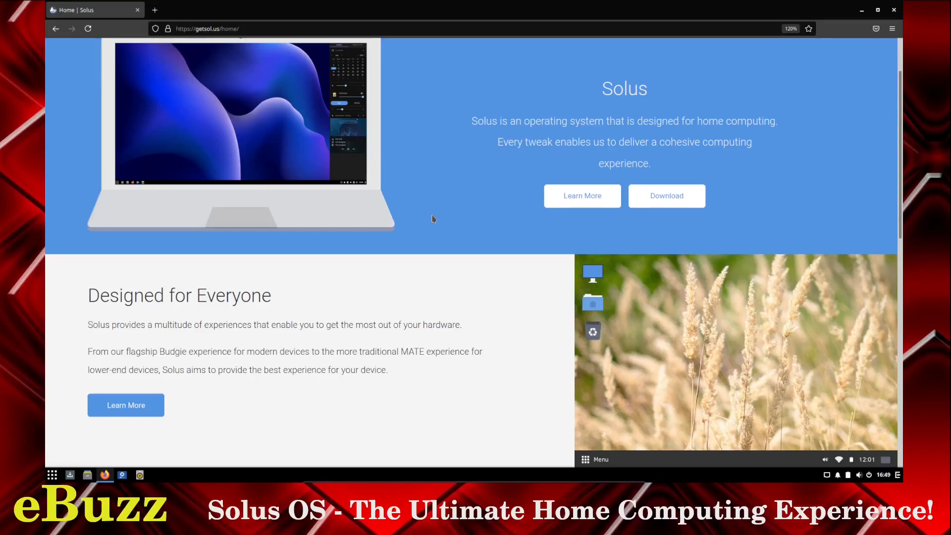
scroll(up, 3)
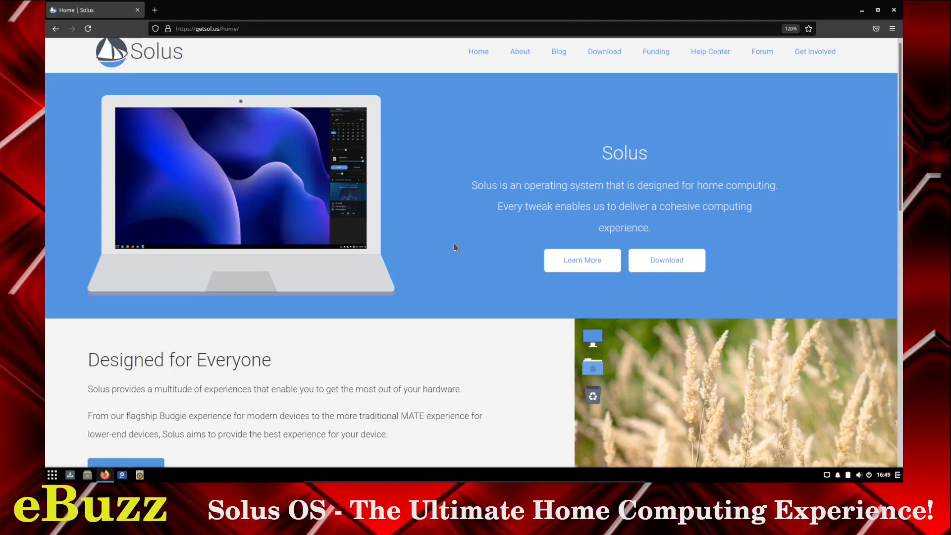
mouse_move(673, 108)
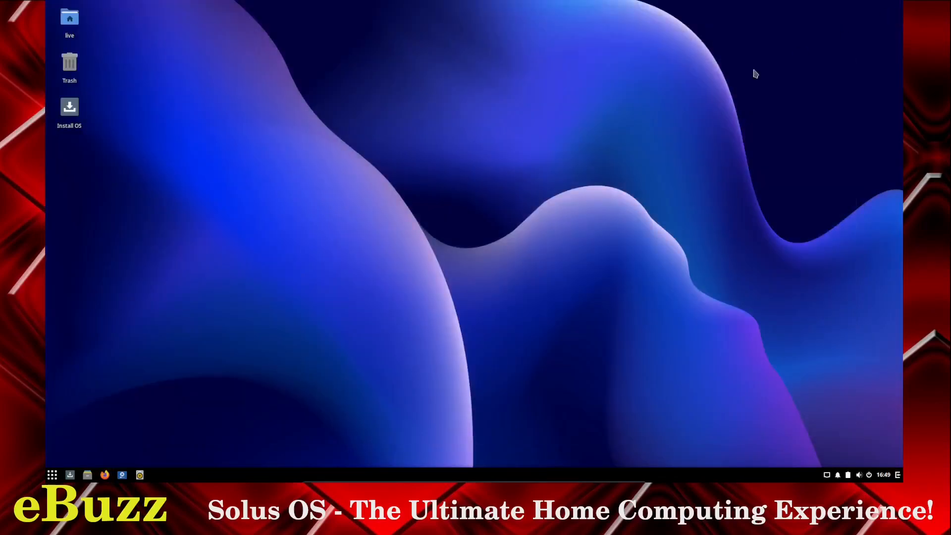
mouse_move(457, 164)
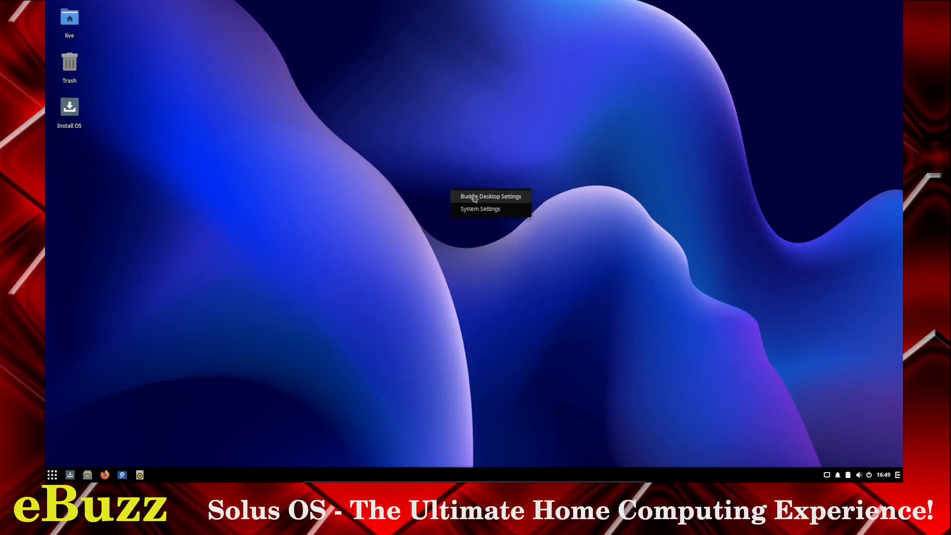
- Open Budgie Desktop Settings from the desktop, centre its window, and switch off Dark theme
click(491, 196)
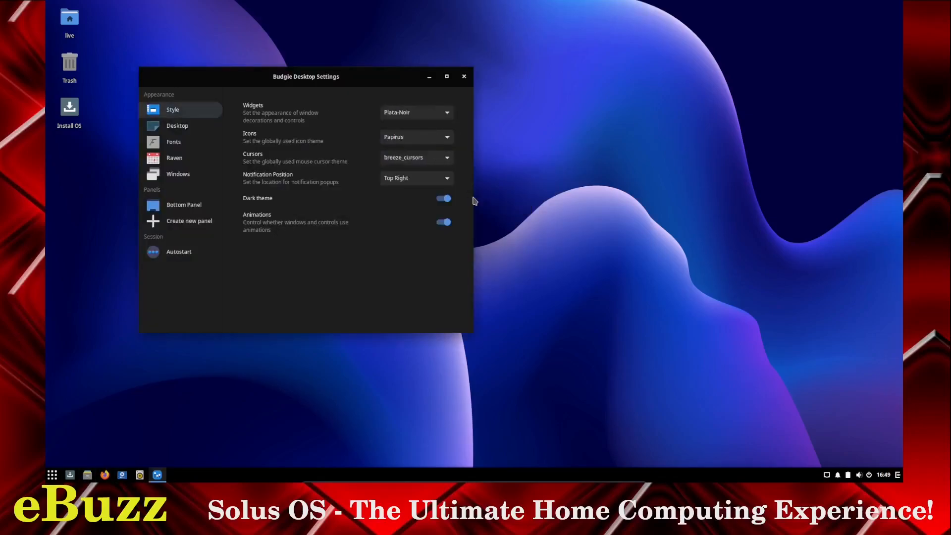
drag(305, 76, 448, 64)
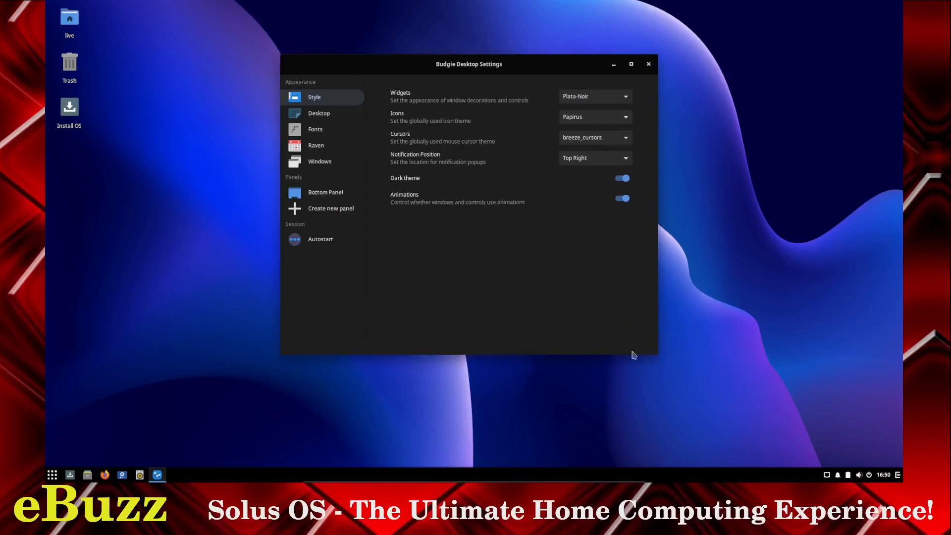
mouse_move(318, 113)
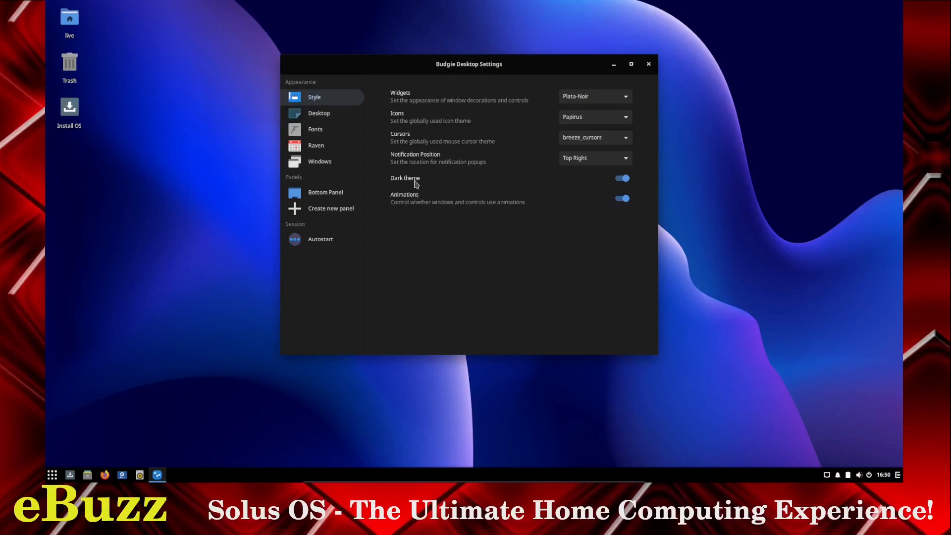
click(621, 177)
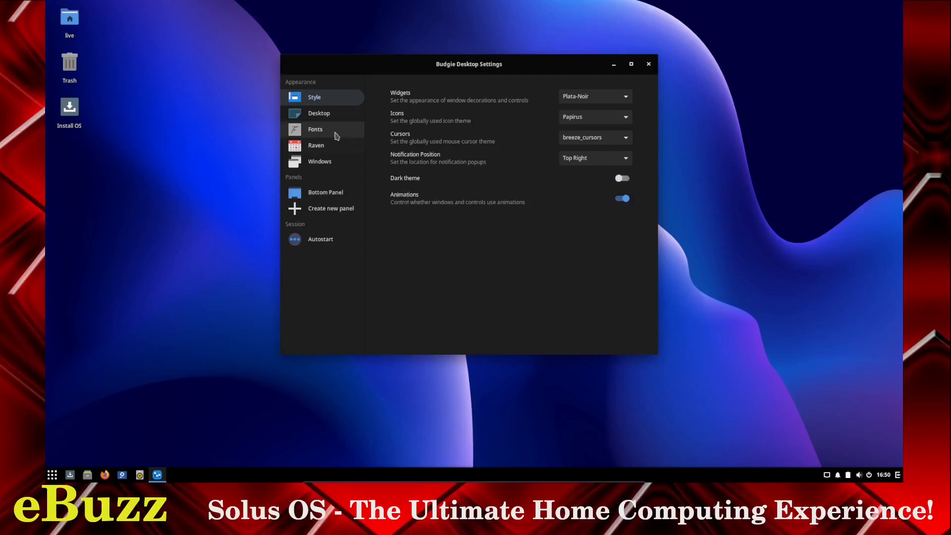
click(319, 113)
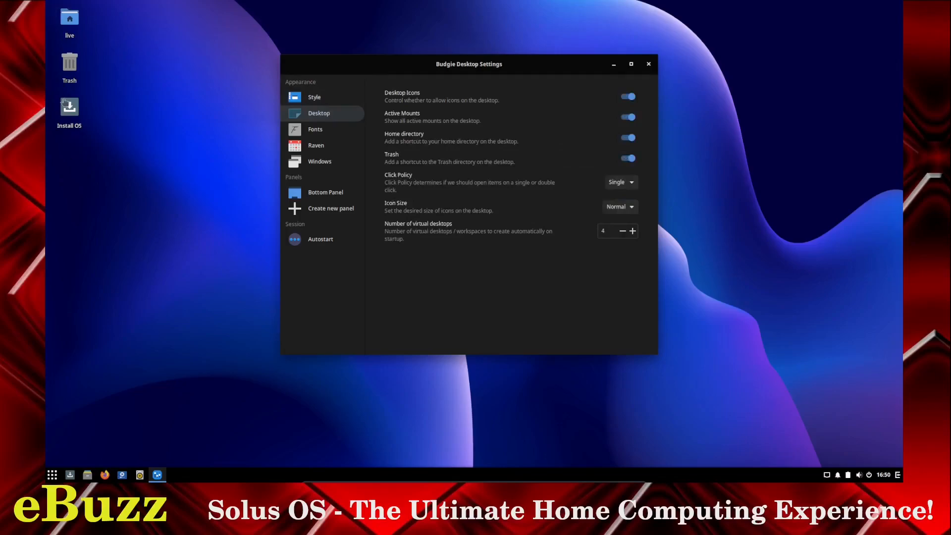
mouse_move(78, 70)
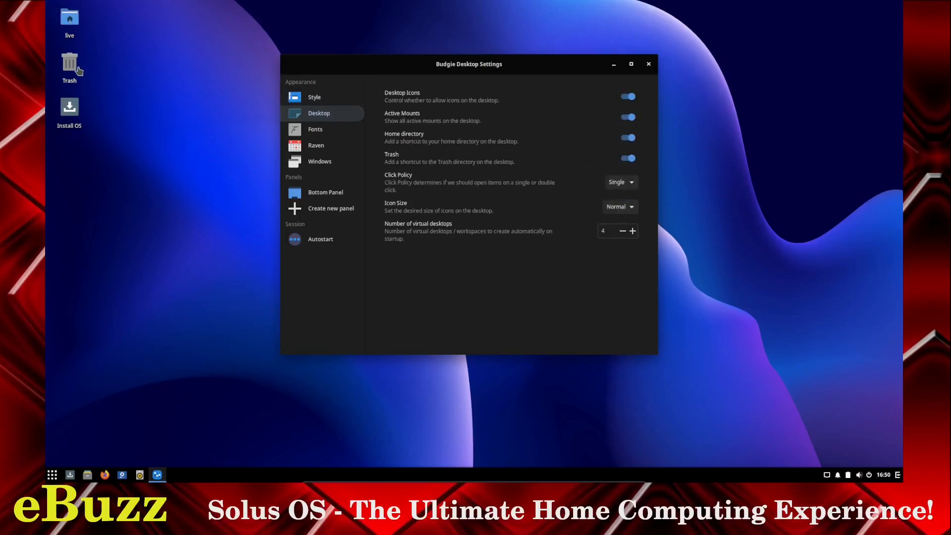
mouse_move(78, 117)
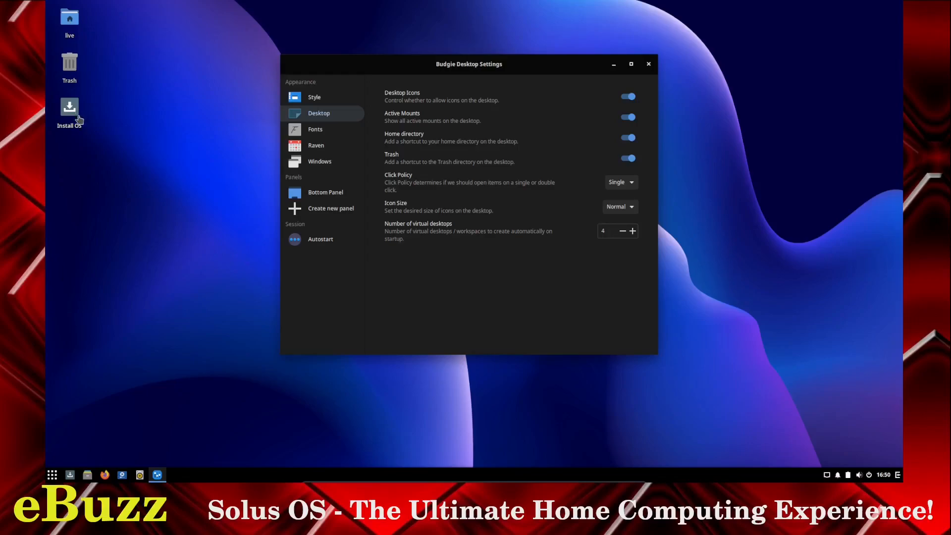
- Turn off Desktop Icons and set Click Policy to Double
click(627, 97)
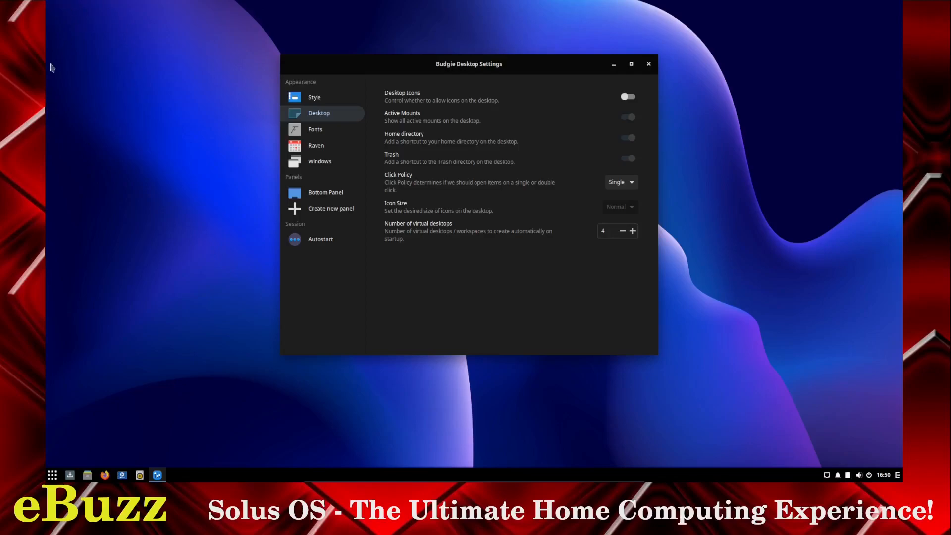
mouse_move(123, 76)
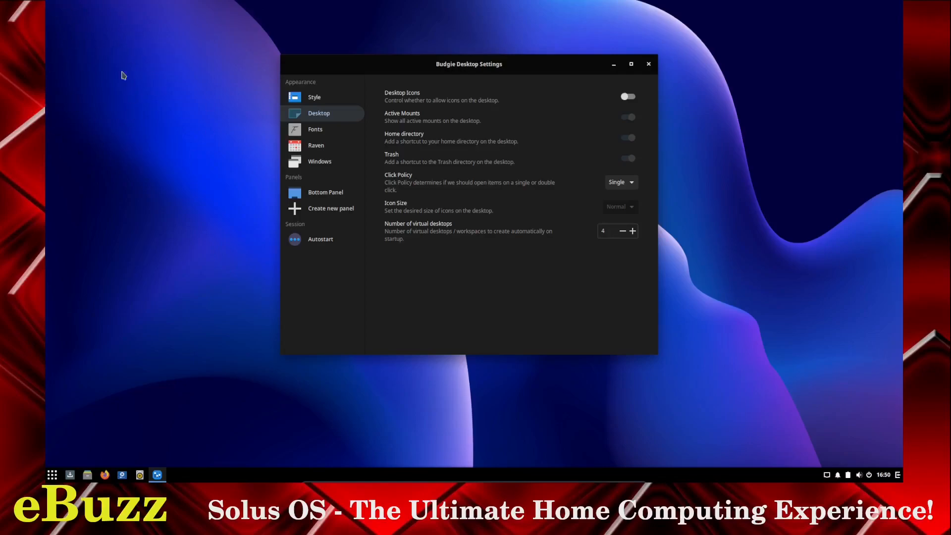
mouse_move(127, 59)
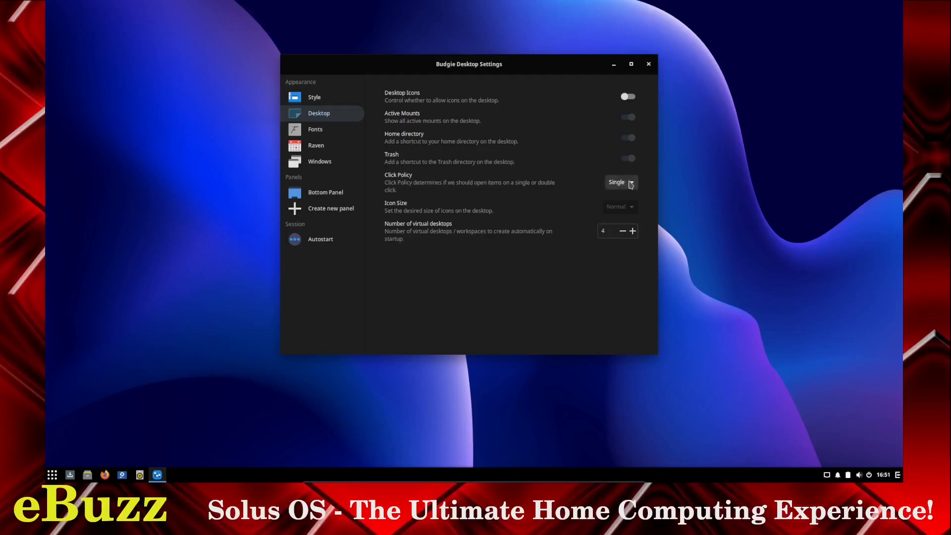
click(619, 182)
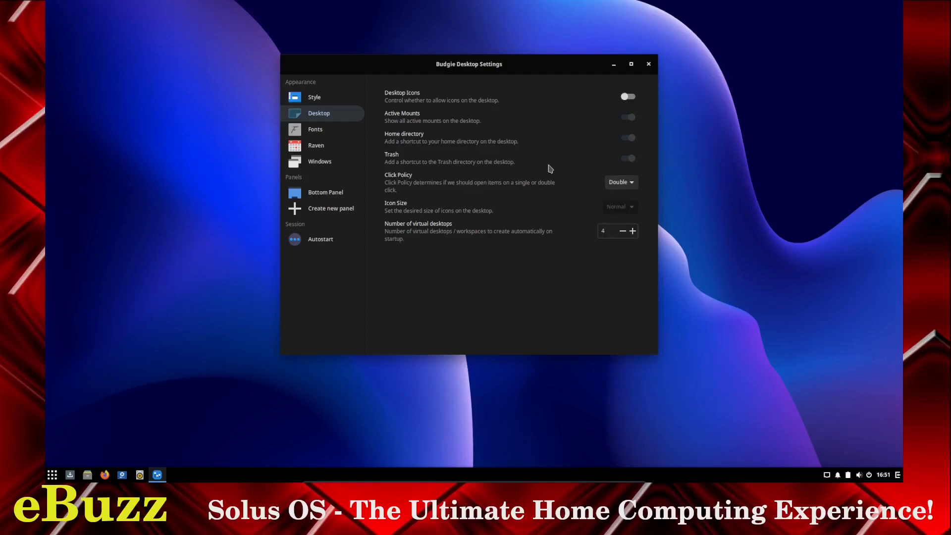
mouse_move(435, 210)
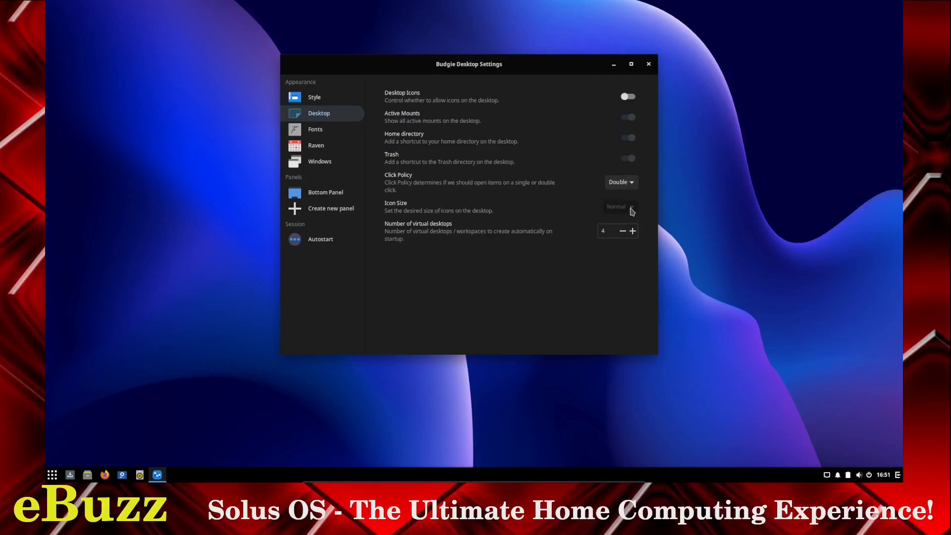
mouse_move(417, 232)
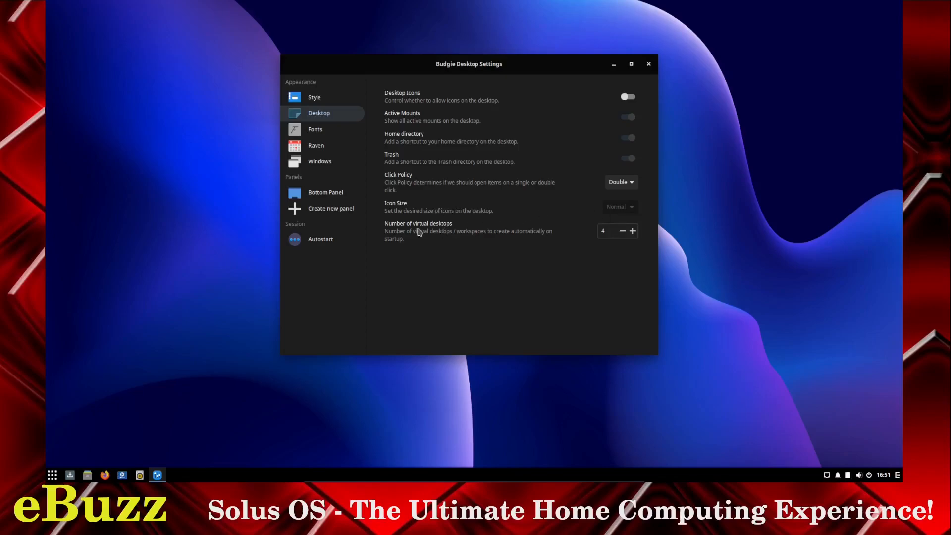
mouse_move(476, 225)
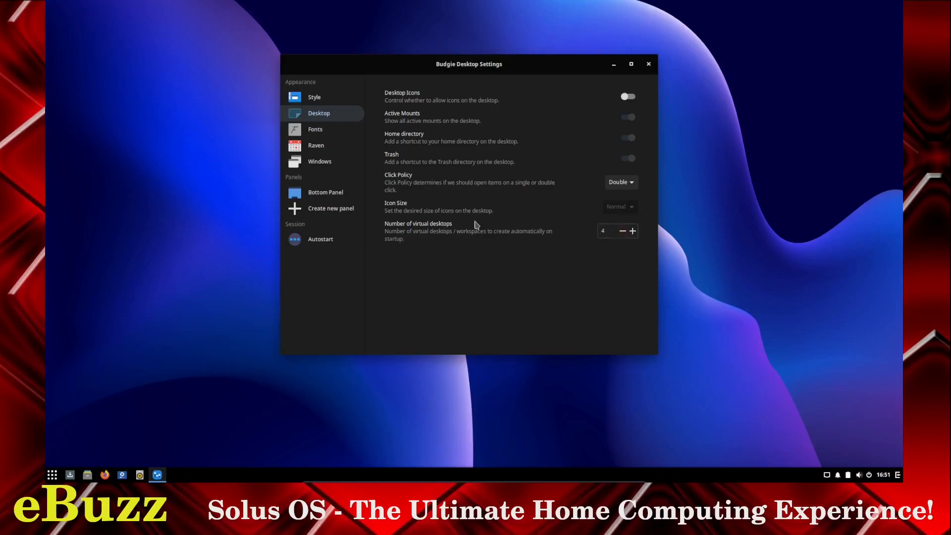
click(315, 129)
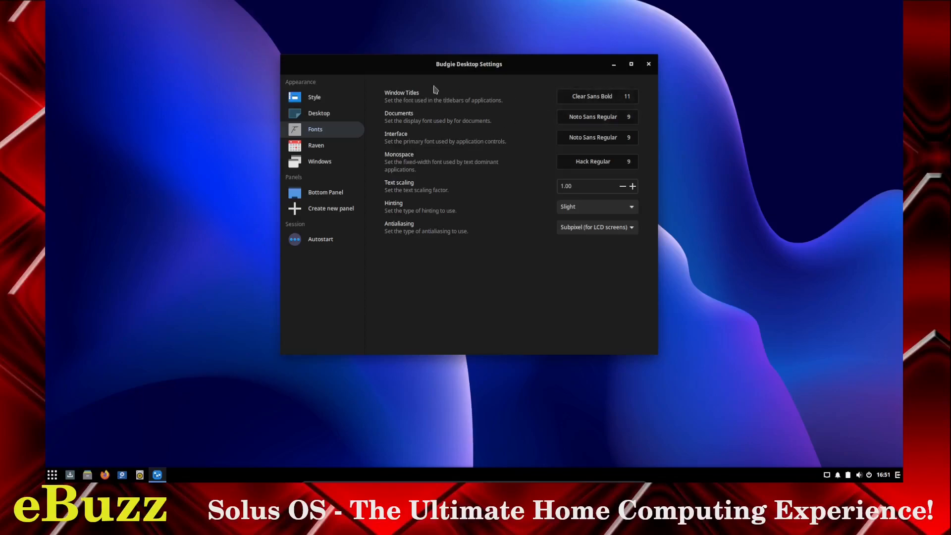
mouse_move(625, 101)
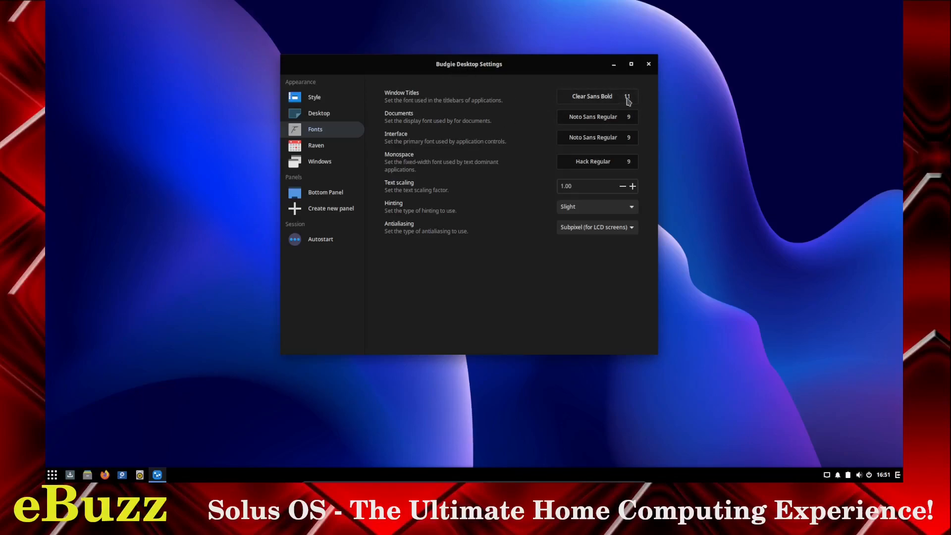
- Set the window title font to Clear Sans Bold 13 and text scaling to 1.06
click(592, 95)
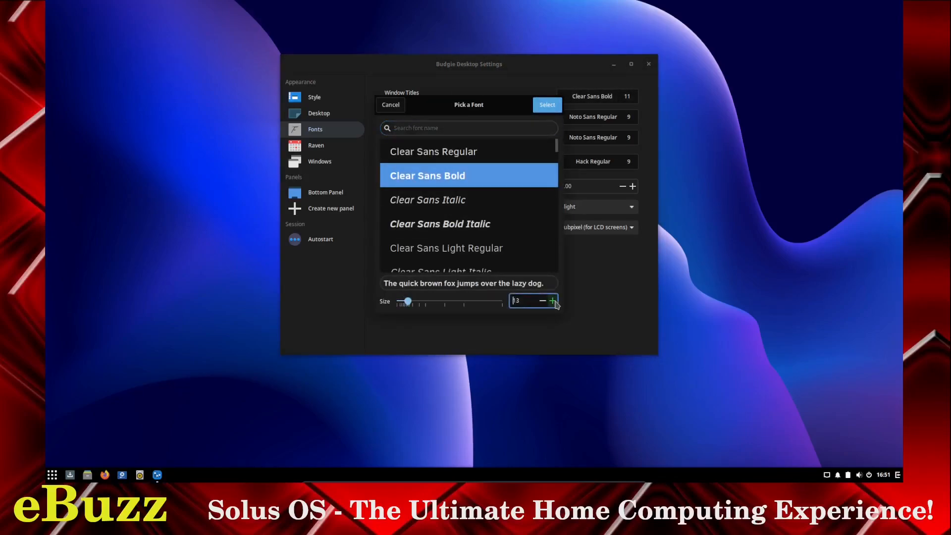
click(546, 104)
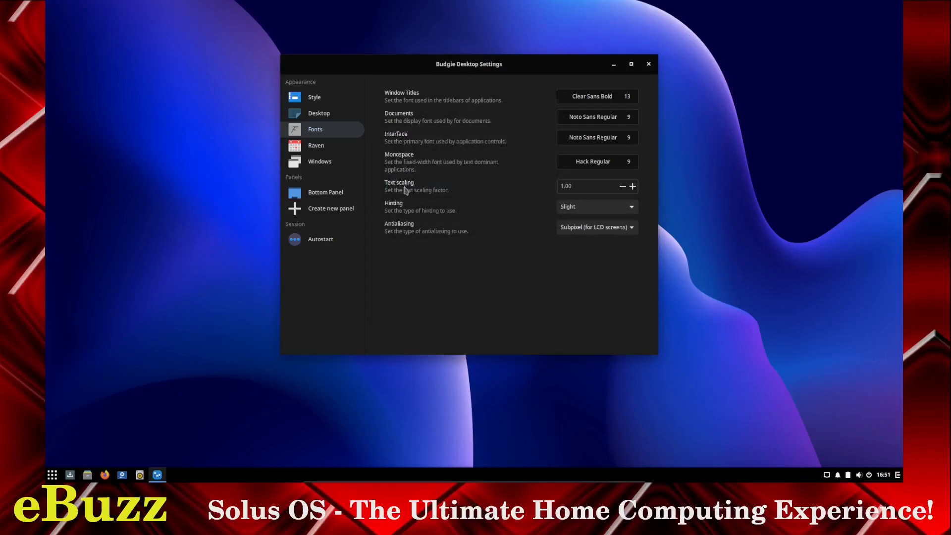
mouse_move(430, 197)
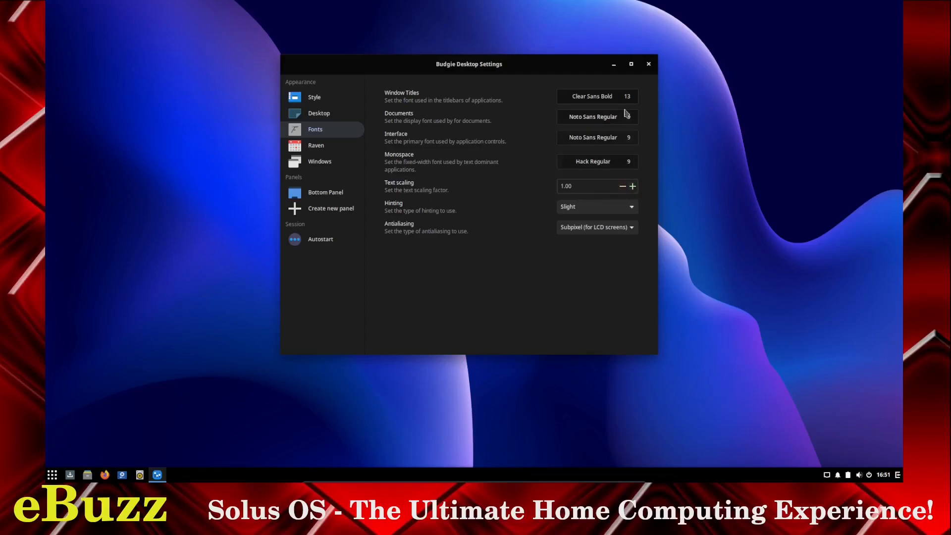
click(632, 186)
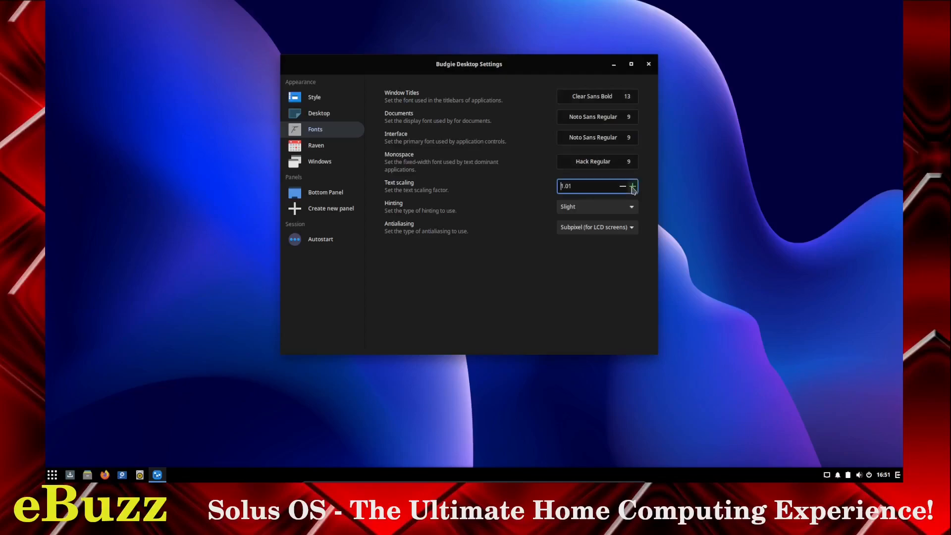
click(633, 186)
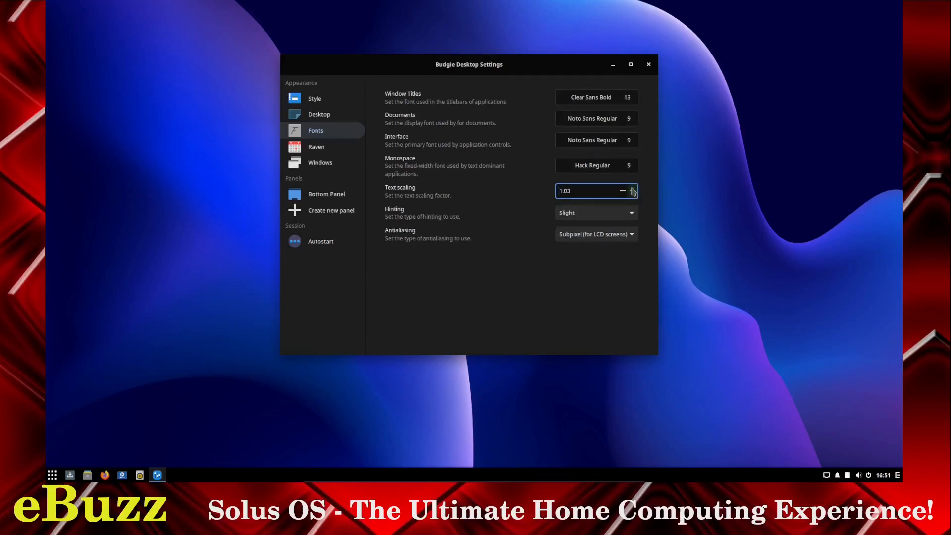
click(632, 191)
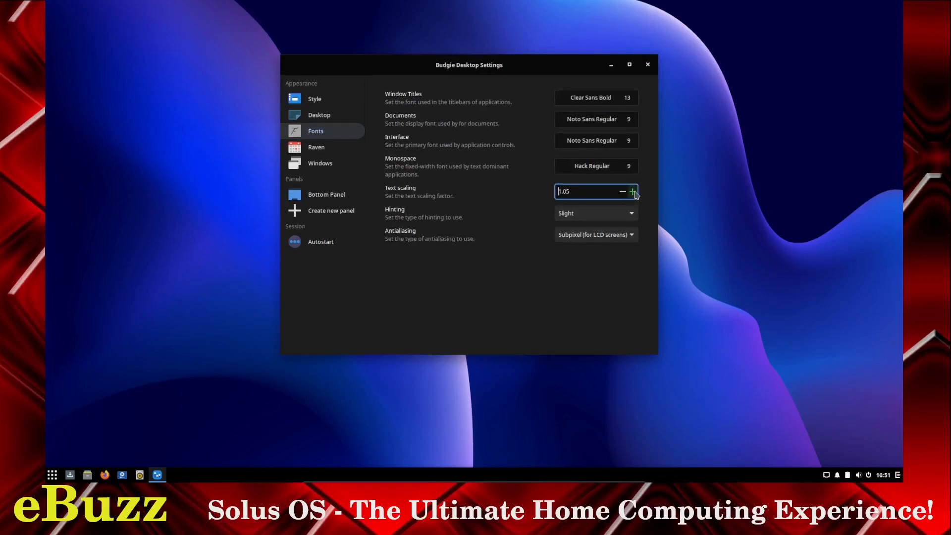
click(632, 191)
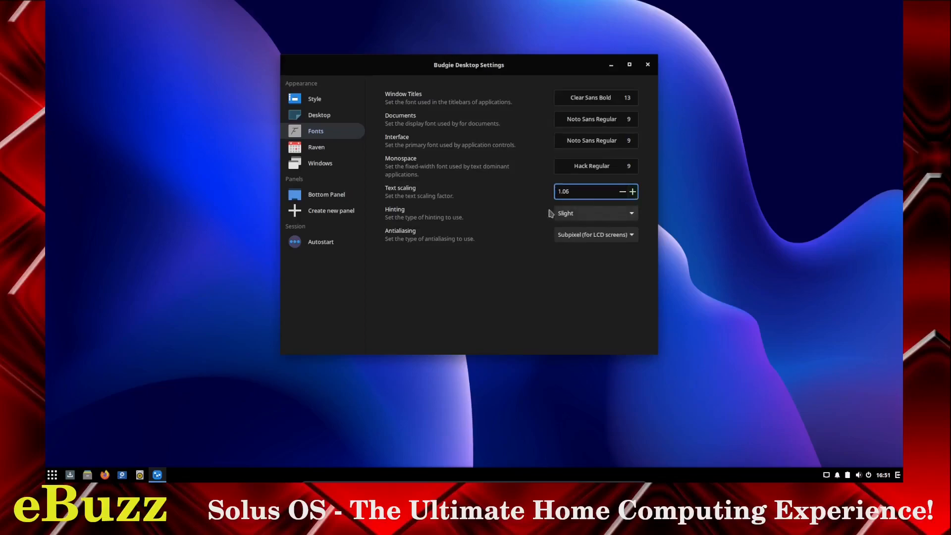
click(316, 147)
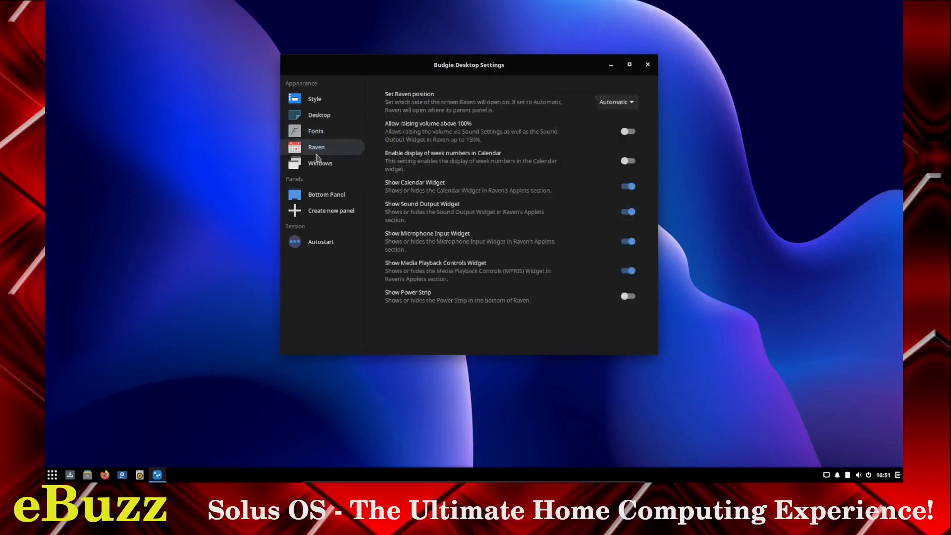
mouse_move(414, 101)
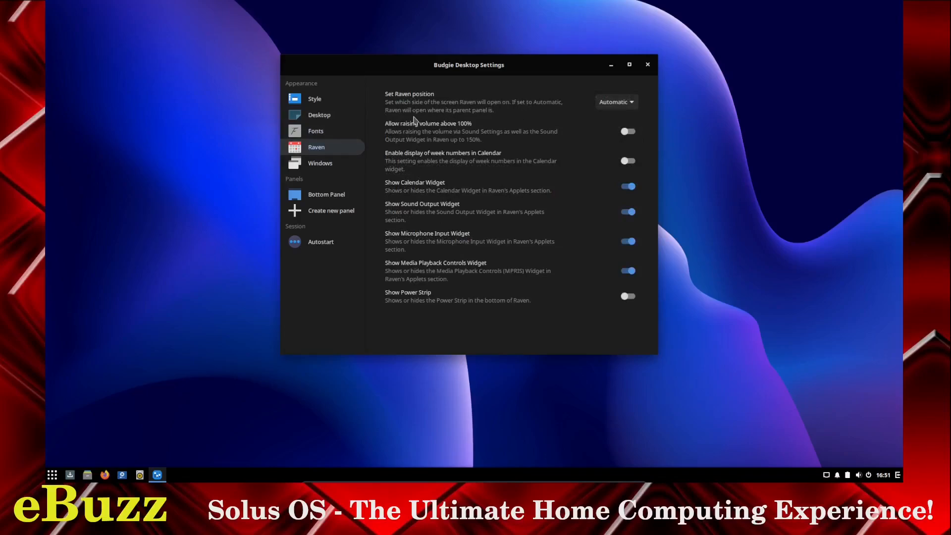
mouse_move(460, 116)
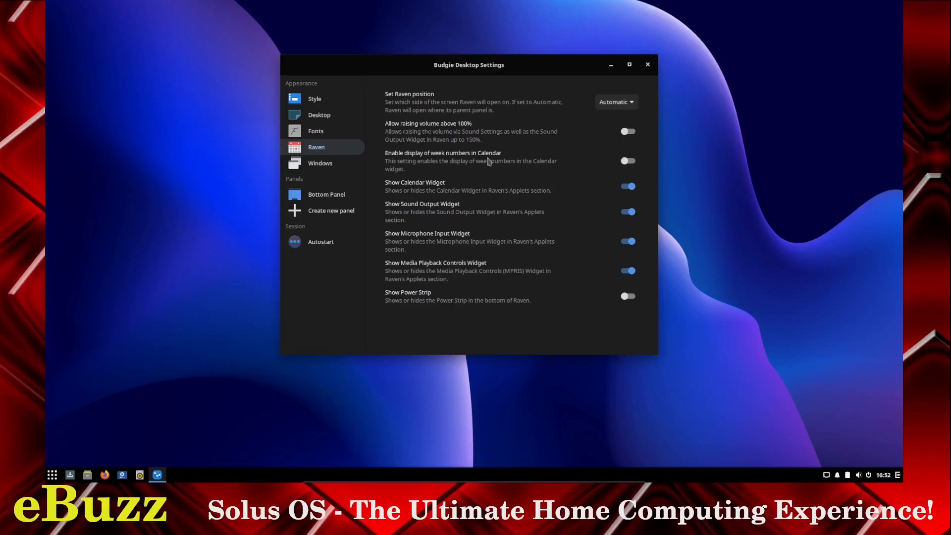
mouse_move(454, 192)
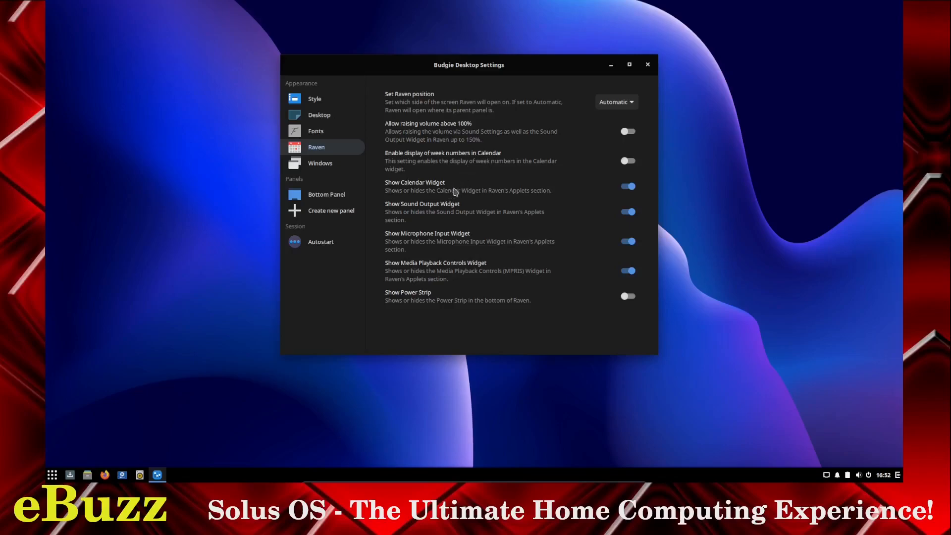
mouse_move(445, 211)
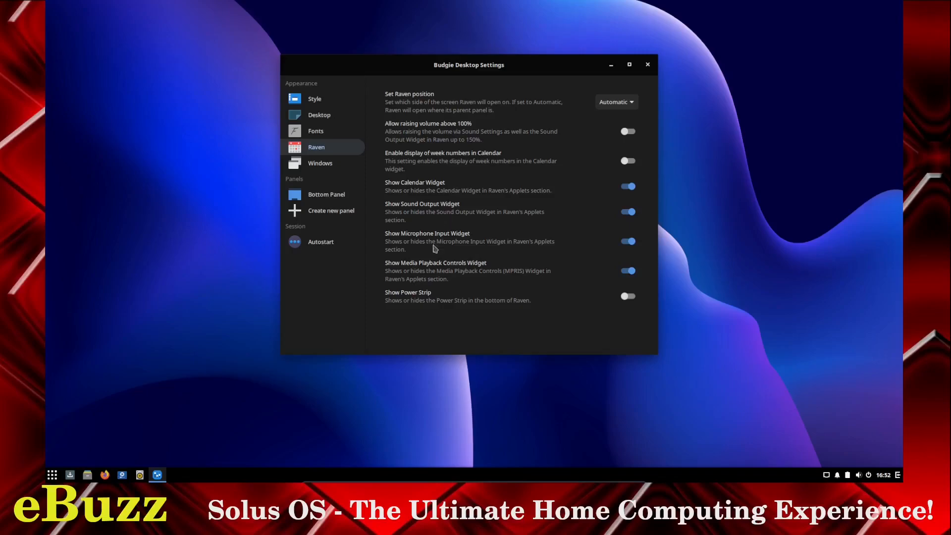
mouse_move(436, 272)
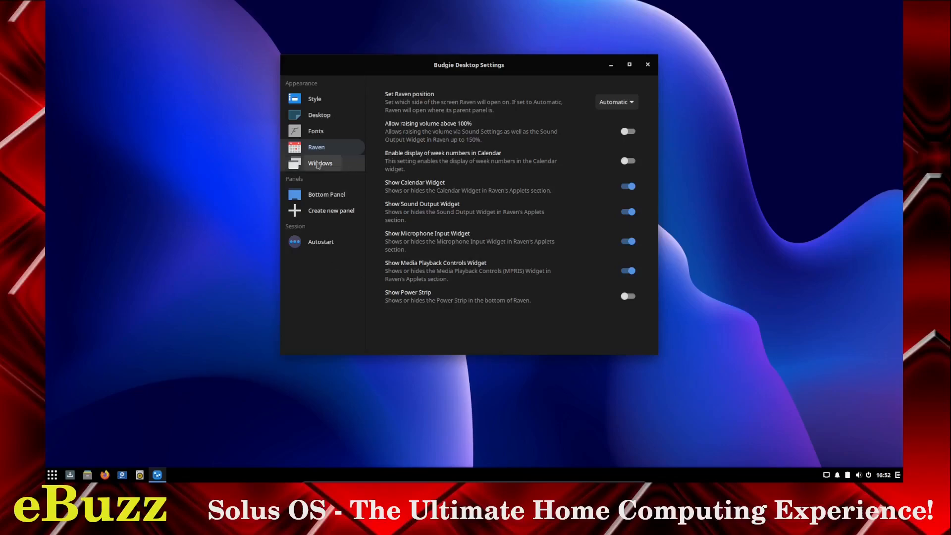
- On the Windows page, switch Button layout to Left, then back to Right (standard)
click(320, 163)
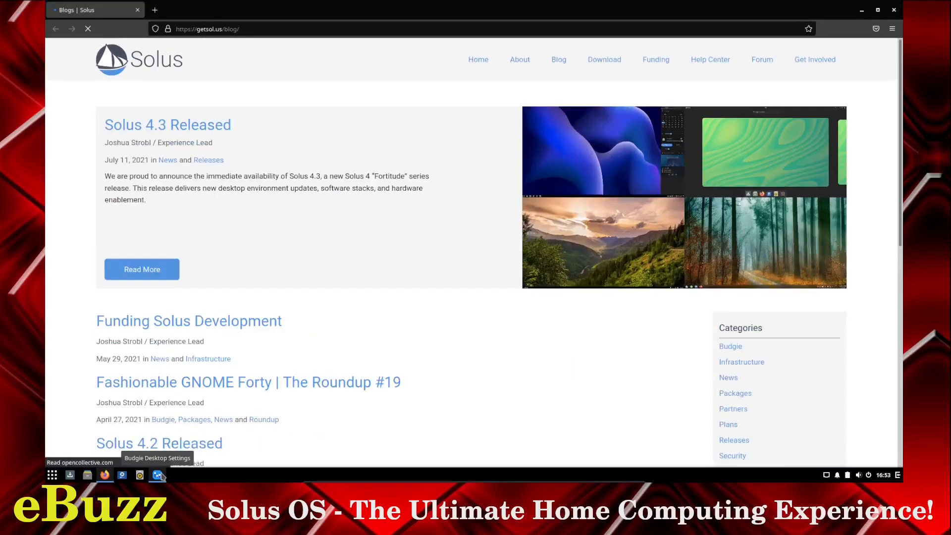
click(157, 475)
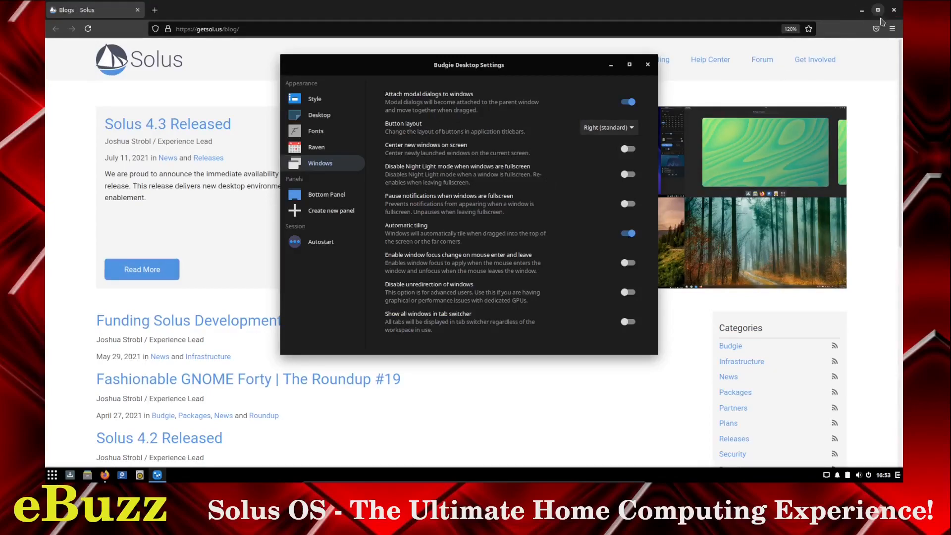
click(607, 127)
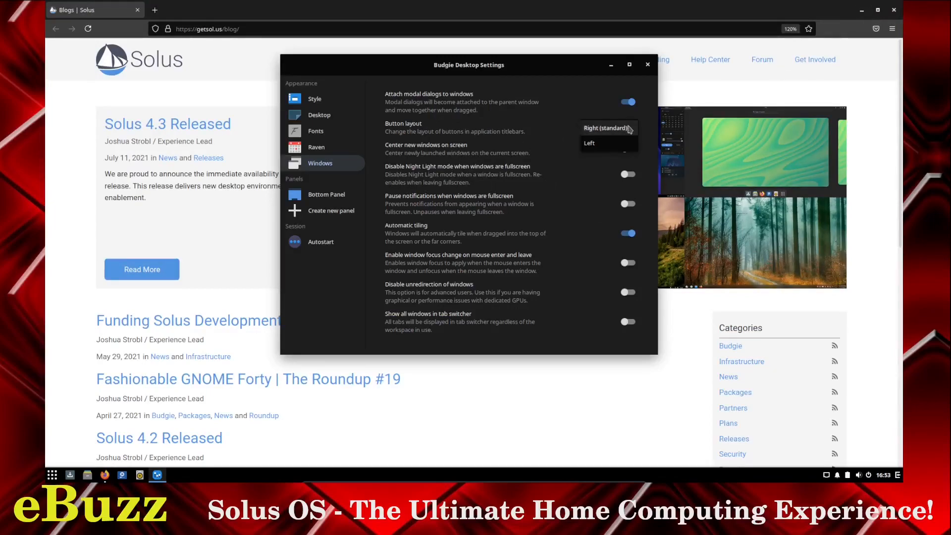
click(588, 143)
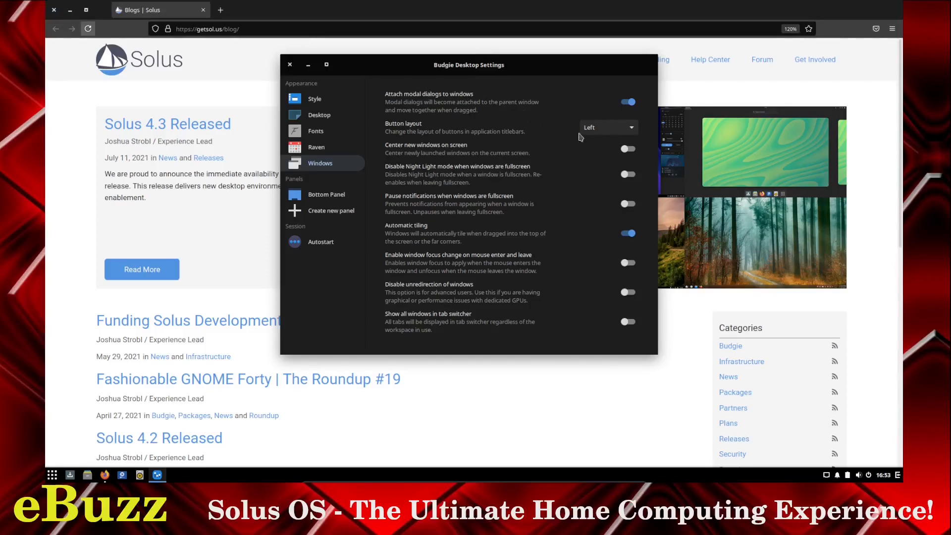
click(608, 127)
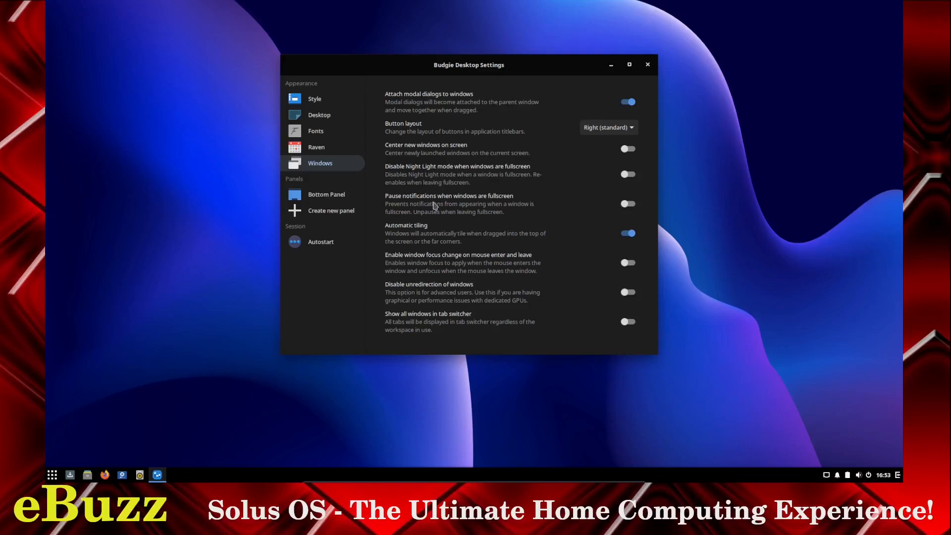
mouse_move(425, 237)
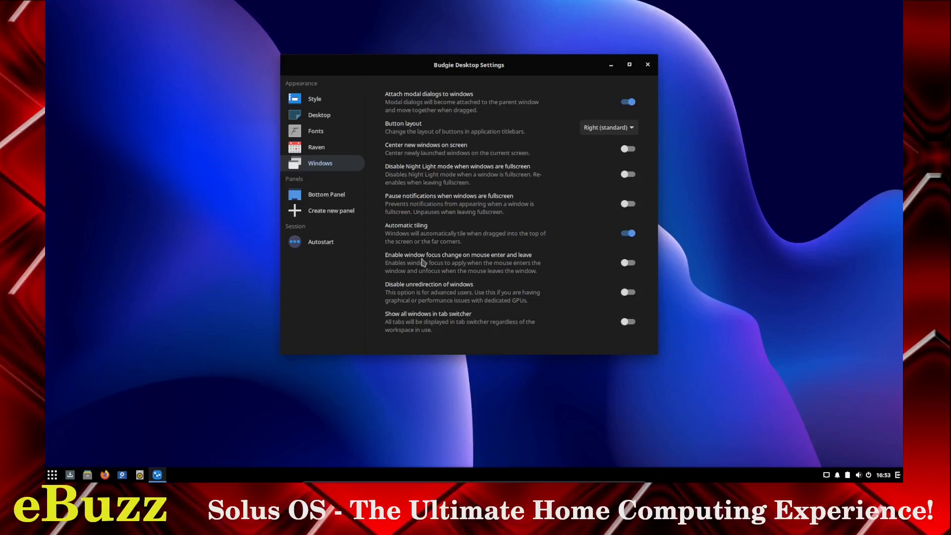
mouse_move(424, 263)
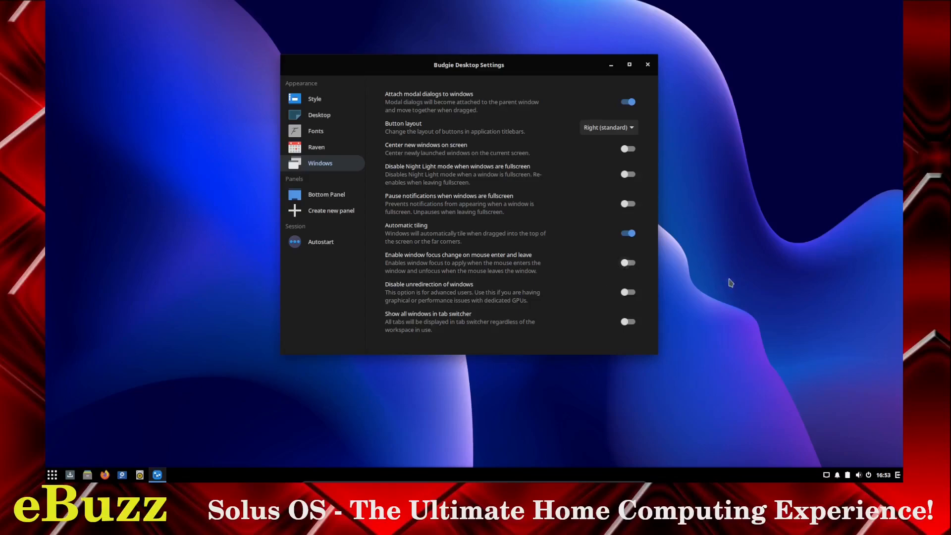
mouse_move(455, 238)
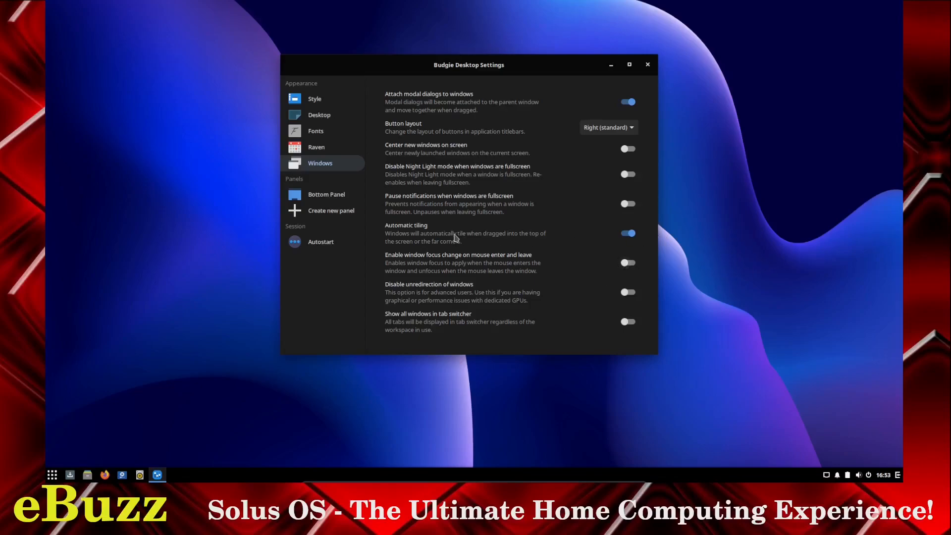
mouse_move(428, 294)
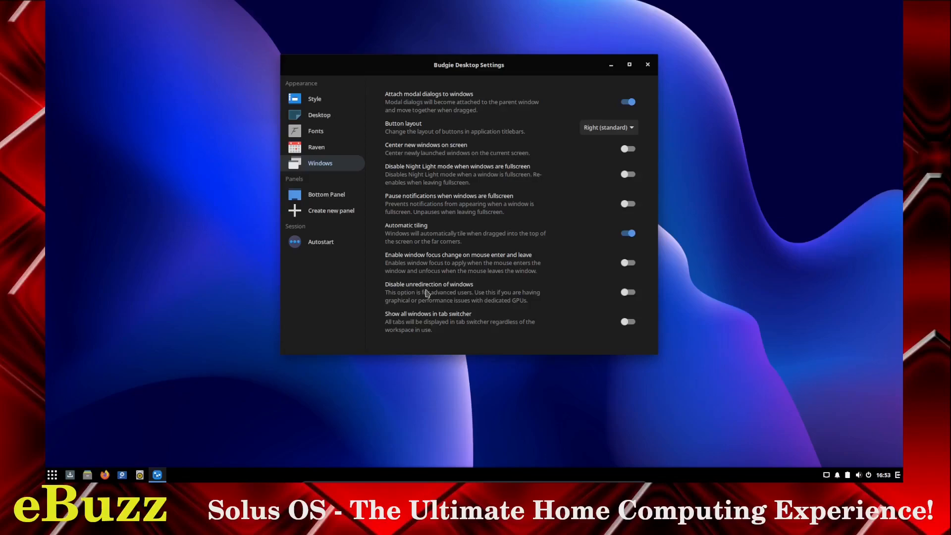
mouse_move(424, 319)
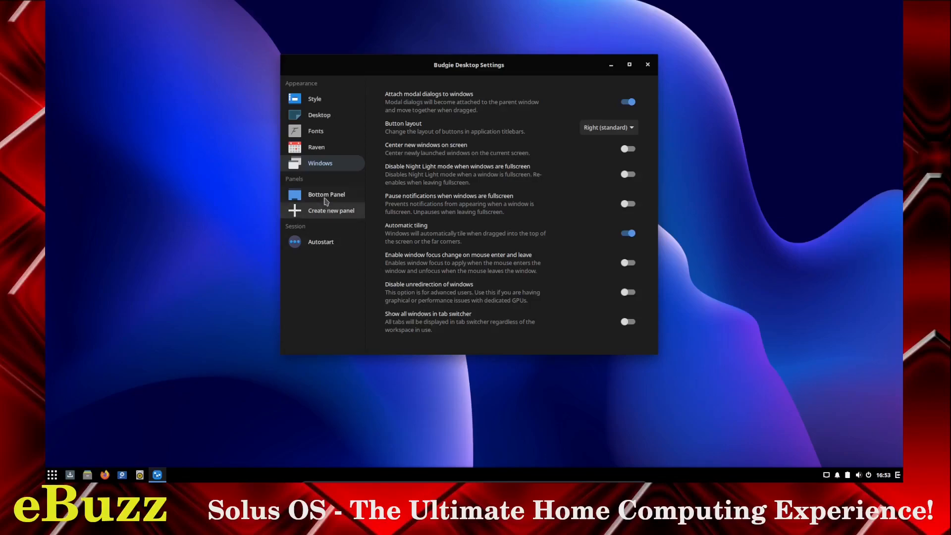
- Select the Budgie Menu, Status Indicator and other bottom-panel applets, then scroll the add-applet list
click(326, 194)
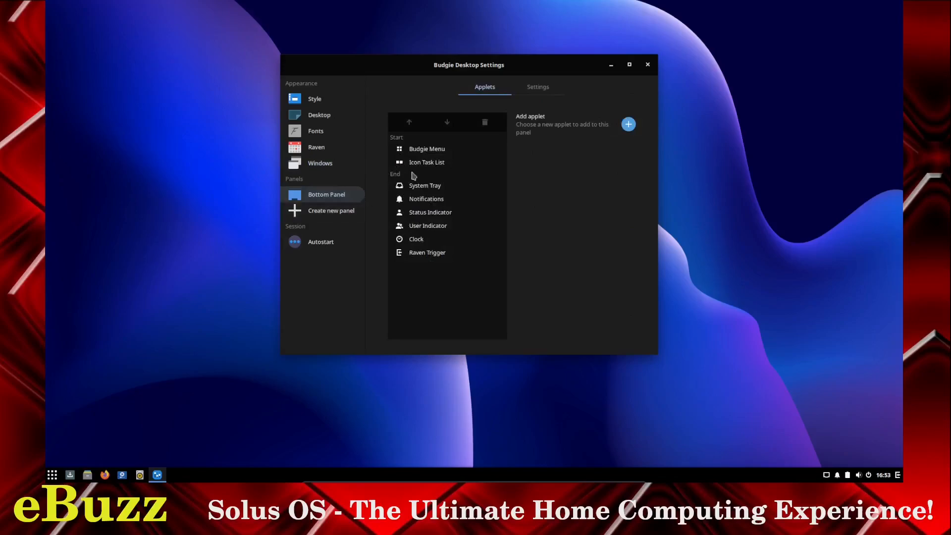
click(427, 148)
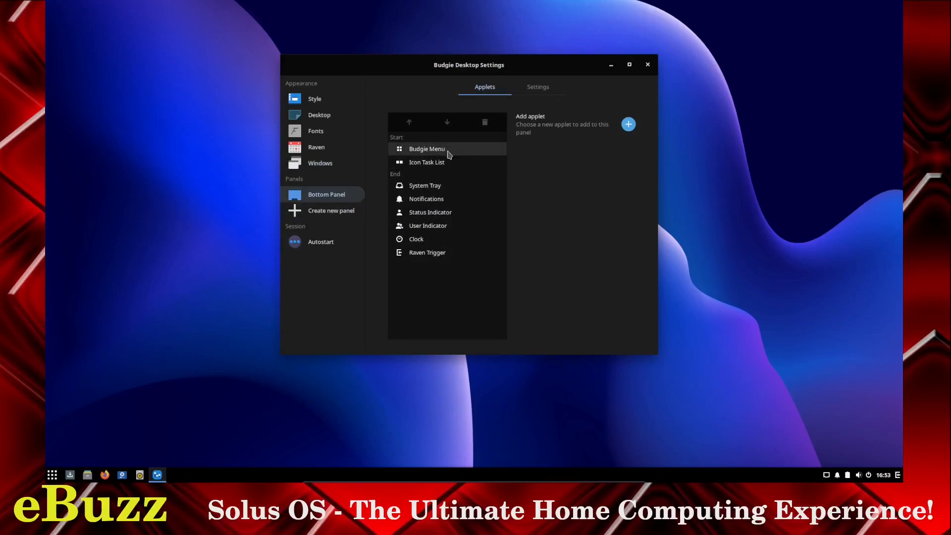
click(426, 162)
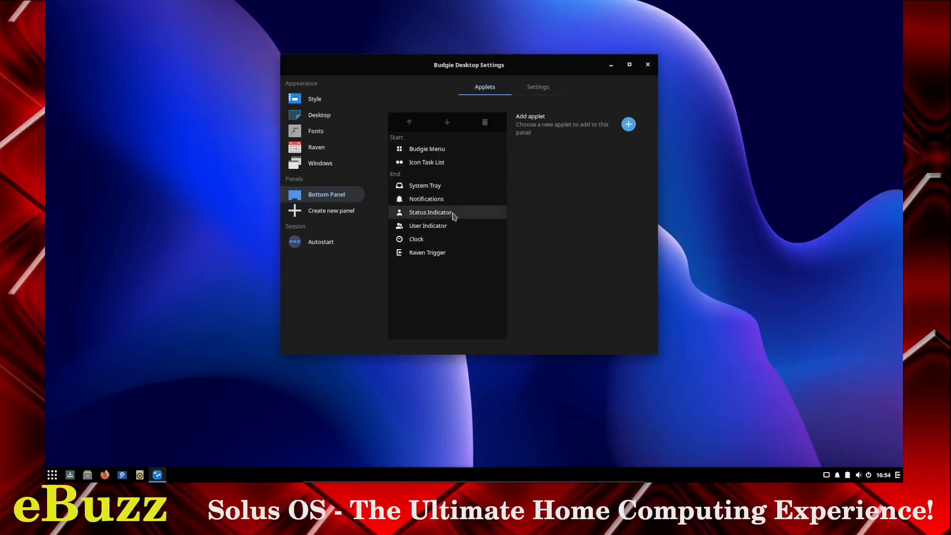
mouse_move(447, 239)
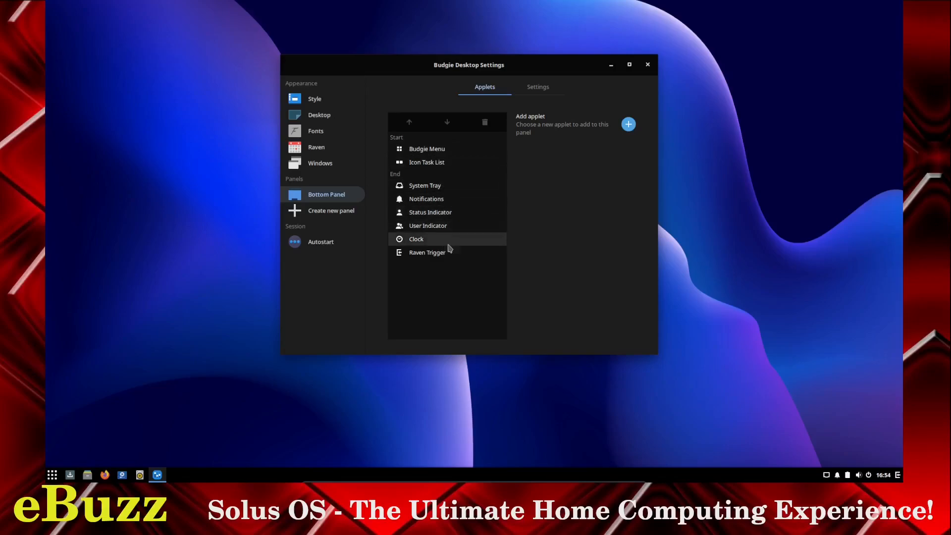
click(427, 252)
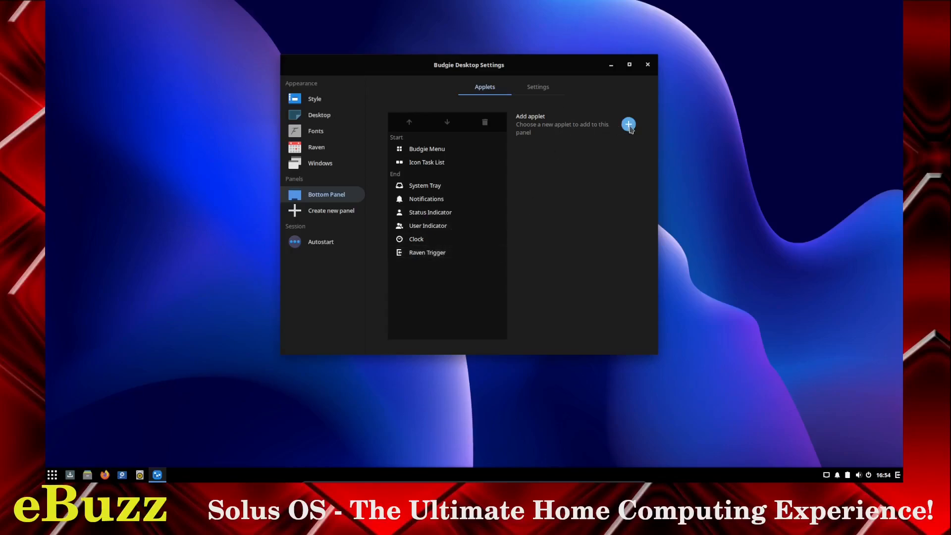
click(629, 125)
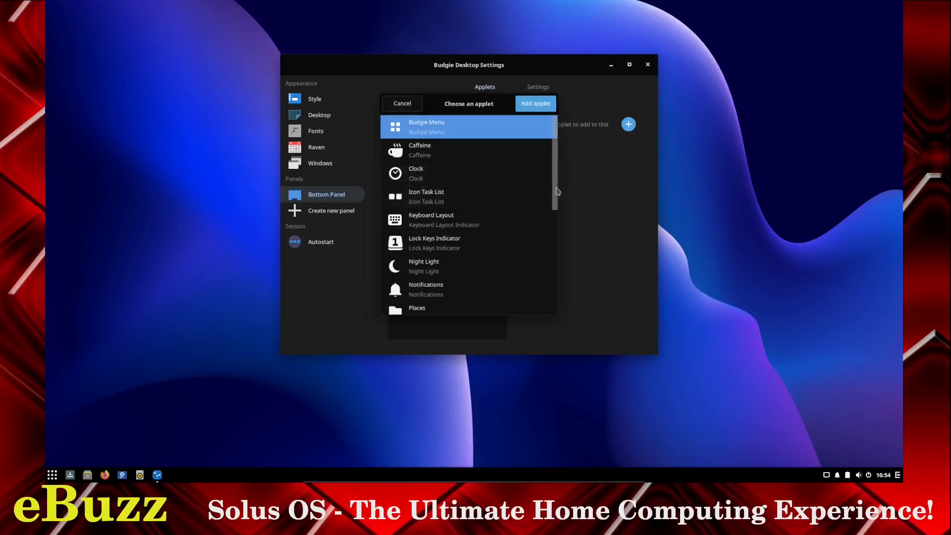
scroll(down, 3)
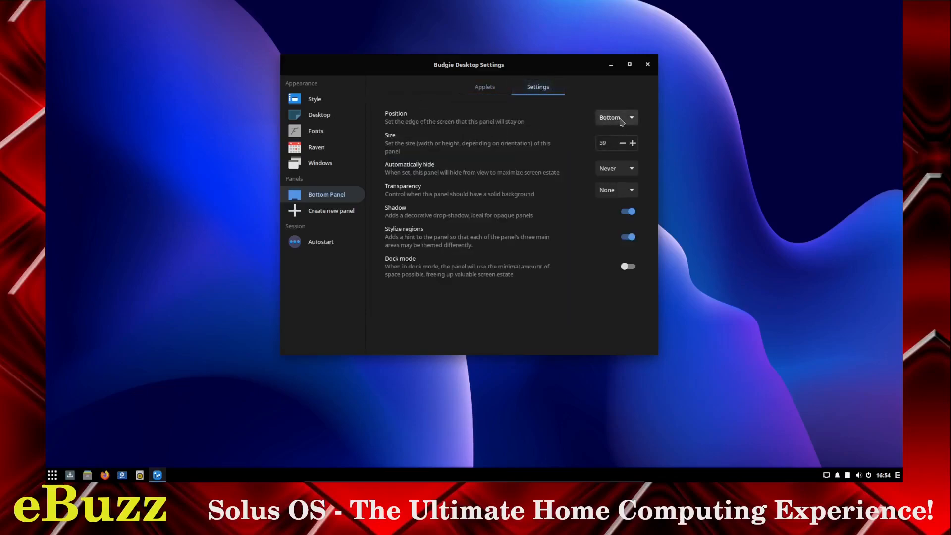
- Move the panel to the left edge, then back to the bottom
click(615, 118)
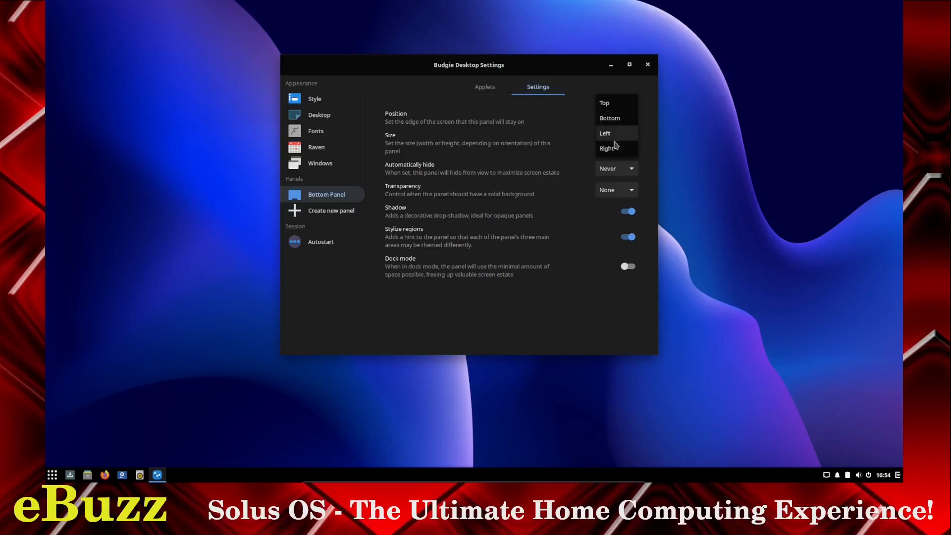
click(605, 133)
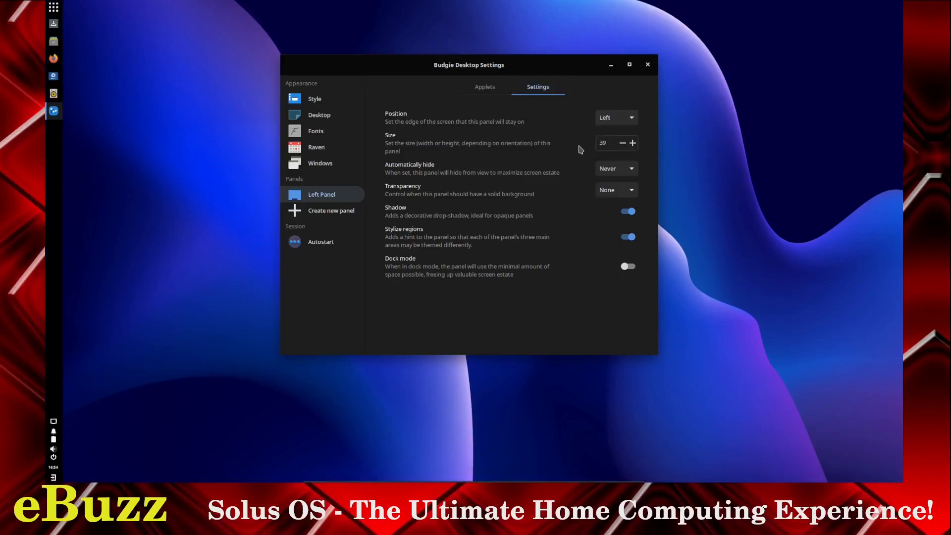
click(616, 117)
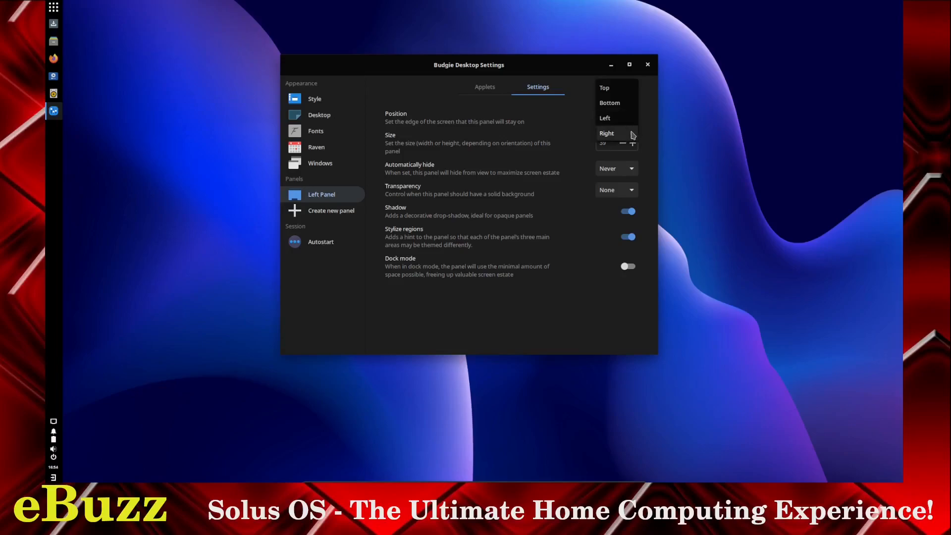
click(610, 102)
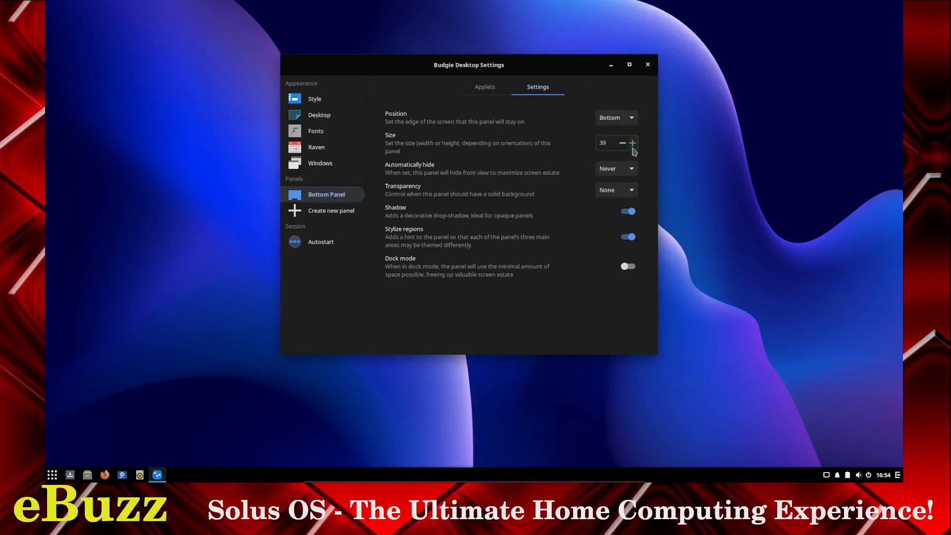
- Increase the bottom panel size to 56 and try Automatic hiding
click(632, 143)
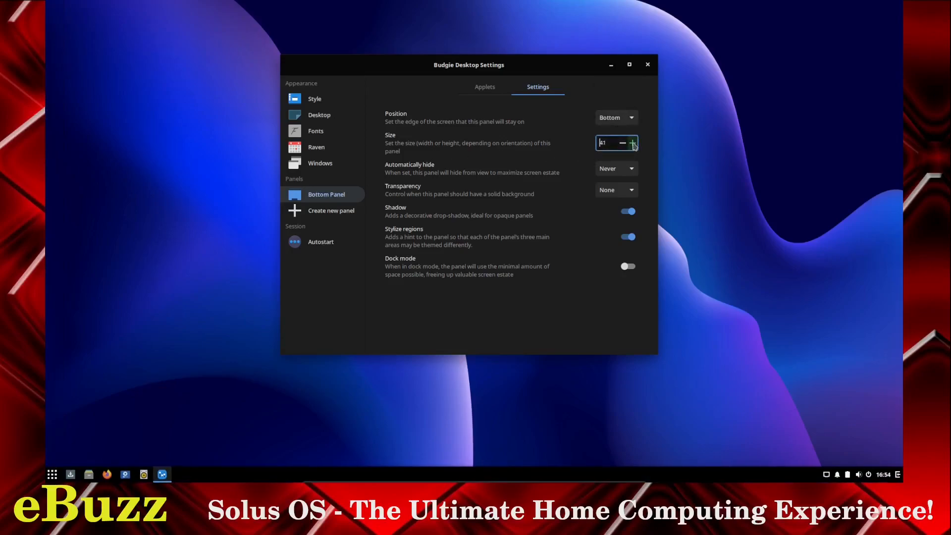
click(633, 143)
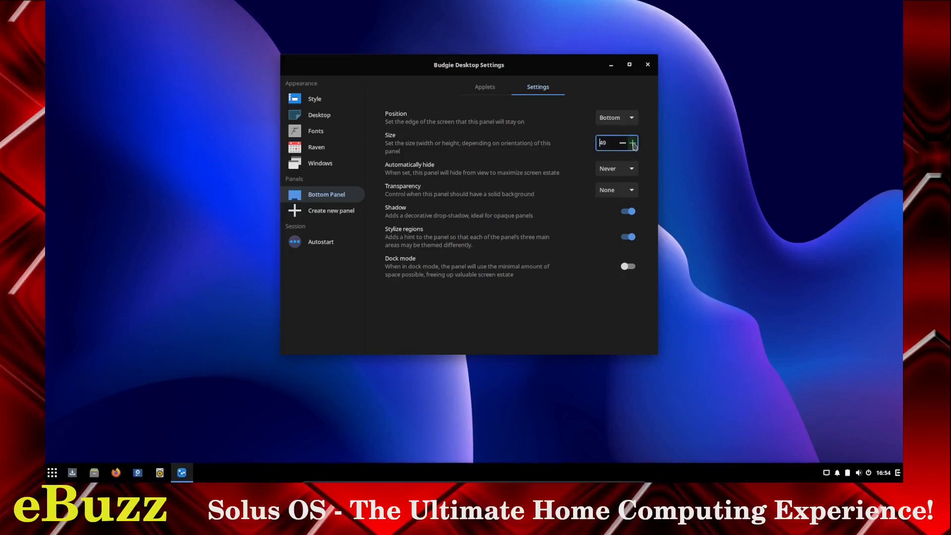
click(632, 143)
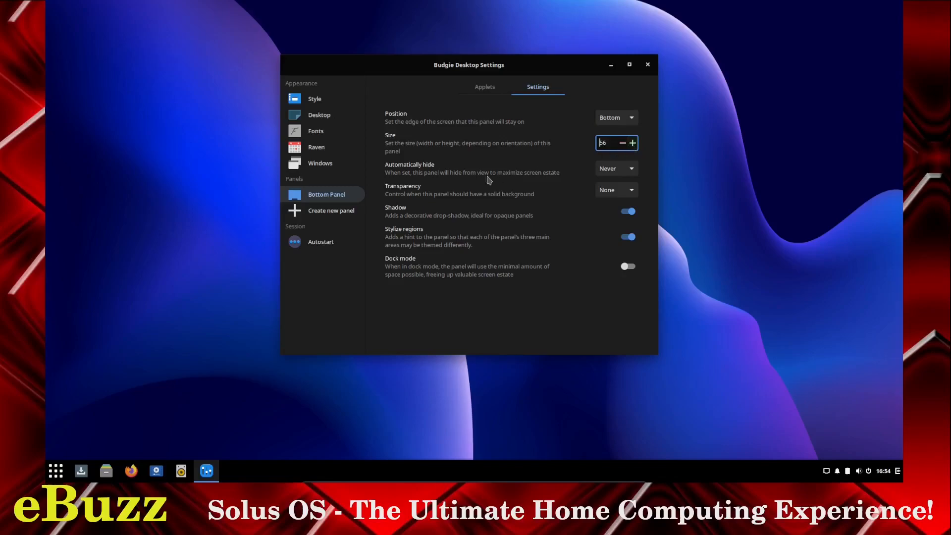
click(616, 168)
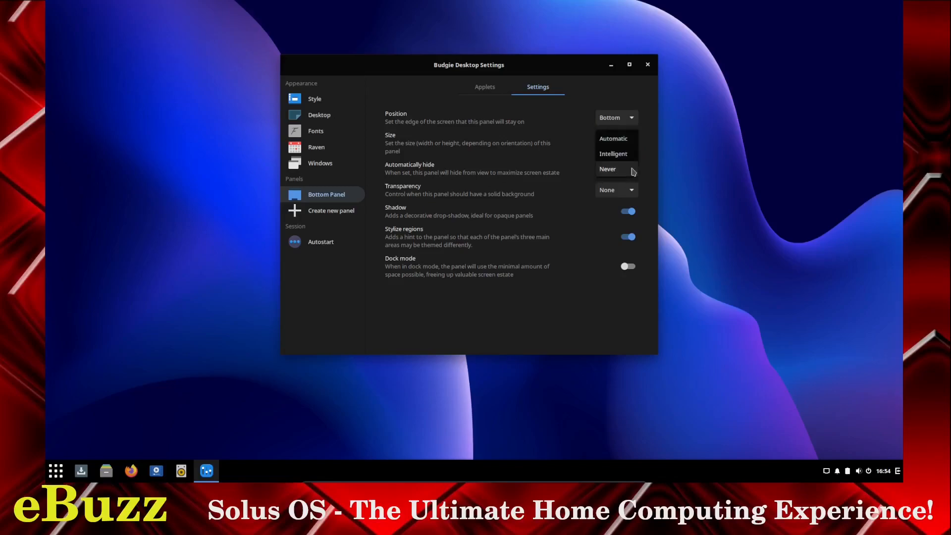
mouse_move(613, 153)
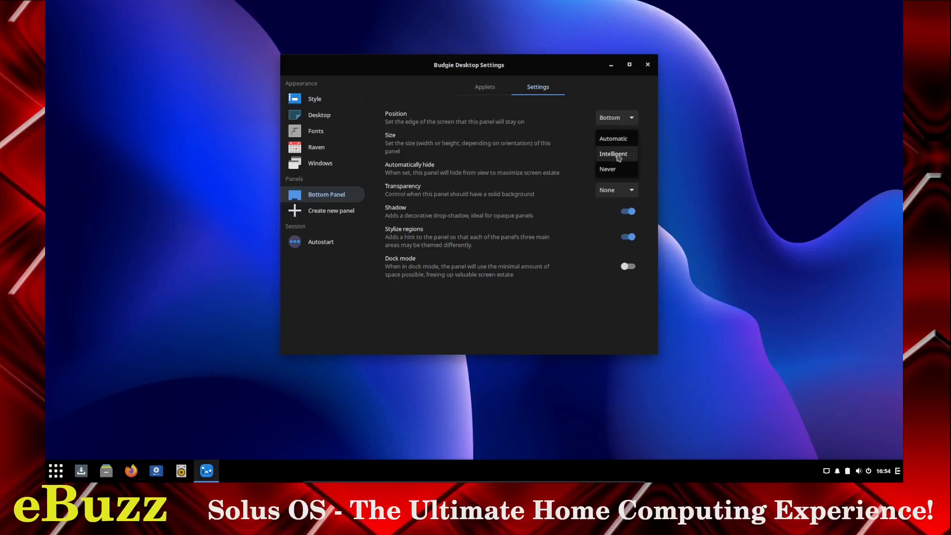
click(613, 138)
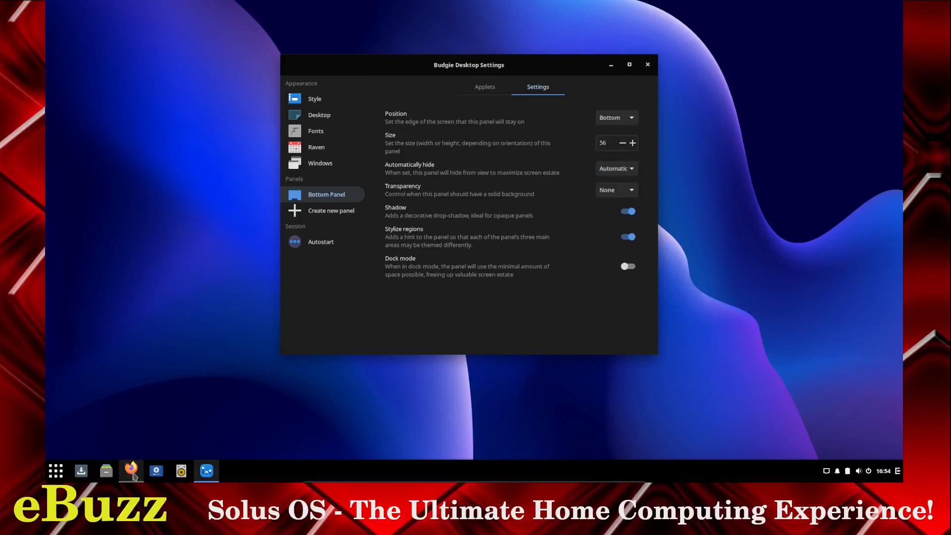
mouse_move(287, 439)
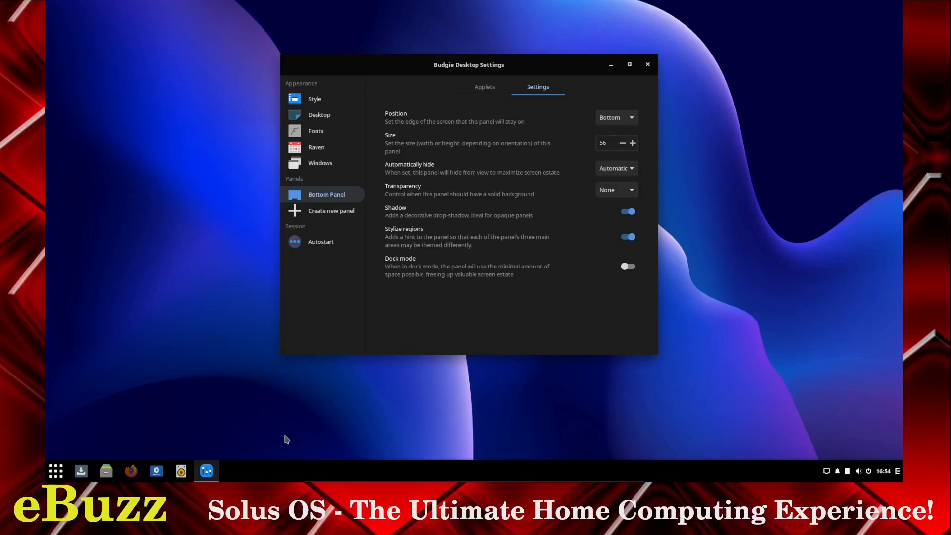
click(130, 471)
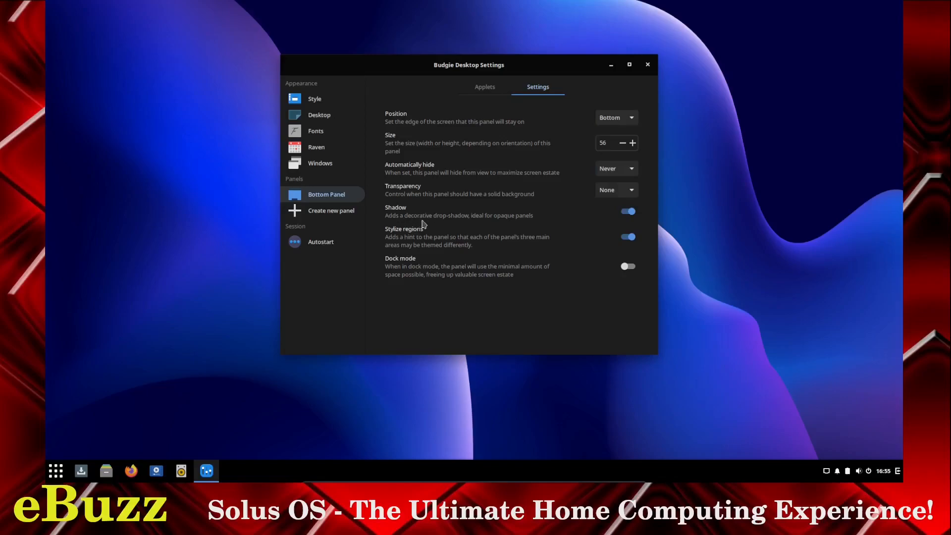
mouse_move(524, 226)
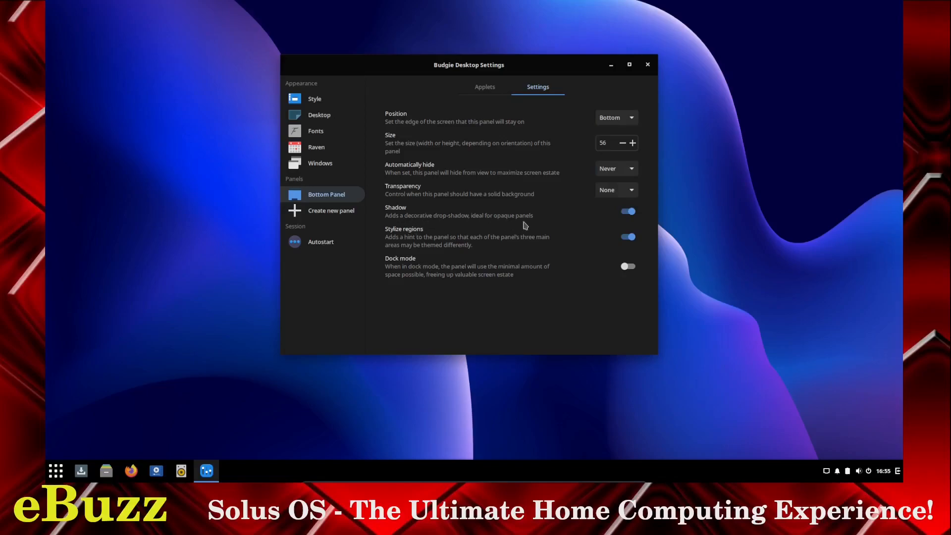
mouse_move(381, 253)
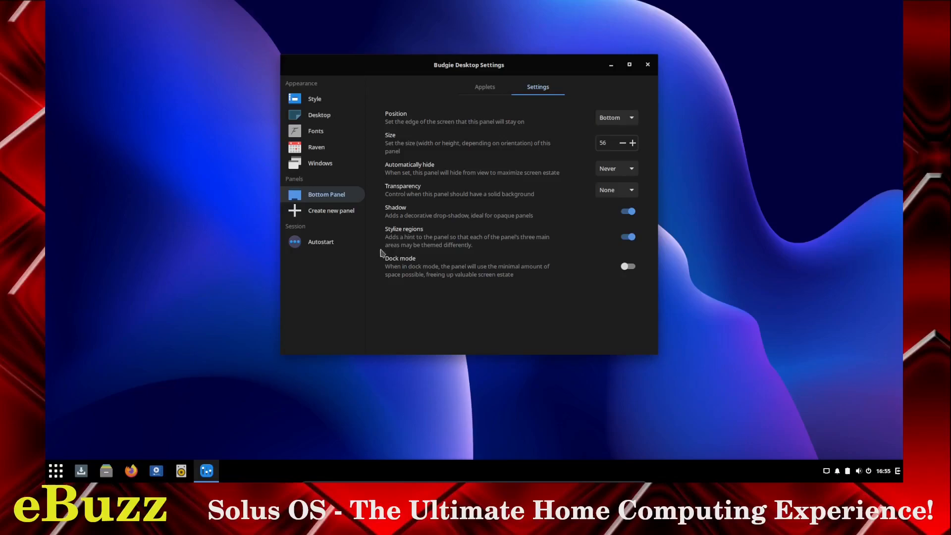
mouse_move(489, 249)
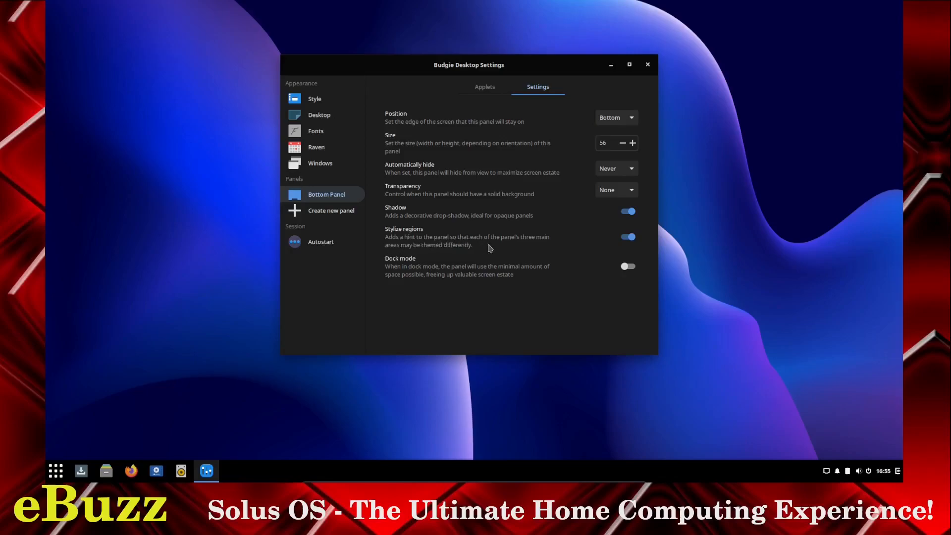
mouse_move(454, 252)
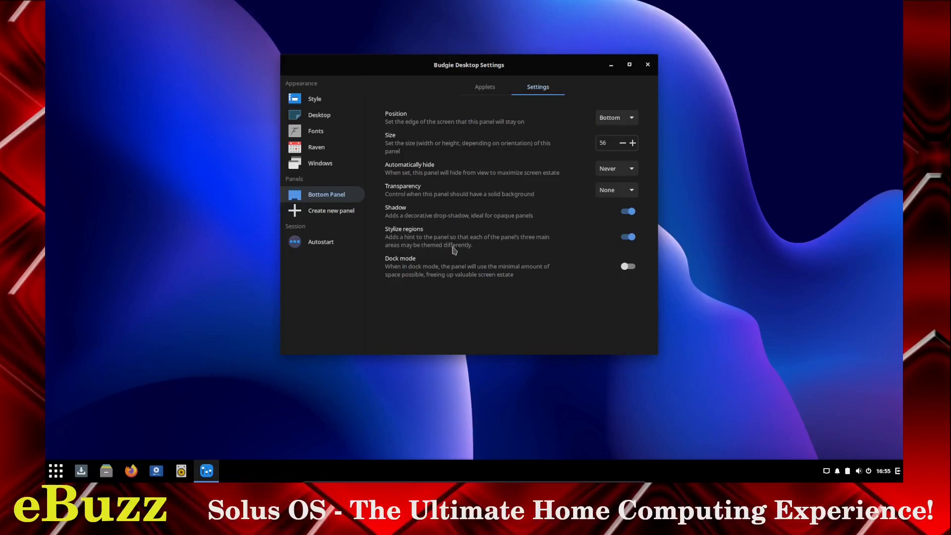
mouse_move(405, 278)
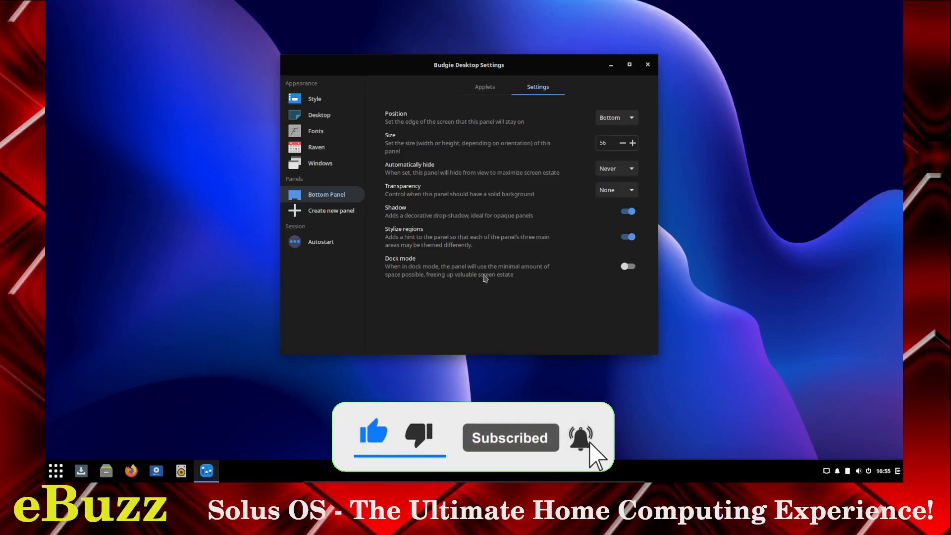
click(627, 266)
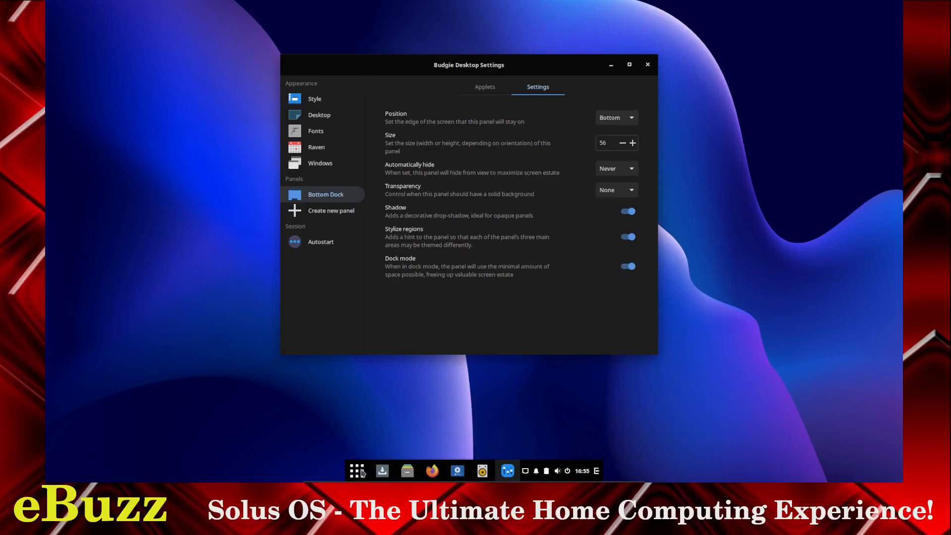
mouse_move(348, 440)
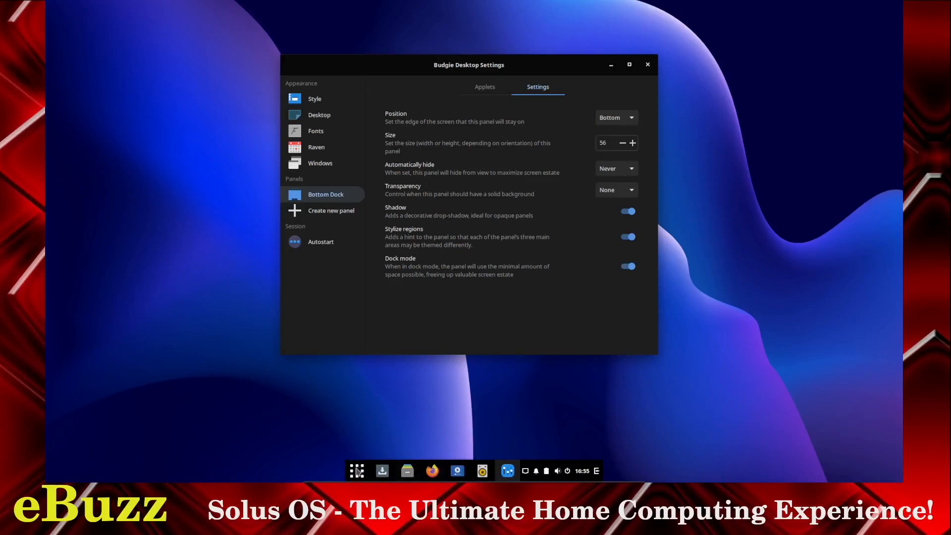
mouse_move(519, 413)
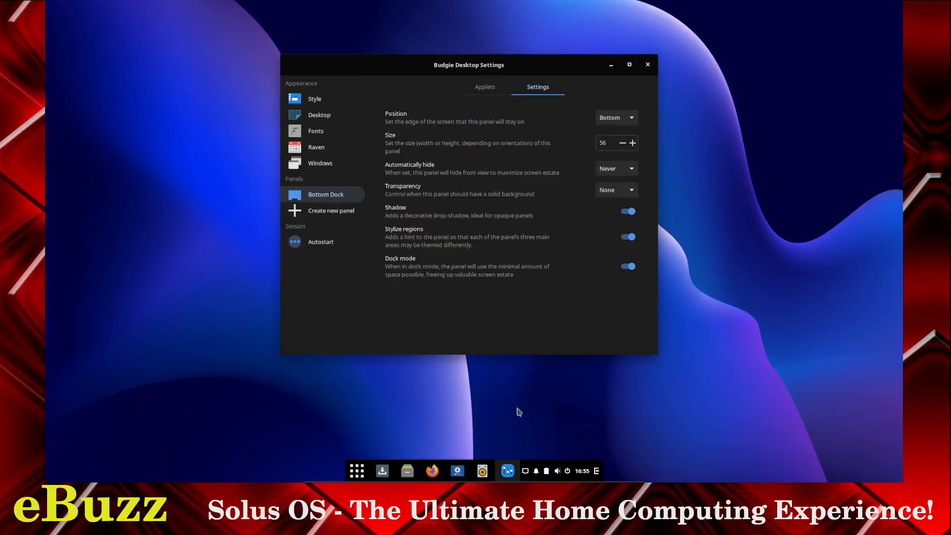
mouse_move(320, 241)
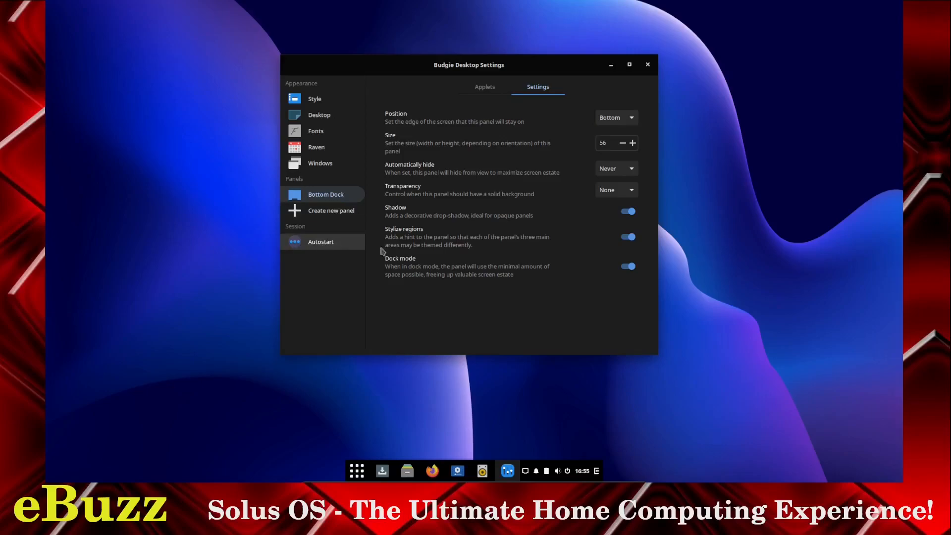
click(628, 265)
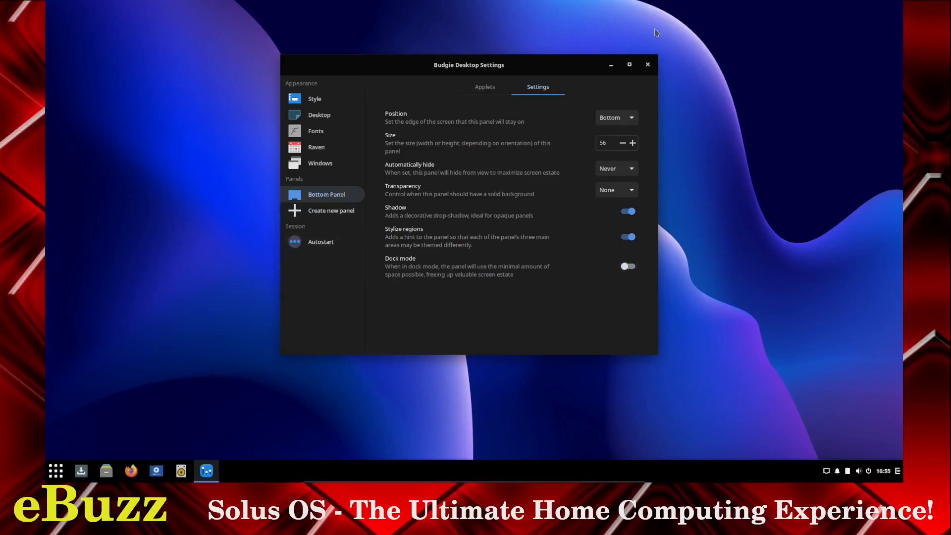
- Close Budgie Desktop Settings and launch Files from the panel
click(647, 65)
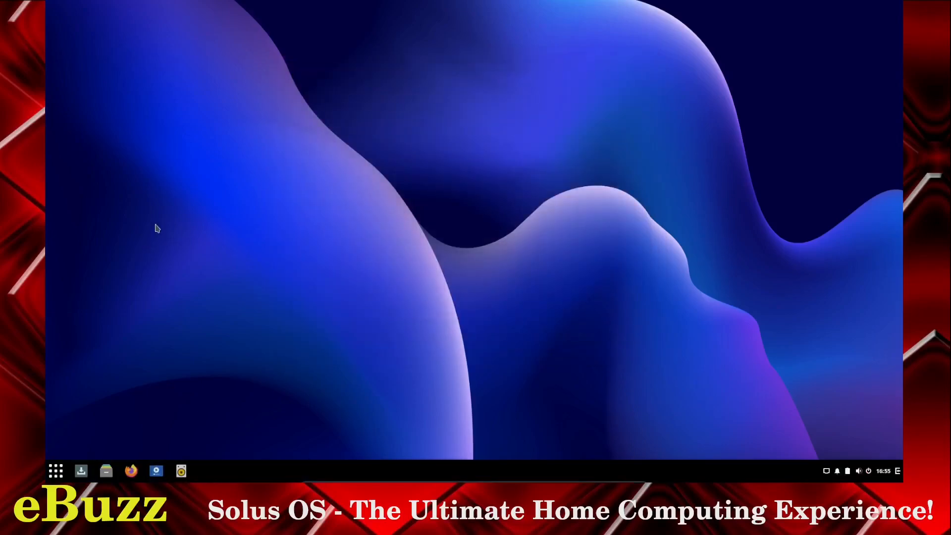
mouse_move(111, 423)
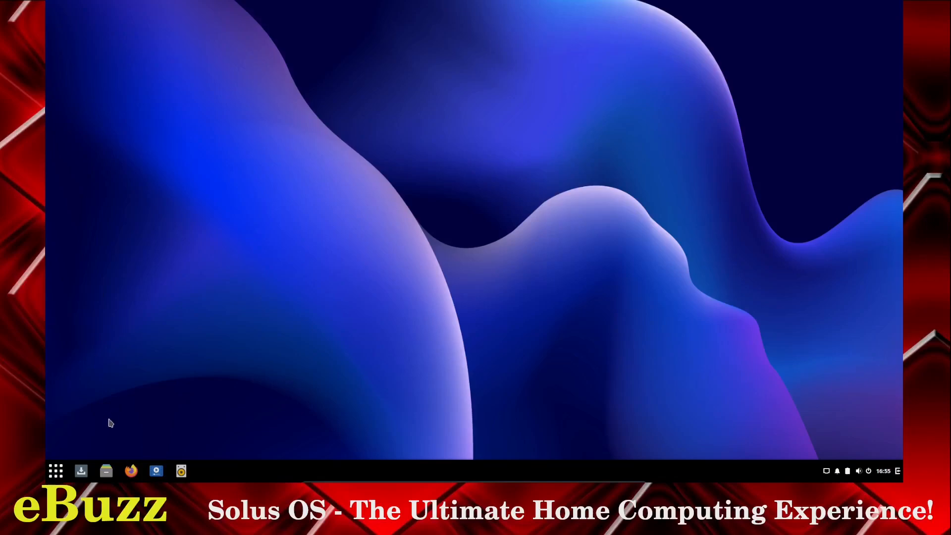
mouse_move(106, 471)
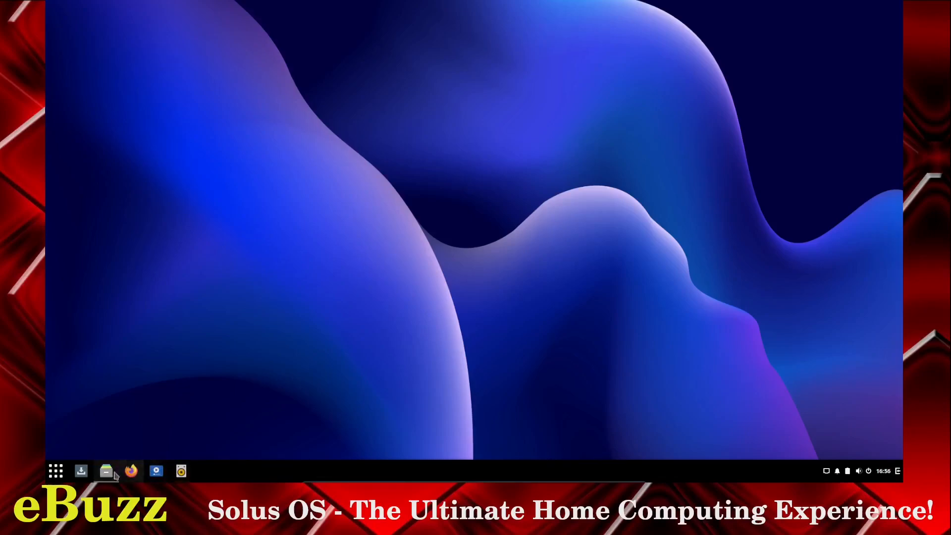
click(105, 471)
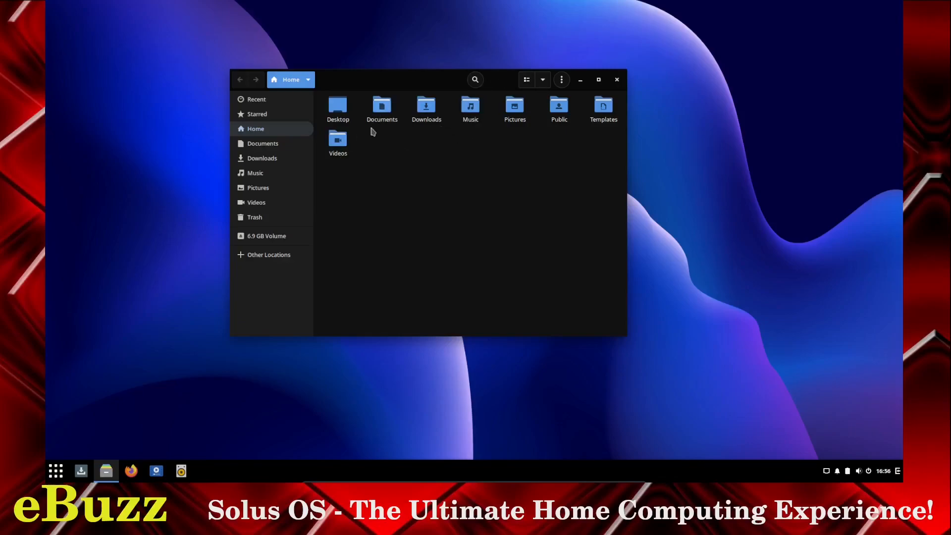
- Enlarge the folder icons and view, then dismiss, the Files 40.2 version information
click(542, 79)
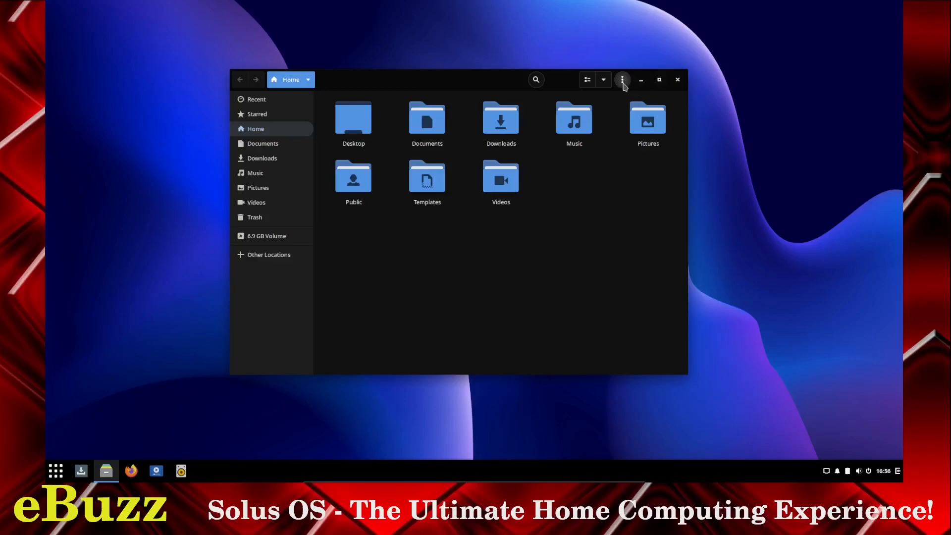
click(622, 79)
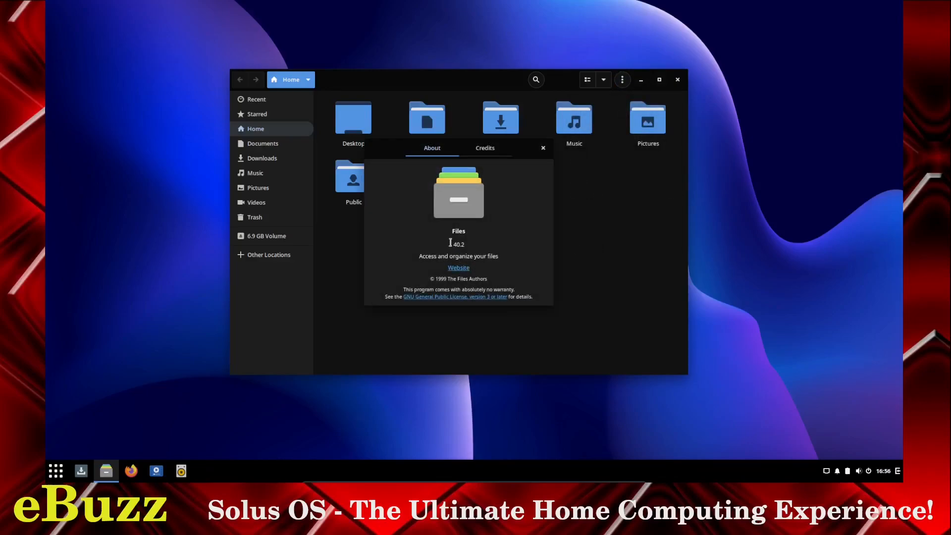
mouse_move(612, 256)
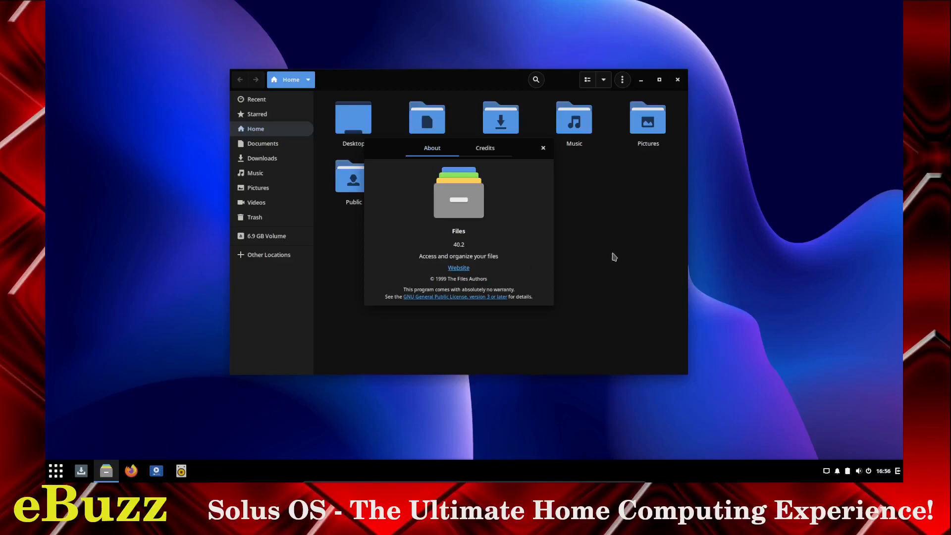
mouse_move(545, 193)
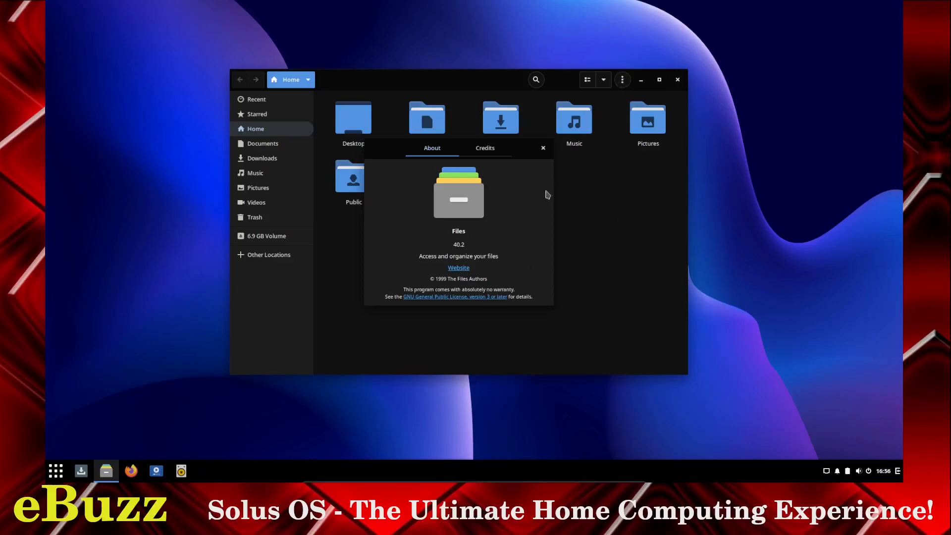
click(543, 147)
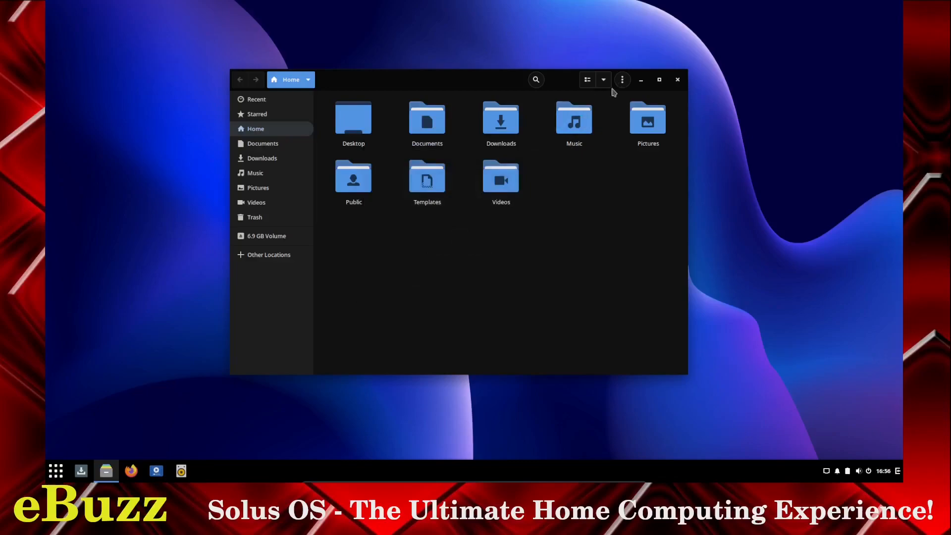
- Toggle the places sidebar and review, then close, the Files Preferences Views tab
click(621, 79)
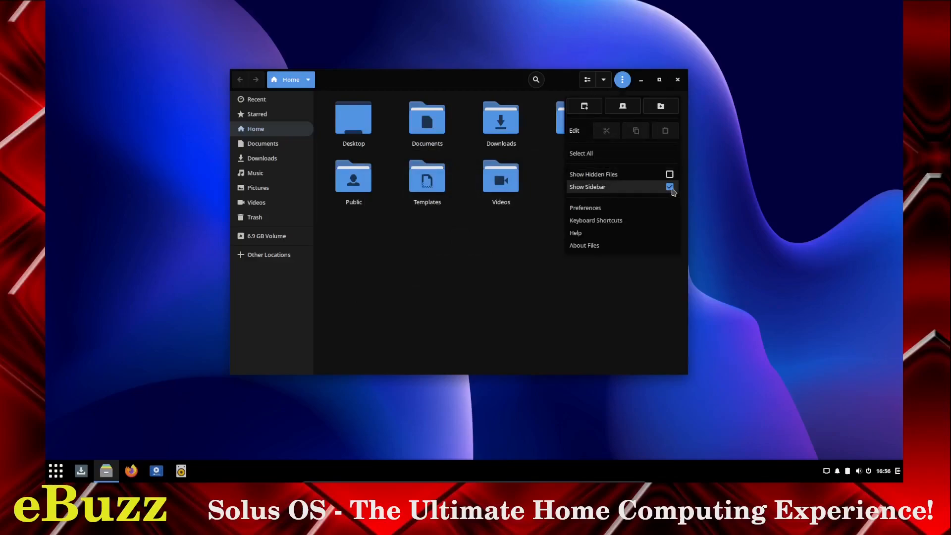
click(670, 187)
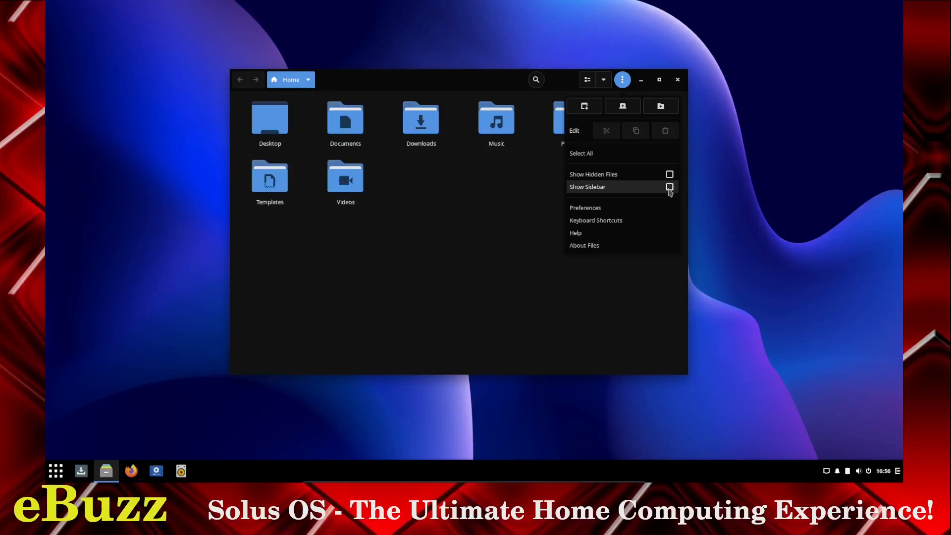
click(585, 208)
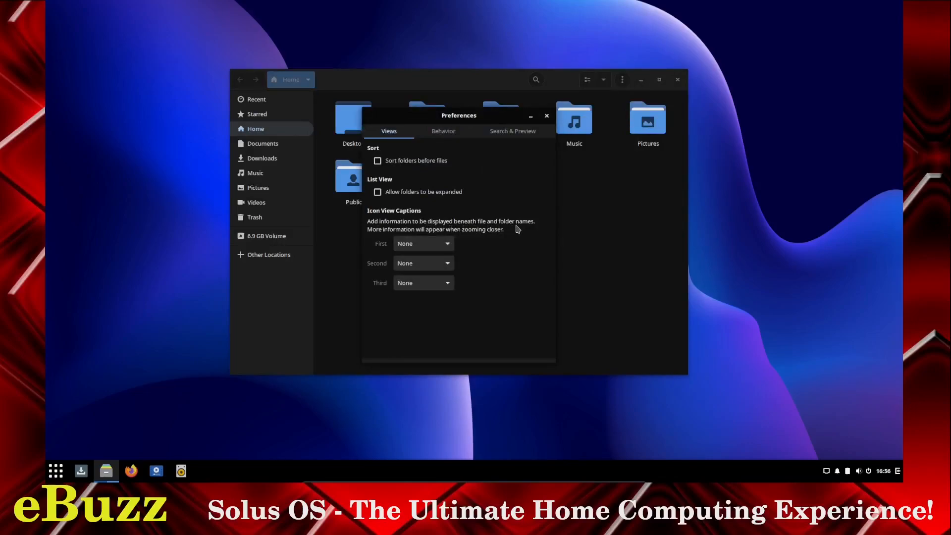
mouse_move(484, 235)
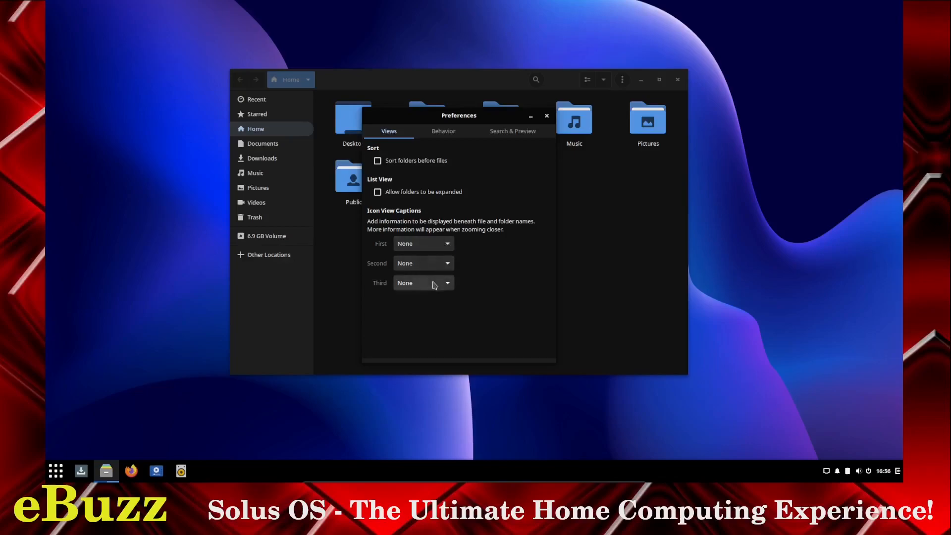
click(422, 283)
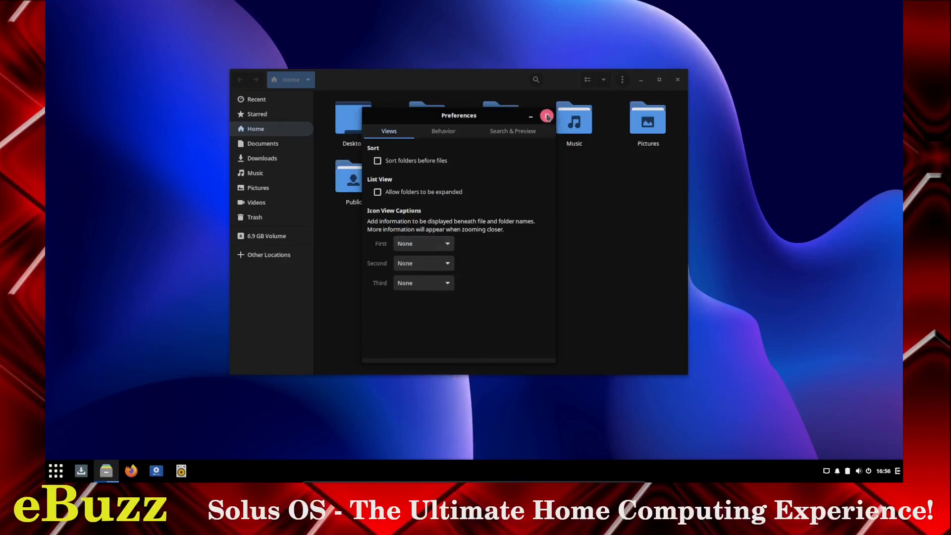
click(545, 116)
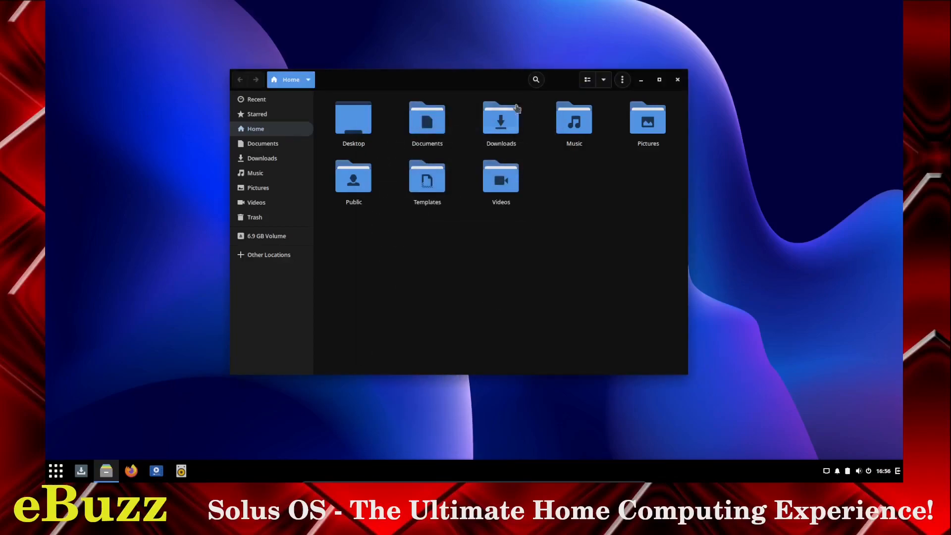
mouse_move(269, 198)
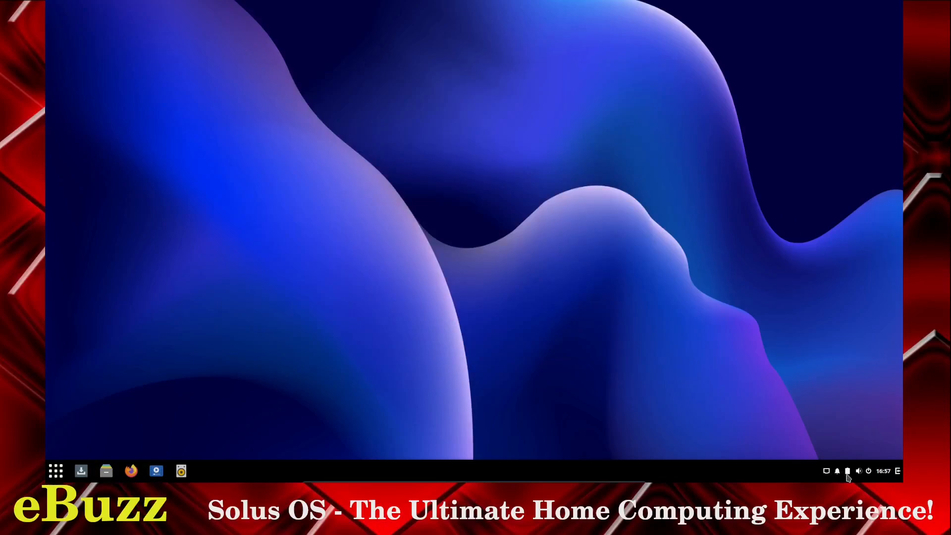
mouse_move(866, 476)
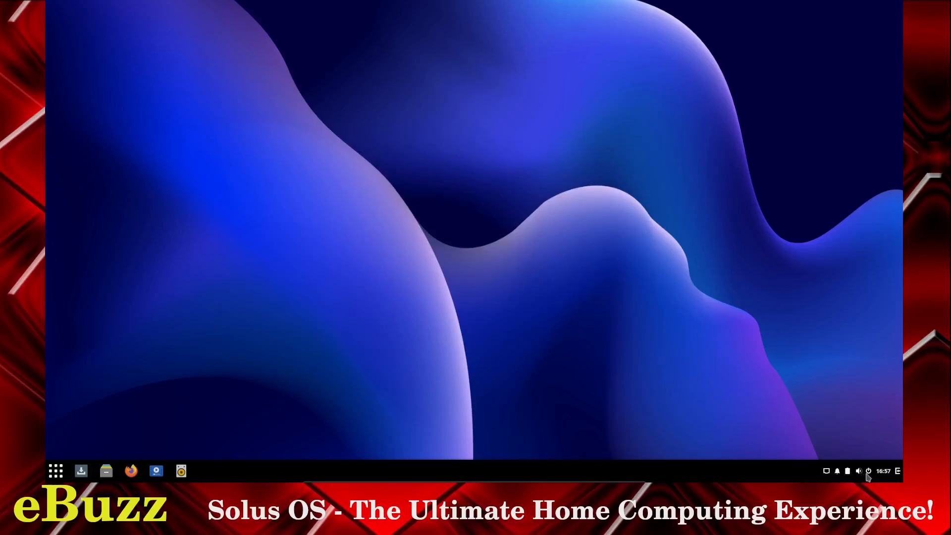
mouse_move(327, 457)
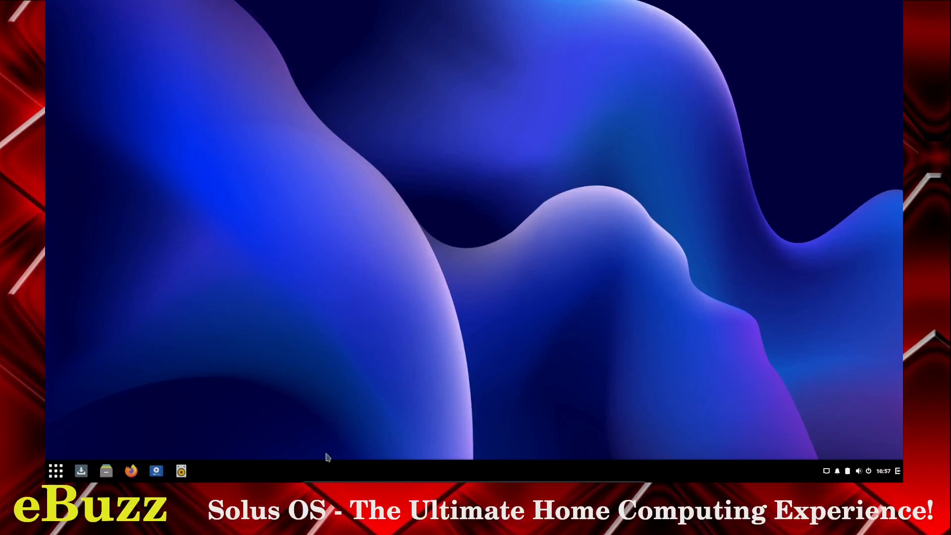
- Open the application menu listing all installed apps
click(54, 471)
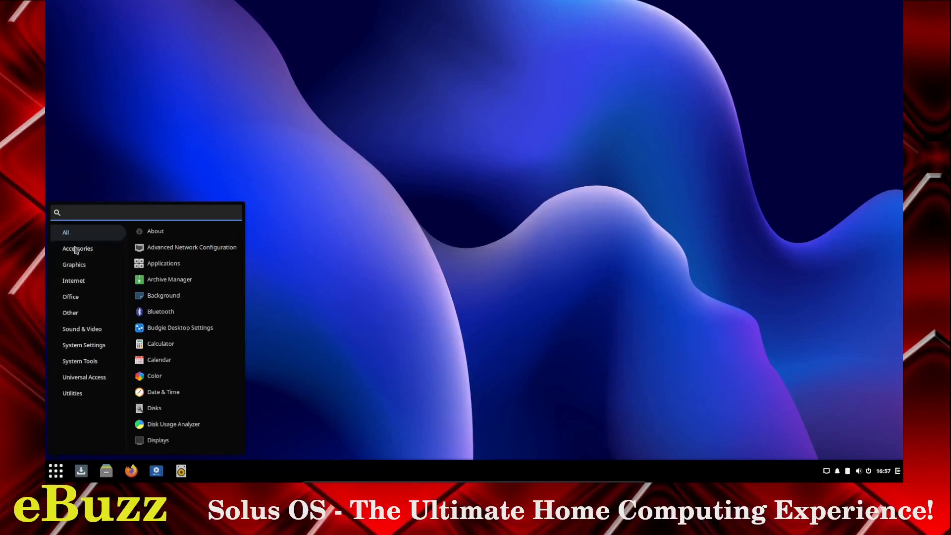
- Browse the Accessories, Graphics and Office categories in the Budgie Menu
click(78, 248)
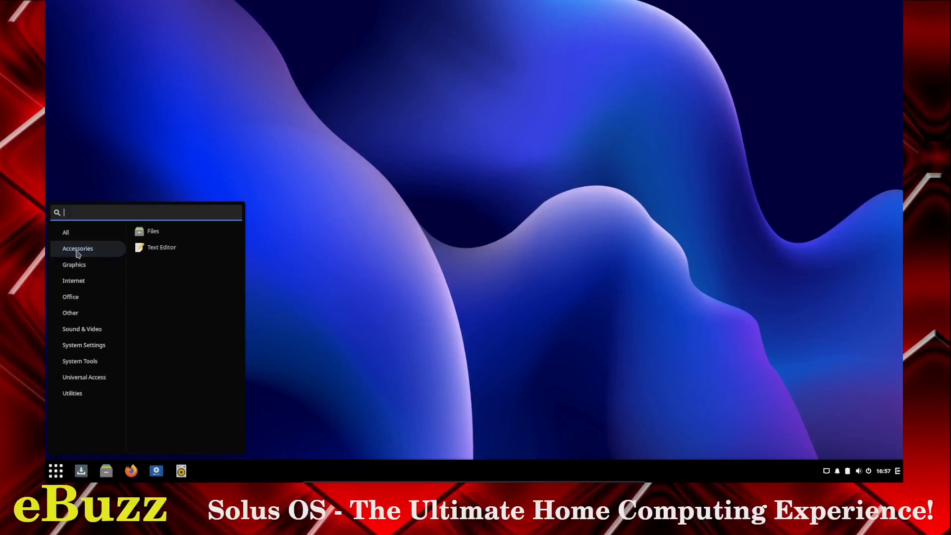
mouse_move(74, 264)
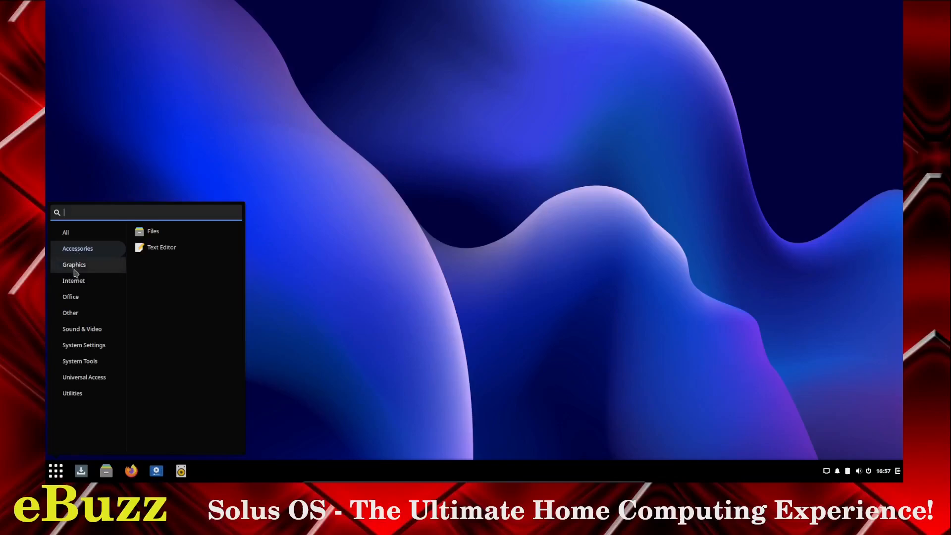
click(74, 264)
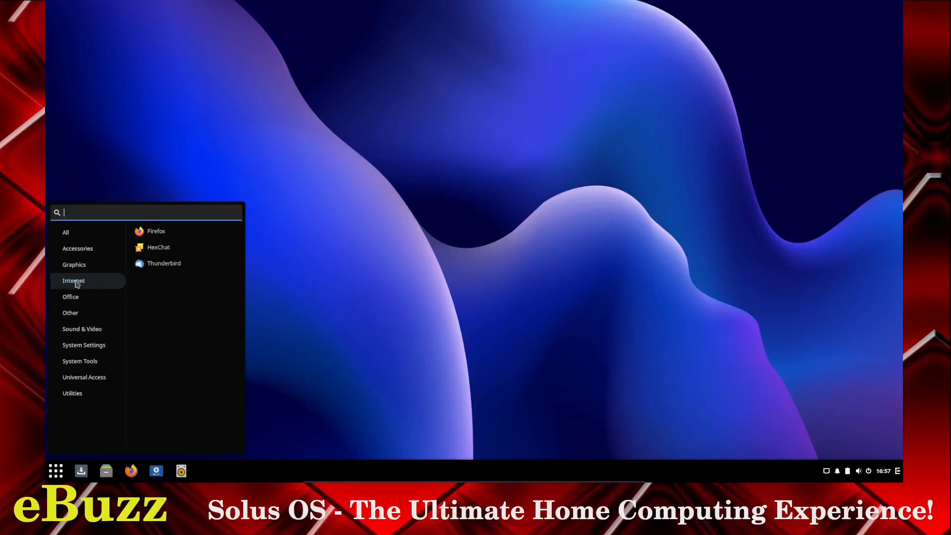
mouse_move(74, 291)
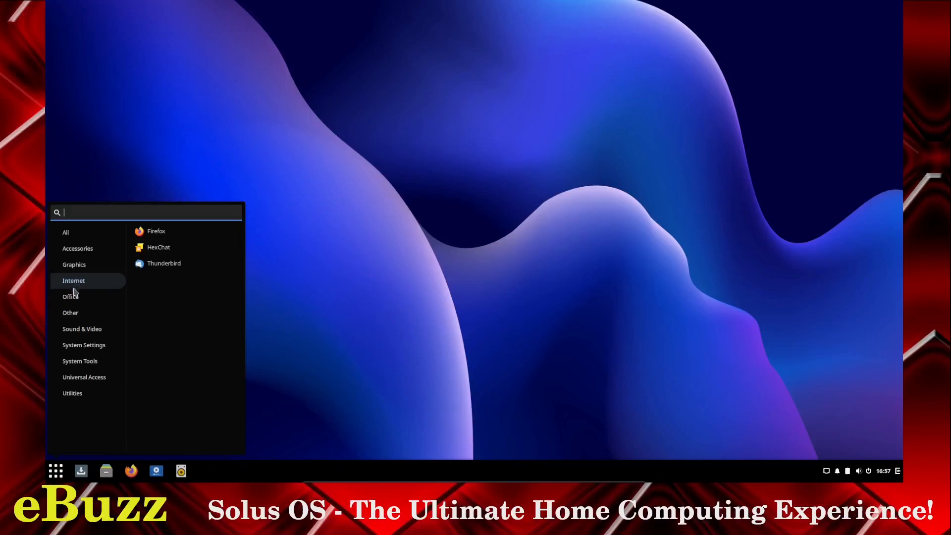
click(70, 297)
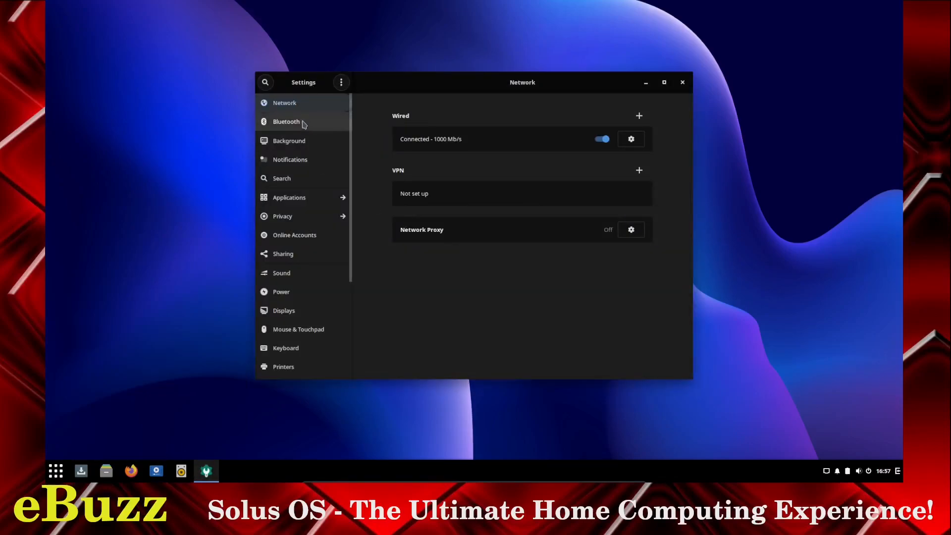
- Set the desktop background to the dark close-up rock photograph
click(289, 140)
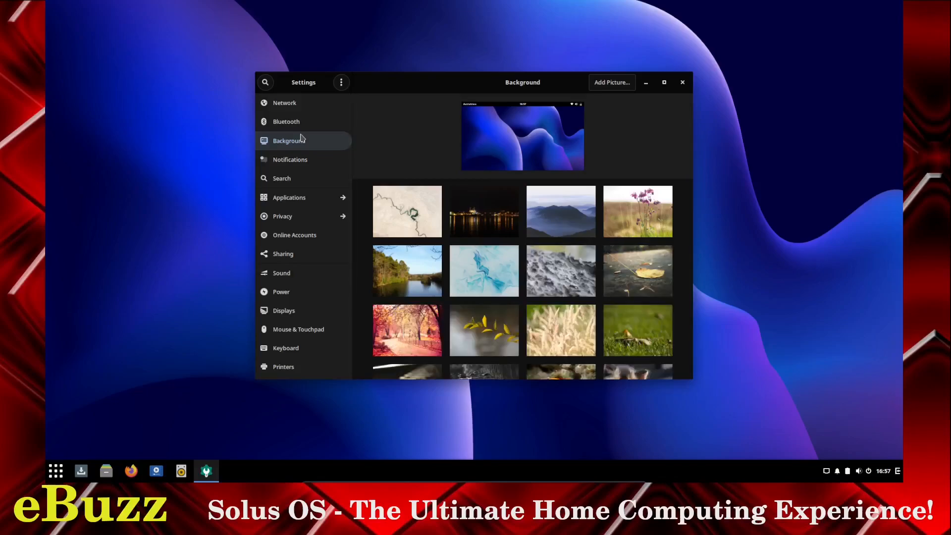
scroll(down, 3)
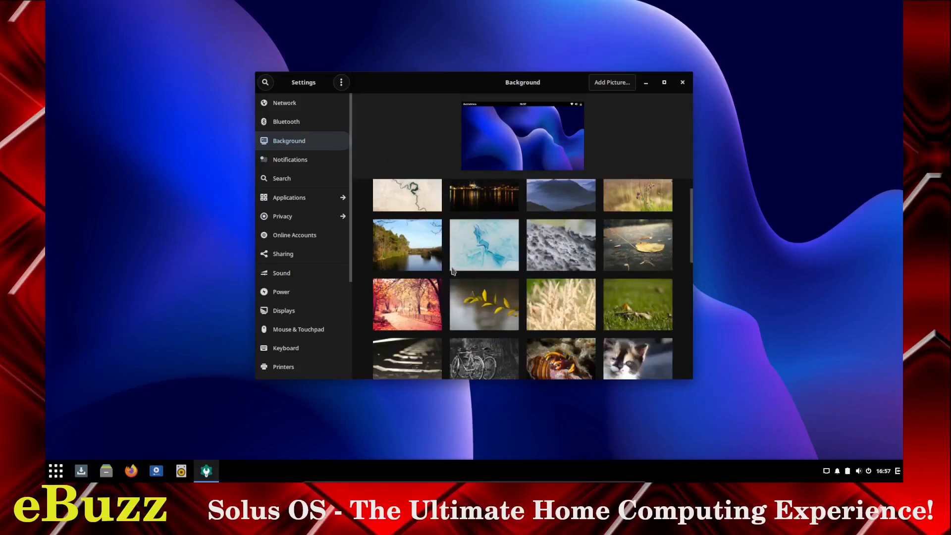
click(407, 352)
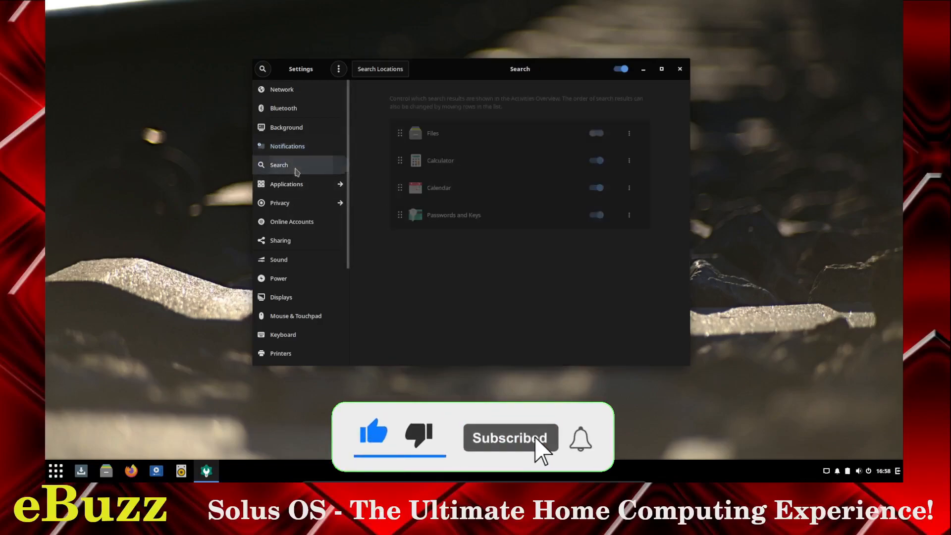
- Switch on Location Services under Privacy and go back to the main settings list
click(595, 133)
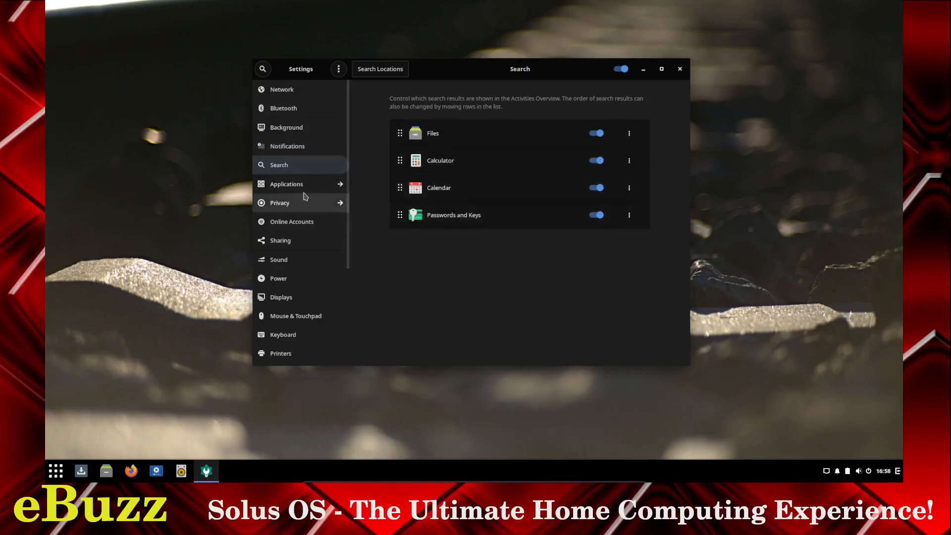
click(285, 184)
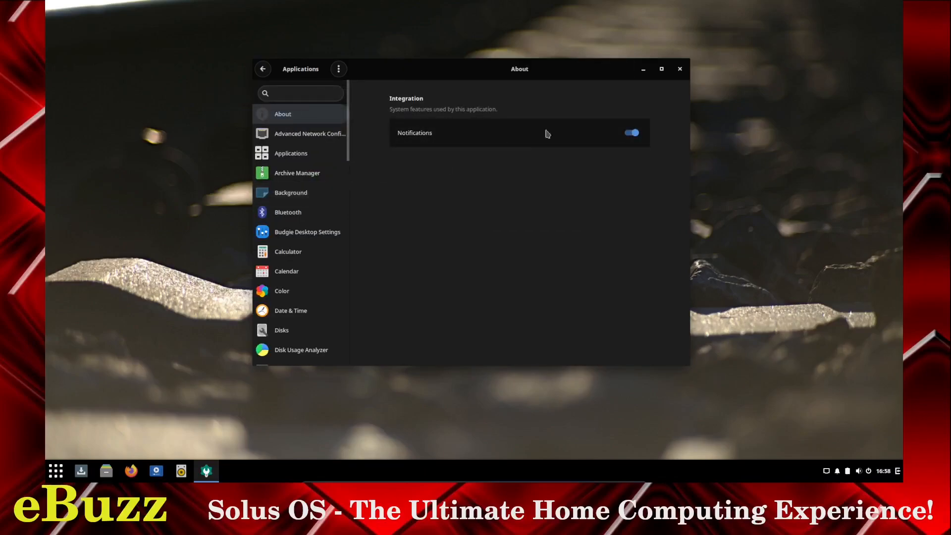
mouse_move(441, 135)
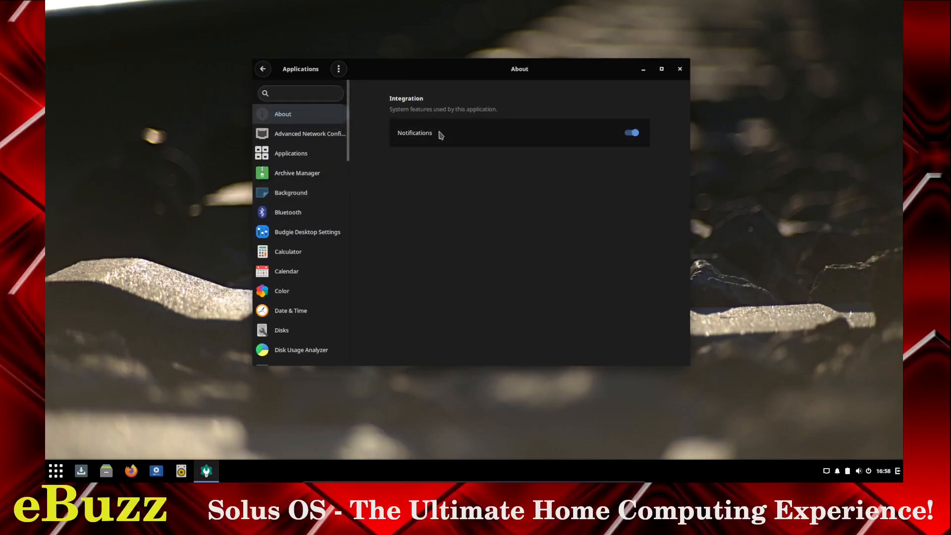
click(291, 153)
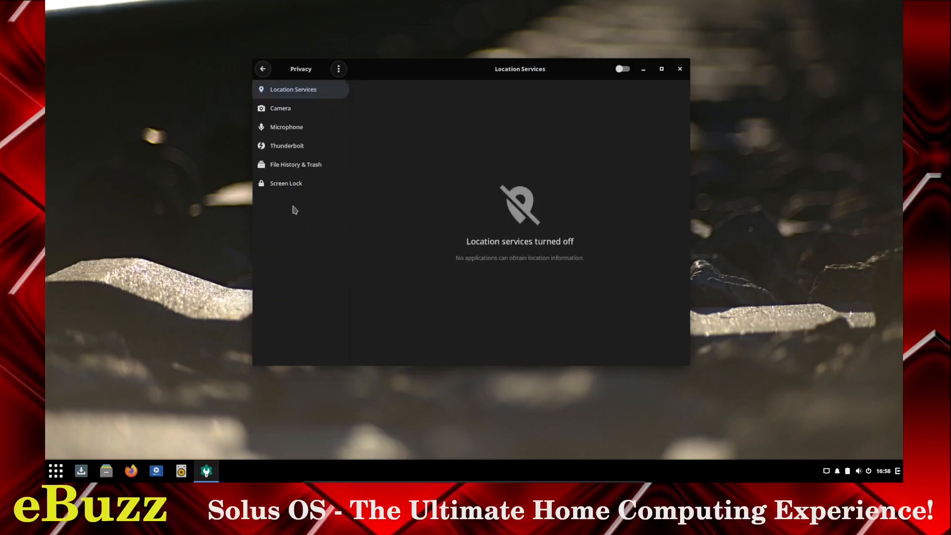
mouse_move(356, 166)
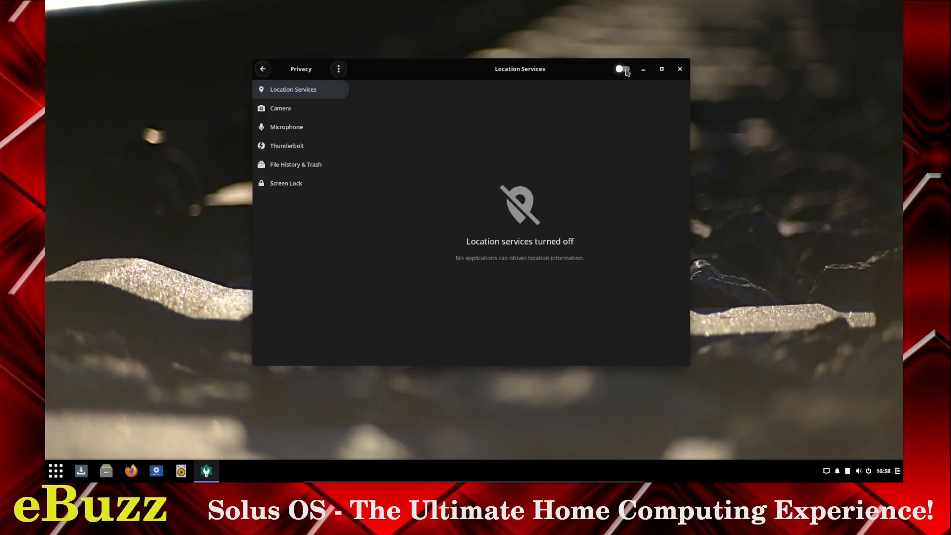
click(622, 69)
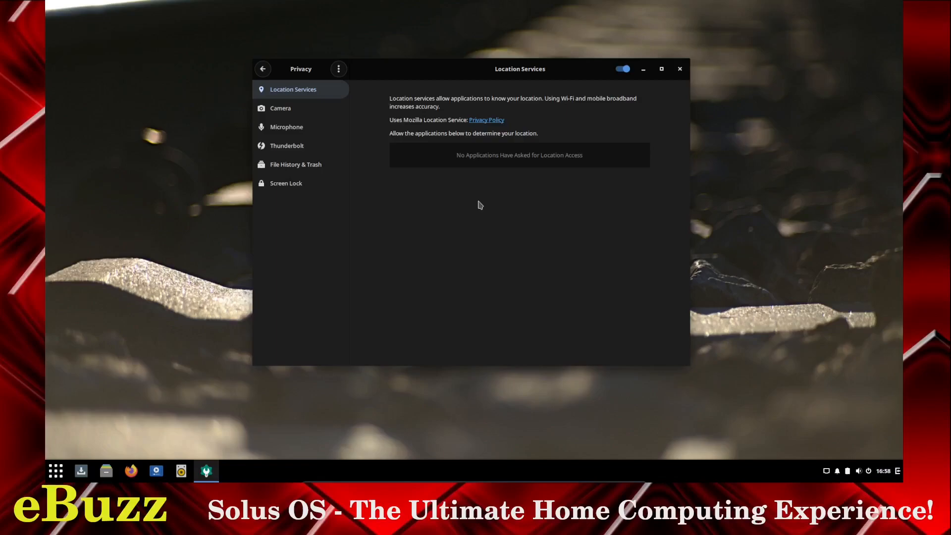
click(263, 69)
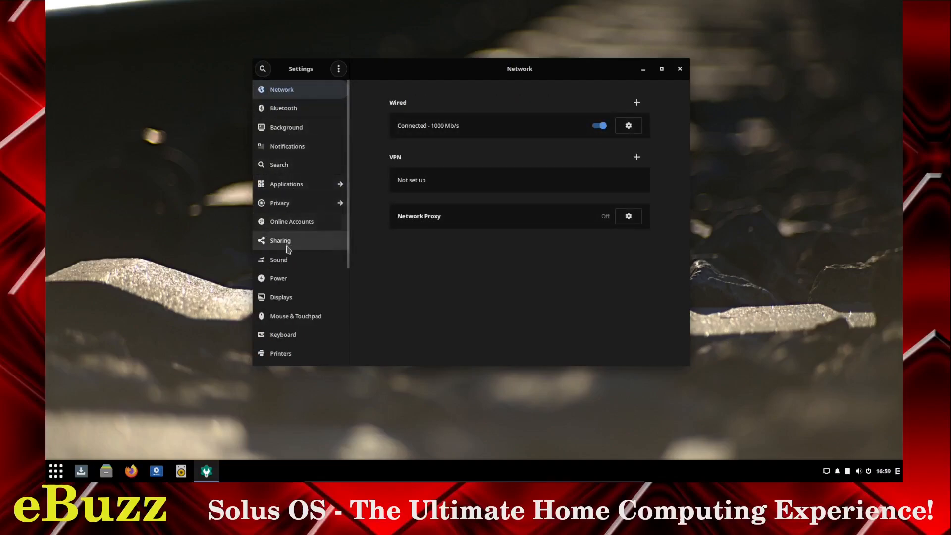
- Review the Online Accounts providers and the Sharing page with computer name solus
click(292, 222)
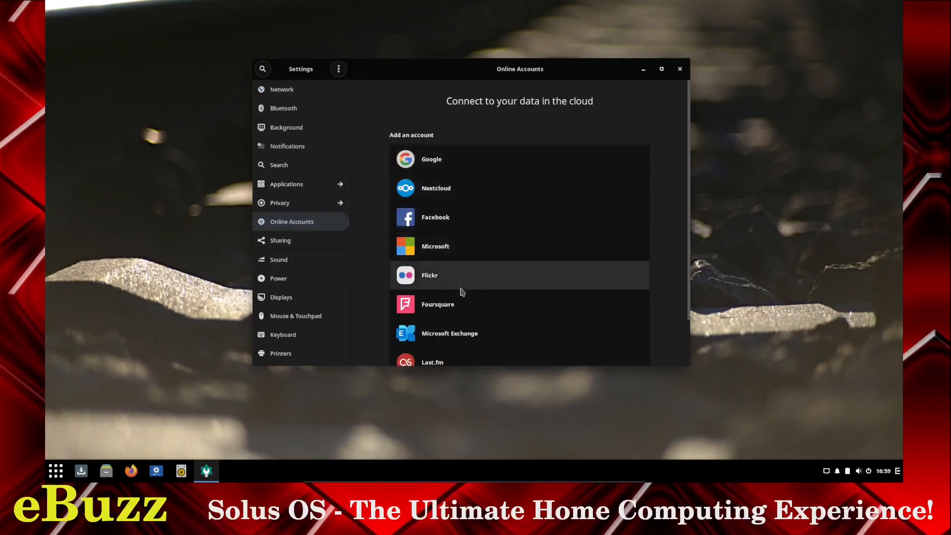
mouse_move(513, 304)
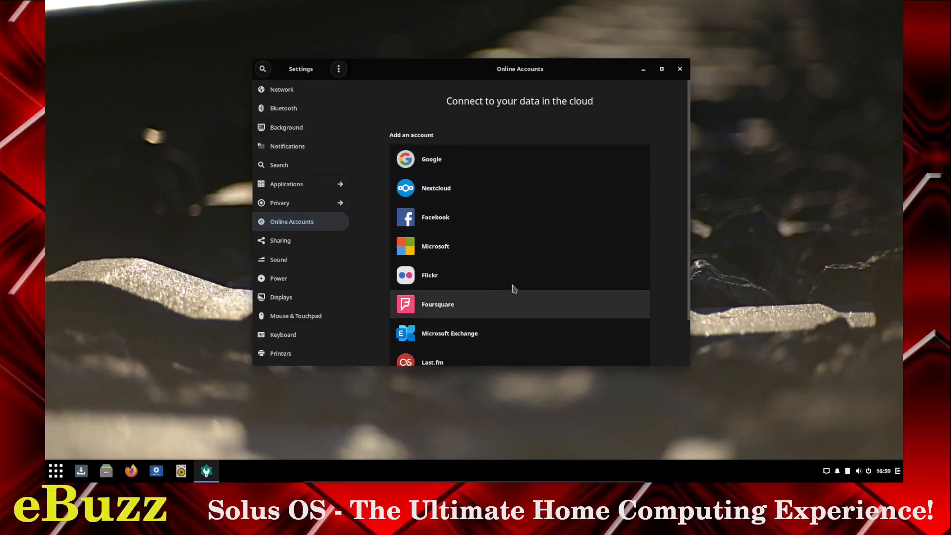
scroll(down, 3)
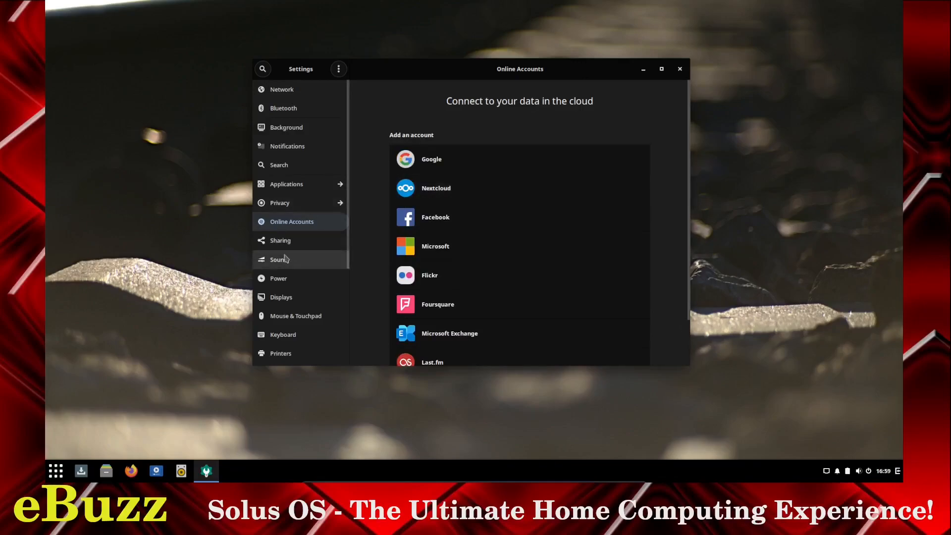
click(280, 241)
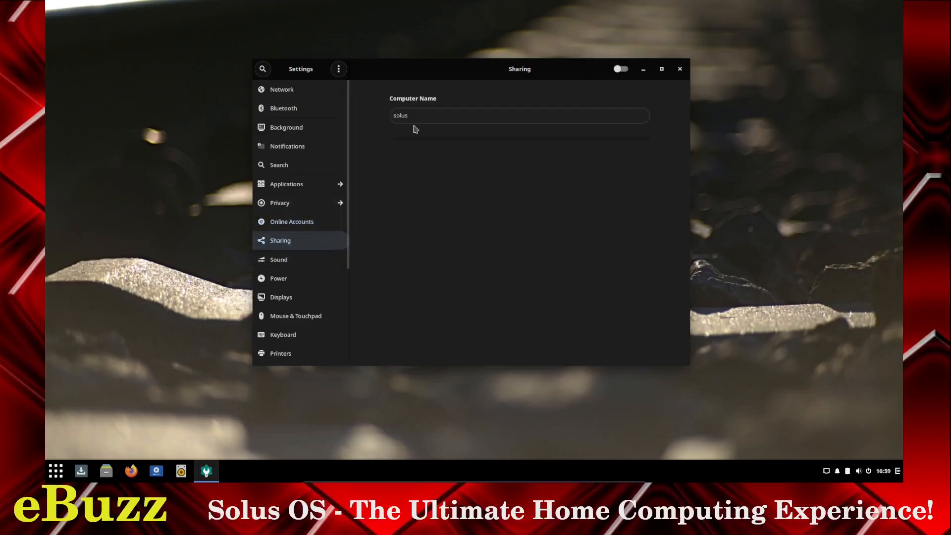
click(406, 115)
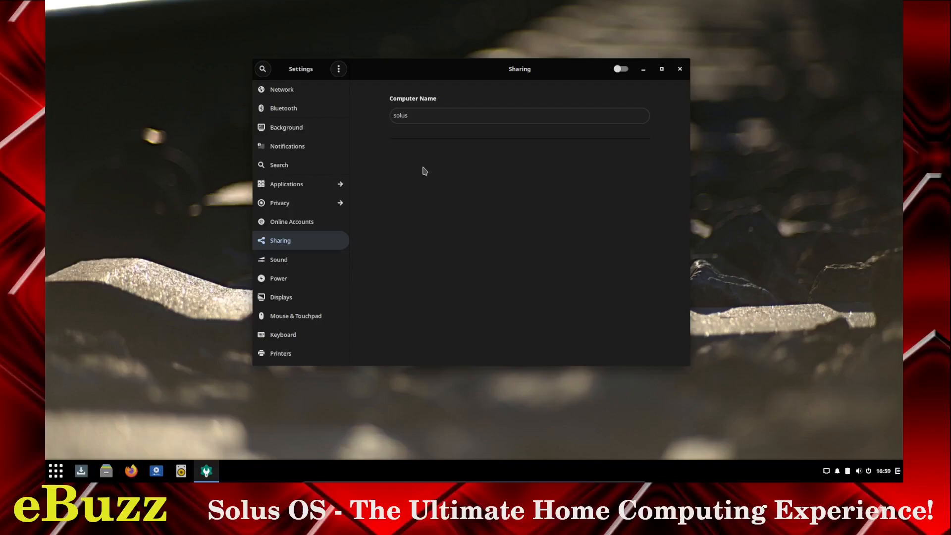
click(279, 259)
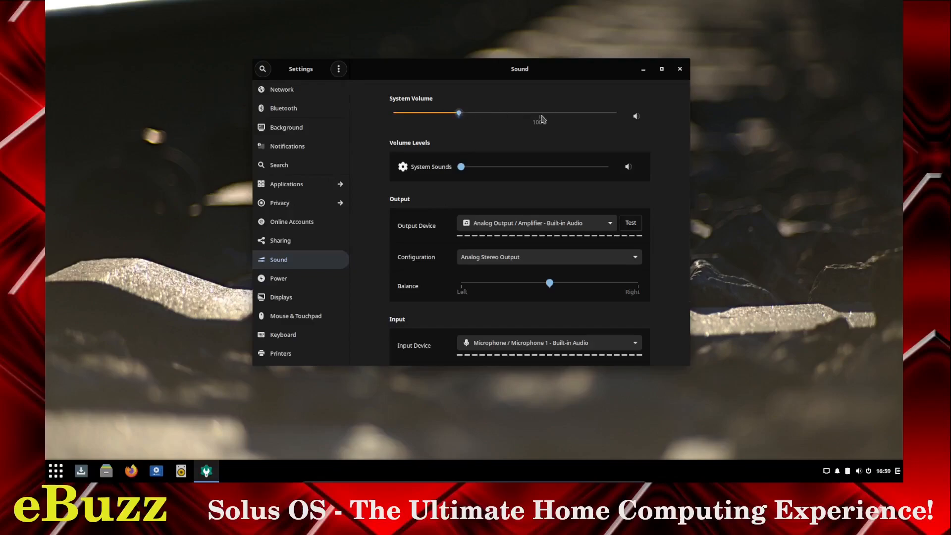
- Lower System Volume to about a third and set System Sounds to a low level
drag(459, 113, 540, 113)
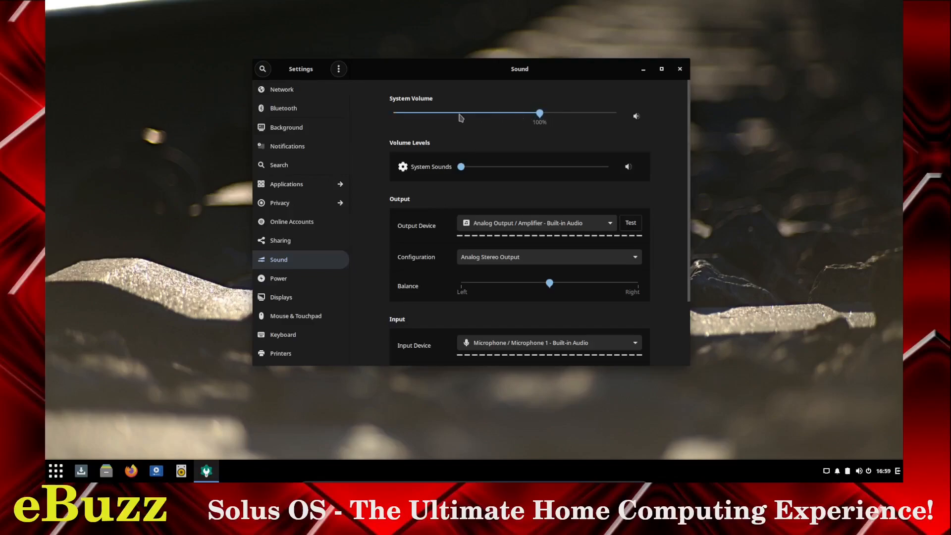
drag(539, 113, 456, 113)
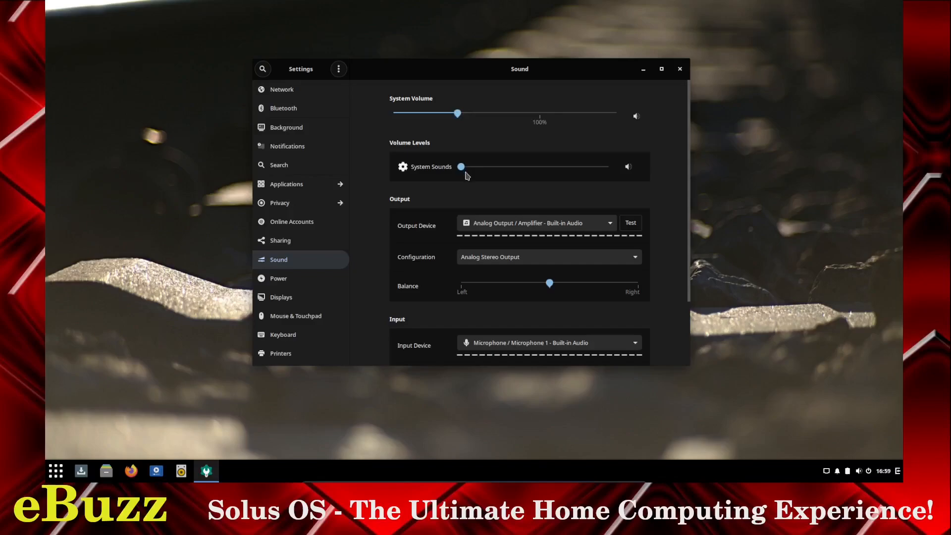
drag(460, 166, 561, 166)
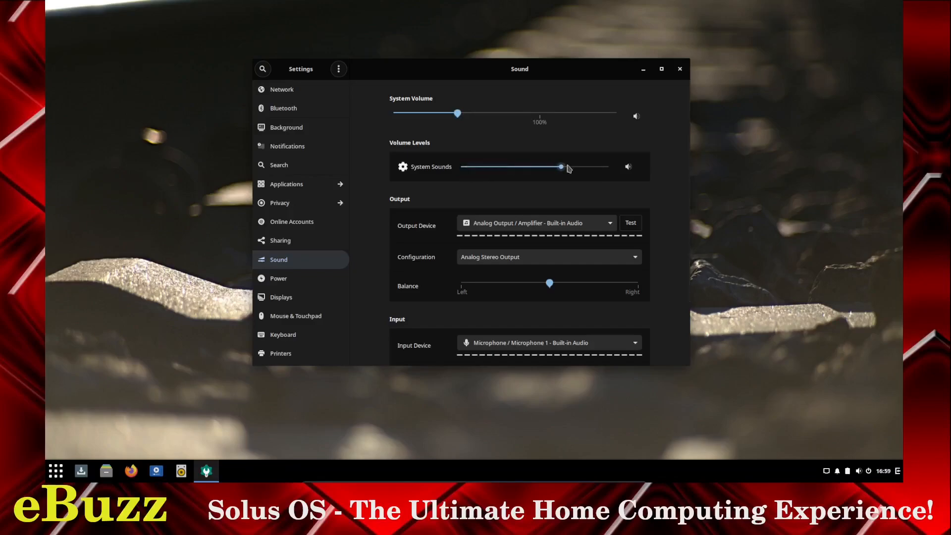
drag(561, 166, 475, 167)
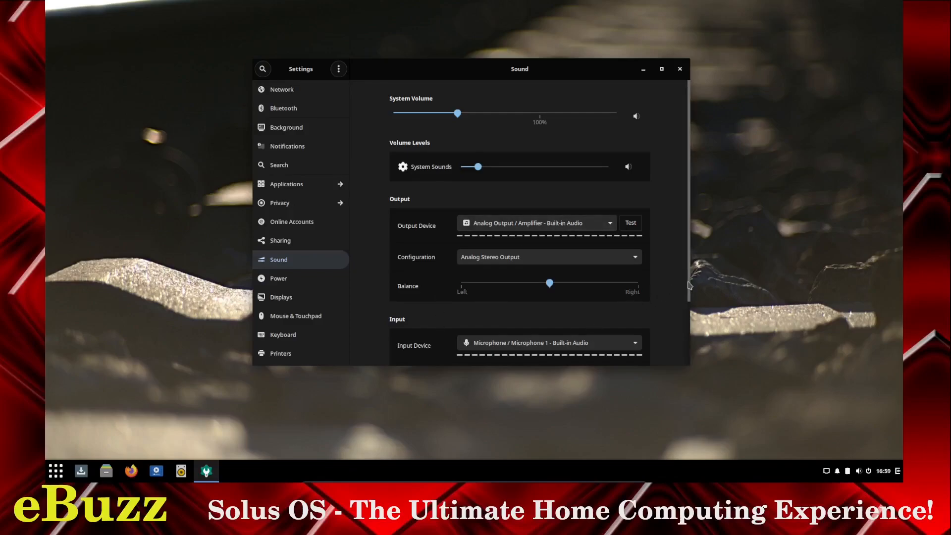
scroll(down, 3)
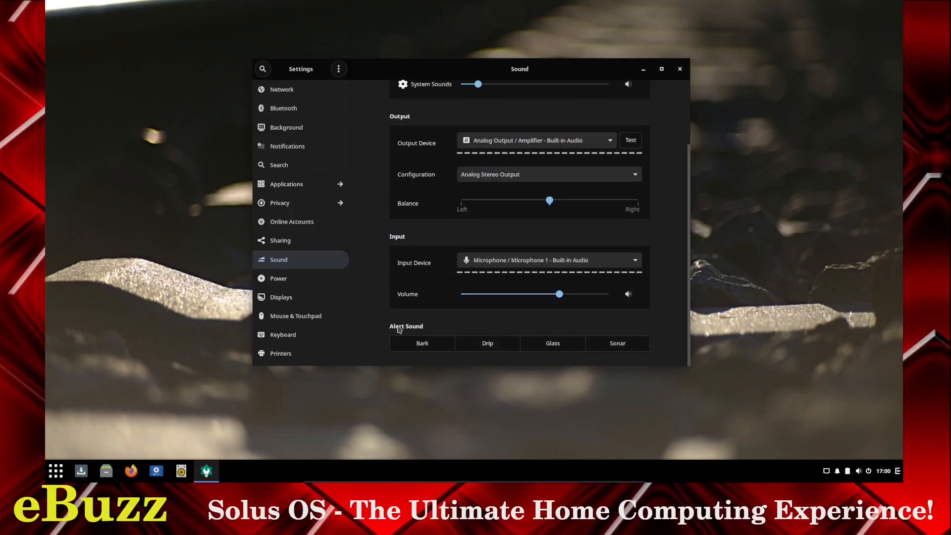
click(551, 343)
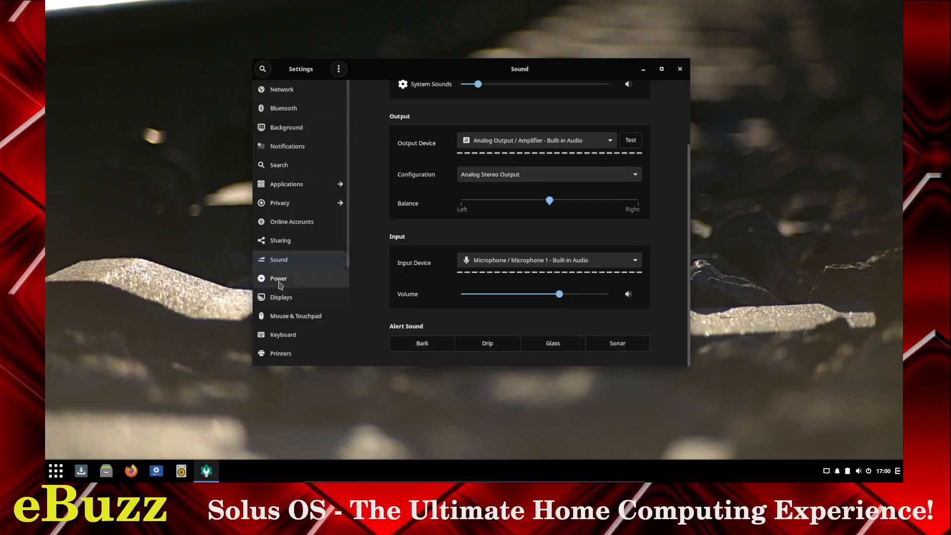
- Turn on Show Battery Percentage in the Power settings
click(278, 279)
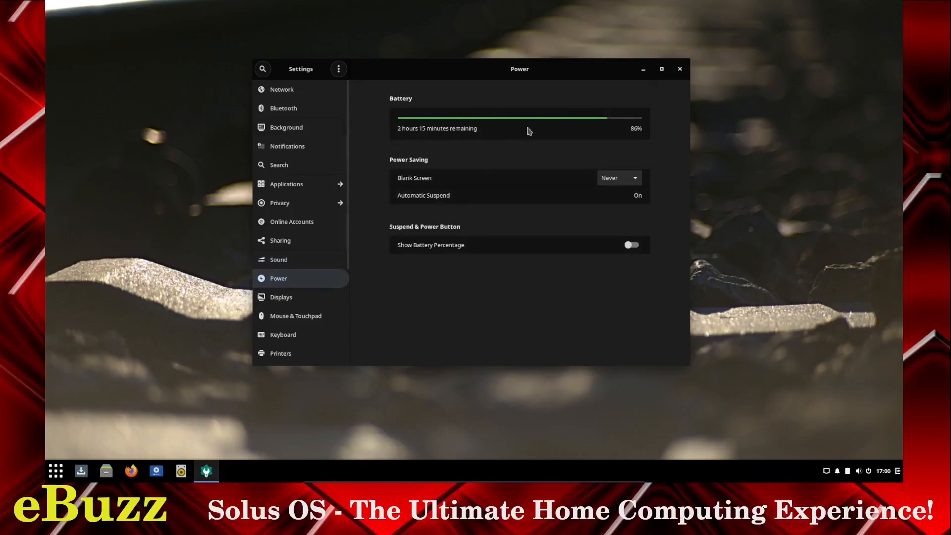
mouse_move(523, 94)
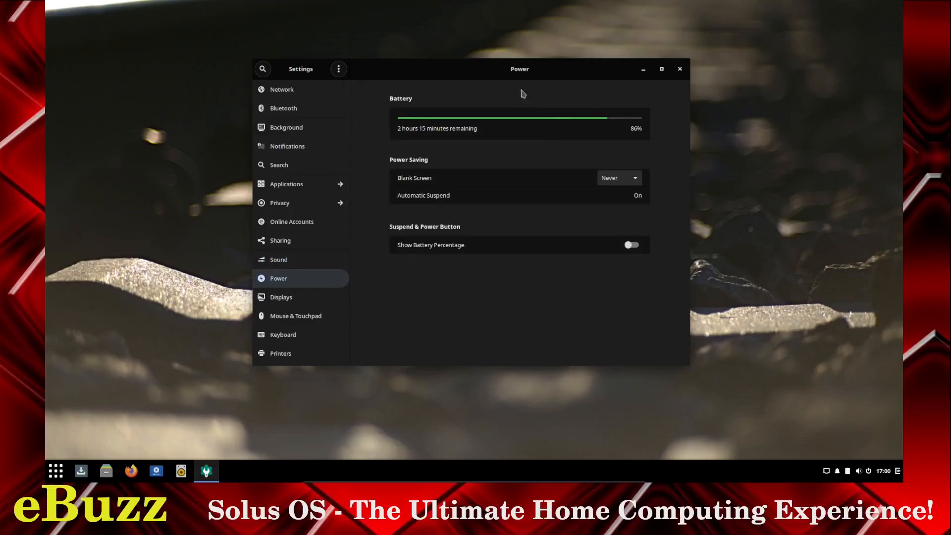
mouse_move(589, 185)
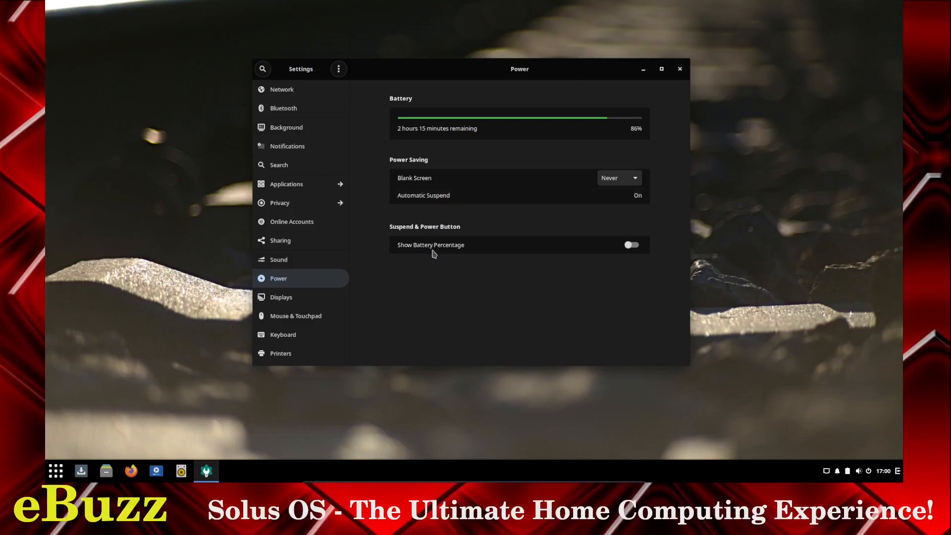
mouse_move(897, 485)
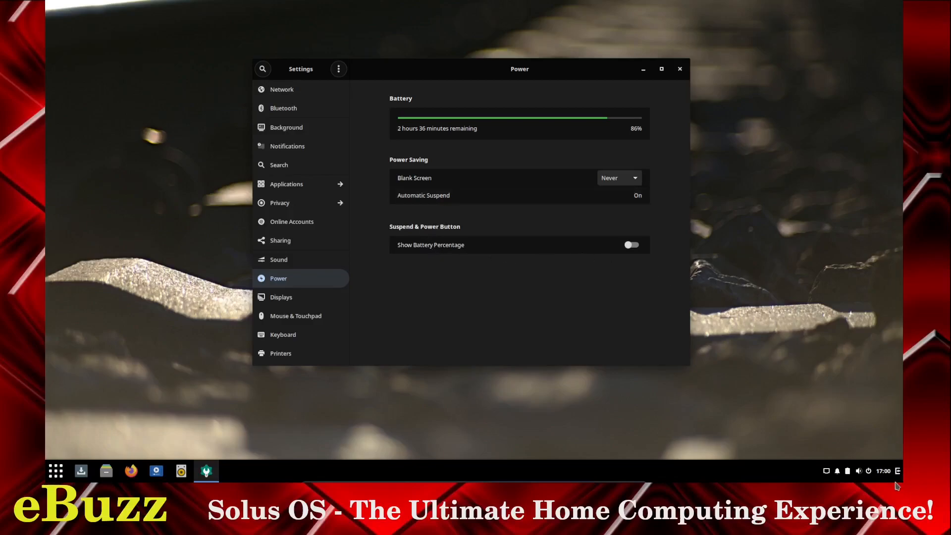
mouse_move(631, 243)
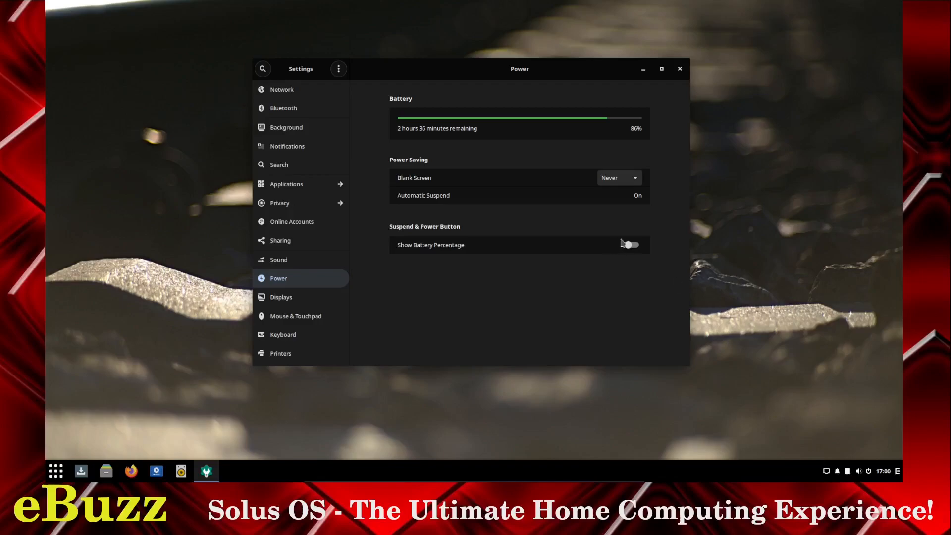
click(630, 244)
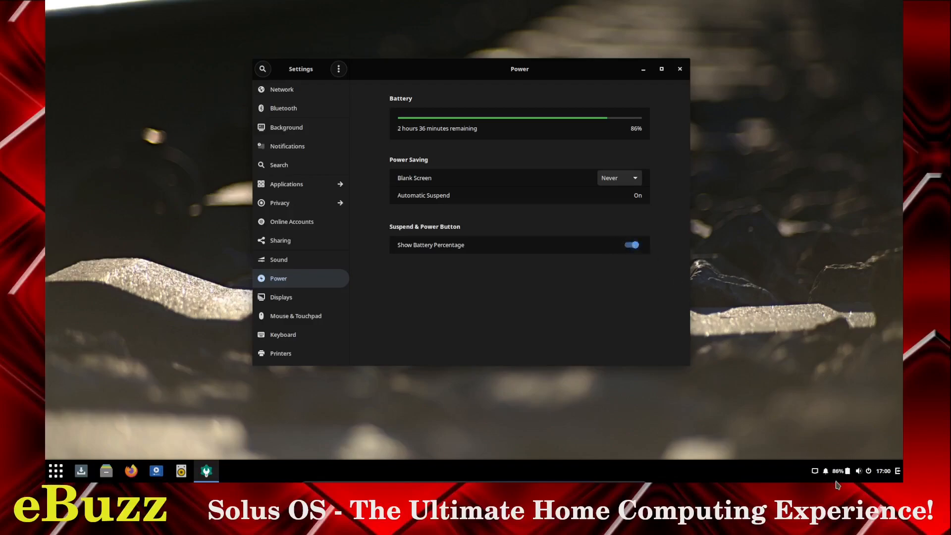
click(631, 244)
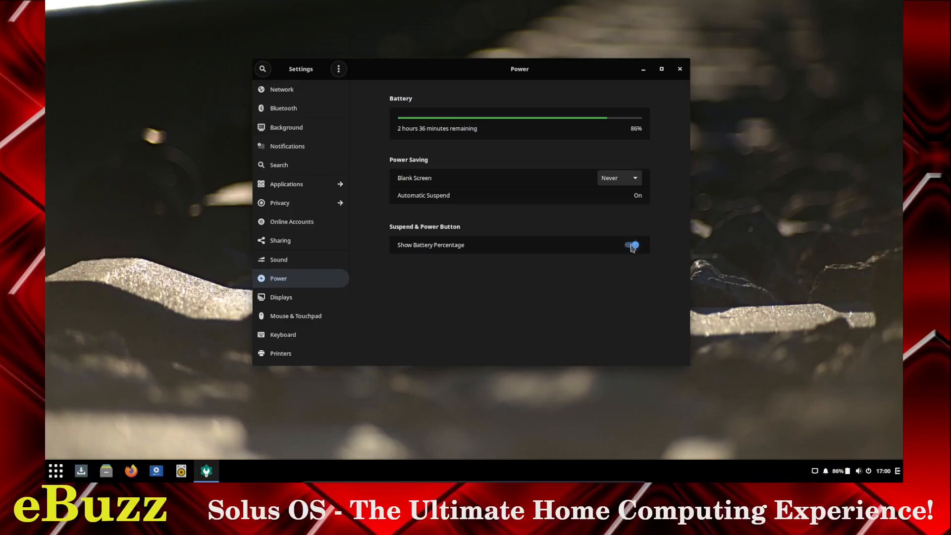
click(281, 297)
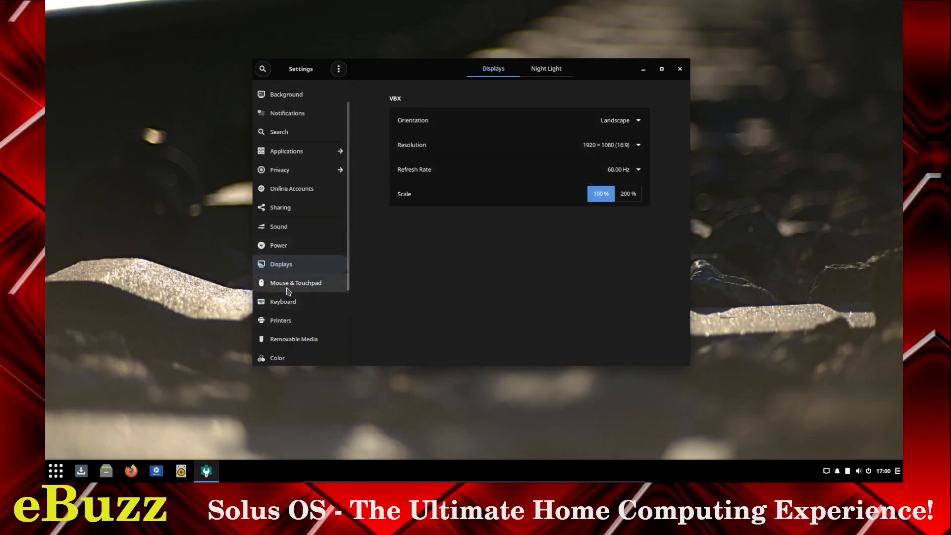
- Adjust the mouse speed to a moderate level in Mouse & Touchpad
click(295, 283)
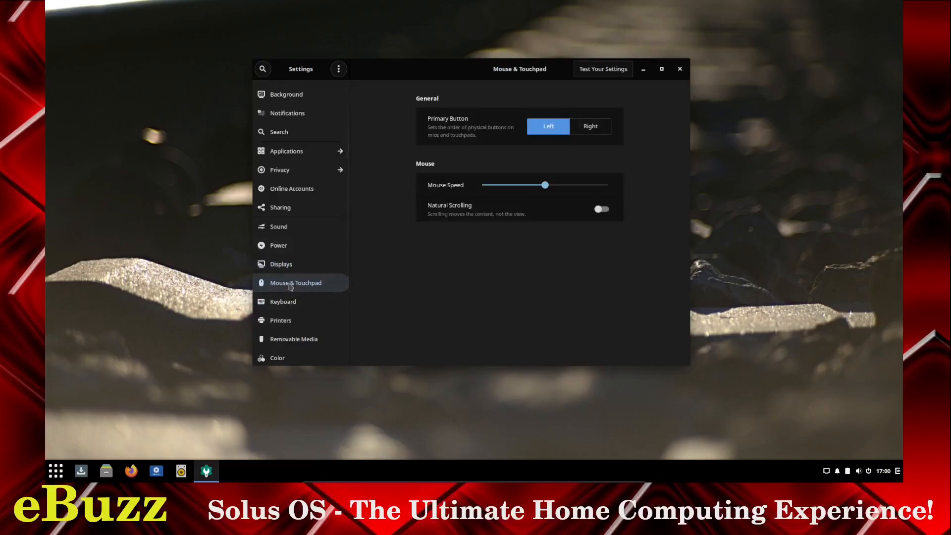
drag(545, 185, 570, 186)
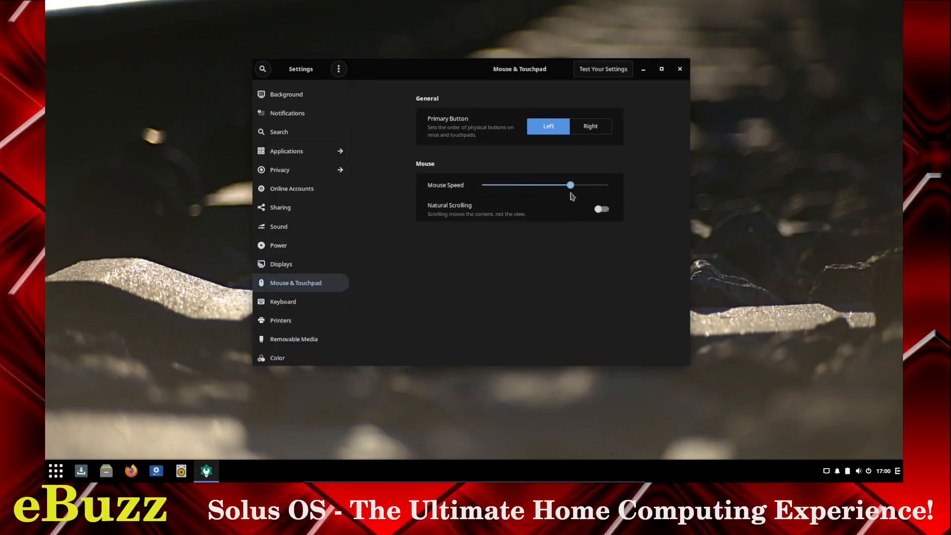
drag(569, 184, 481, 184)
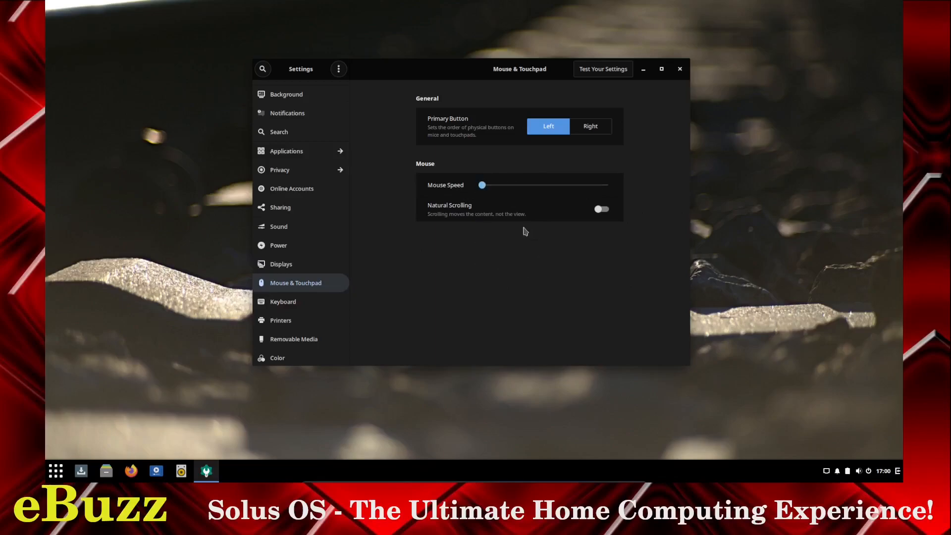
drag(482, 184, 526, 185)
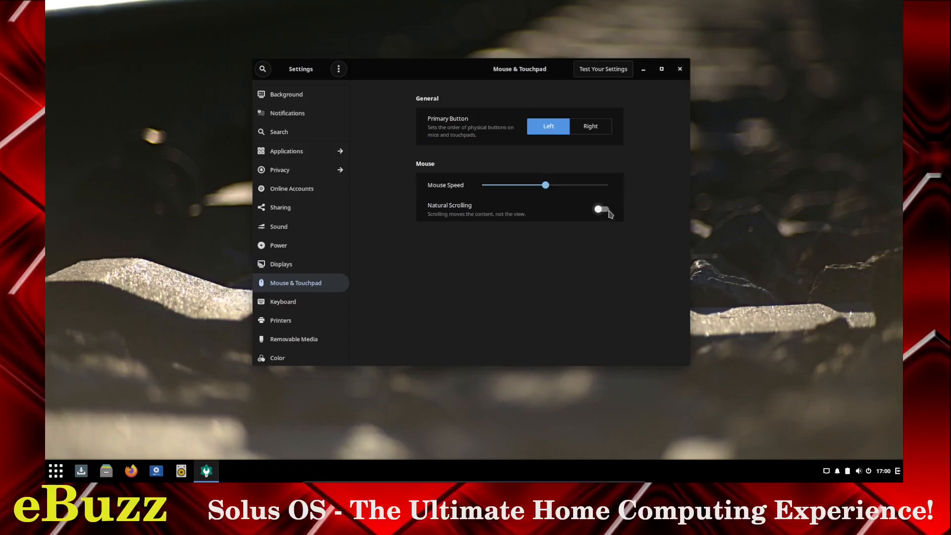
- Enable Natural Scrolling and set the primary mouse button to Right
click(602, 209)
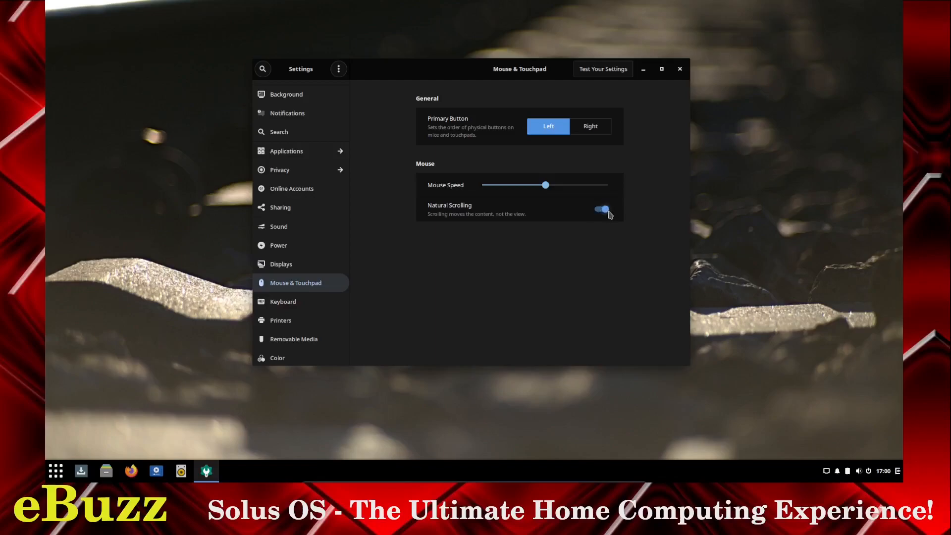
click(601, 209)
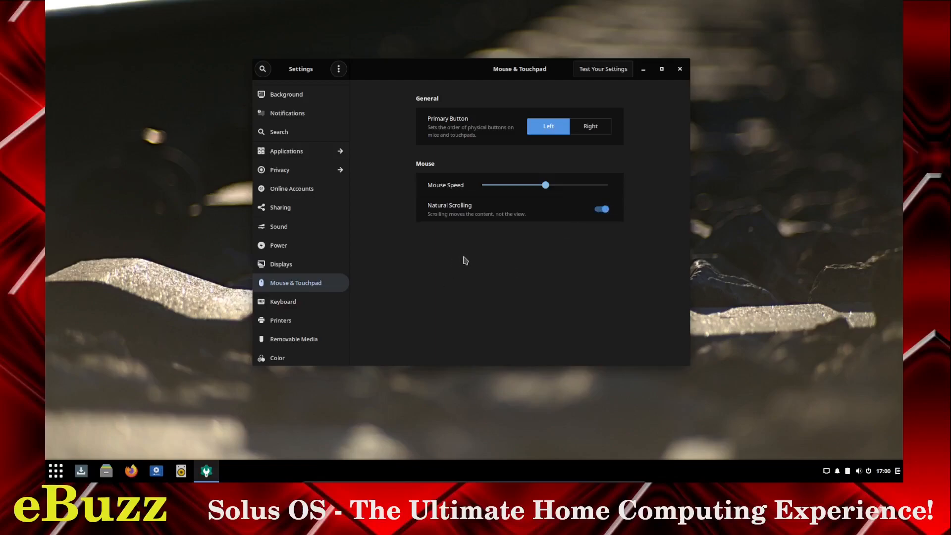
mouse_move(467, 247)
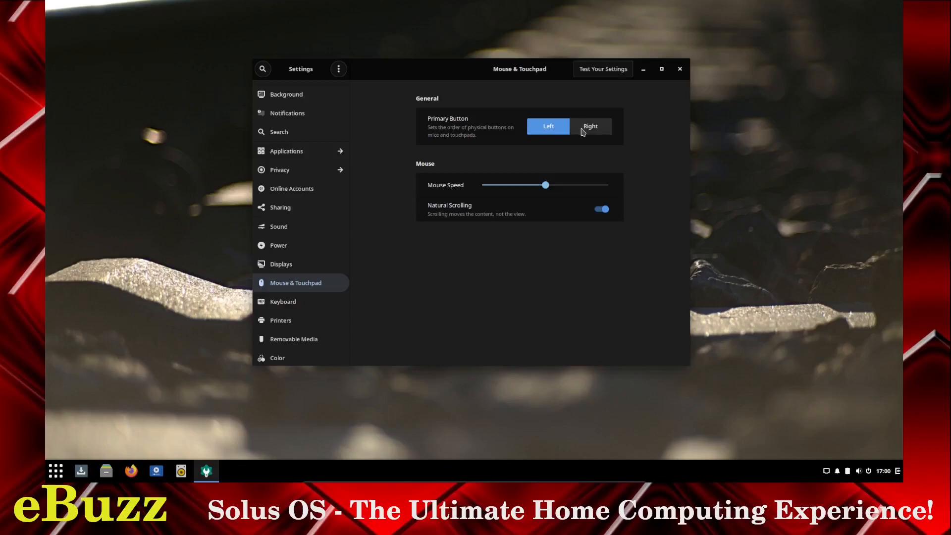
click(589, 127)
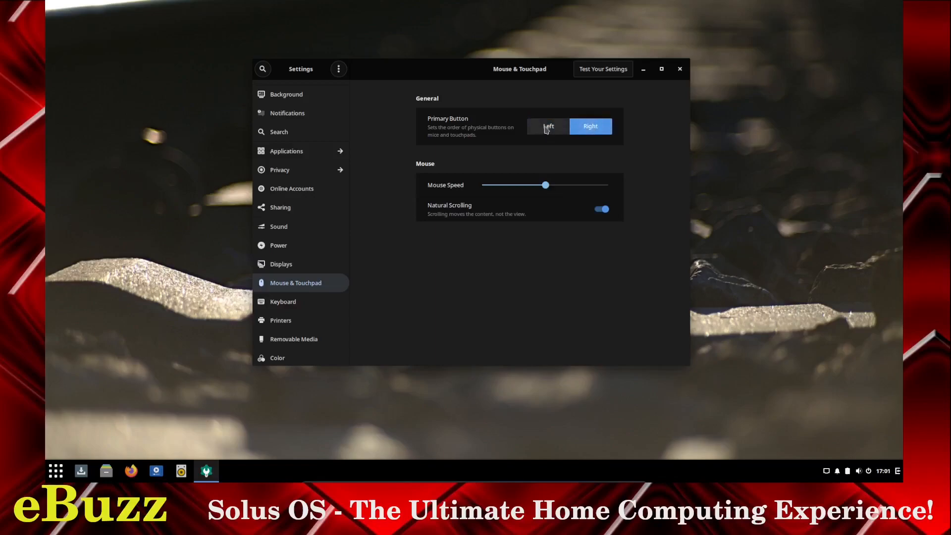
click(283, 301)
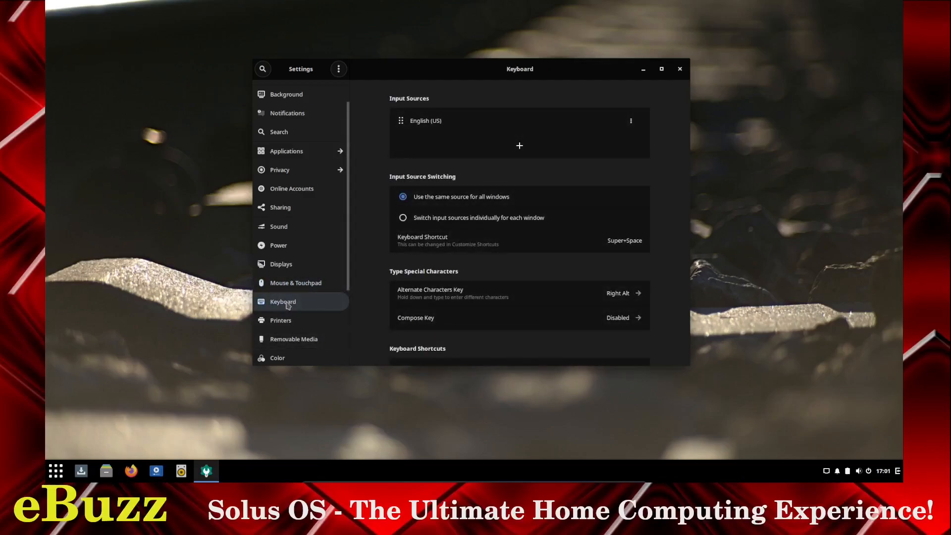
- Move through the Printers and Removable Media settings pages
click(280, 320)
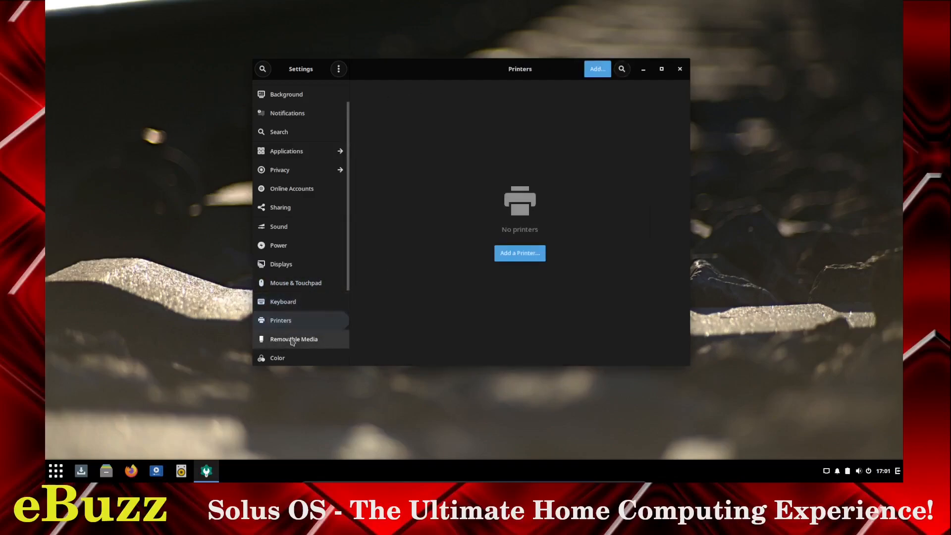
click(278, 357)
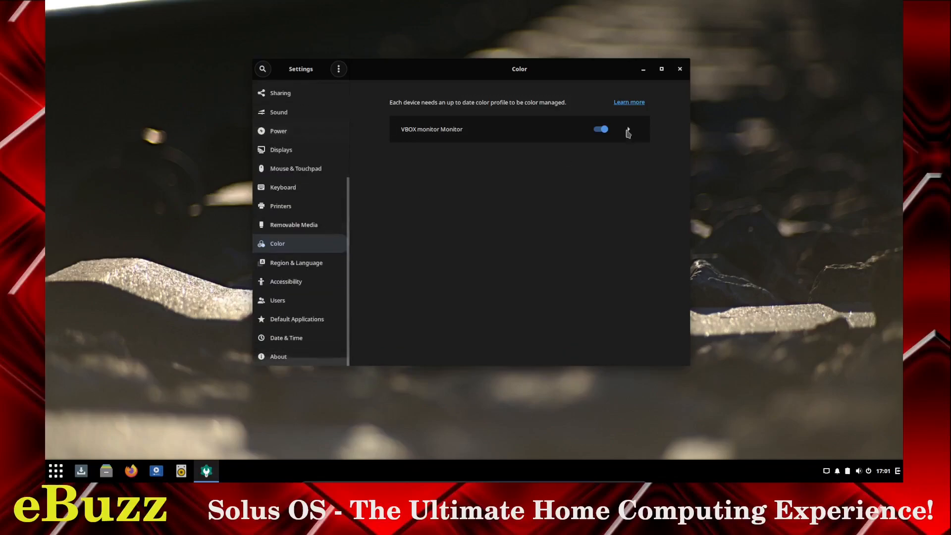
click(55, 471)
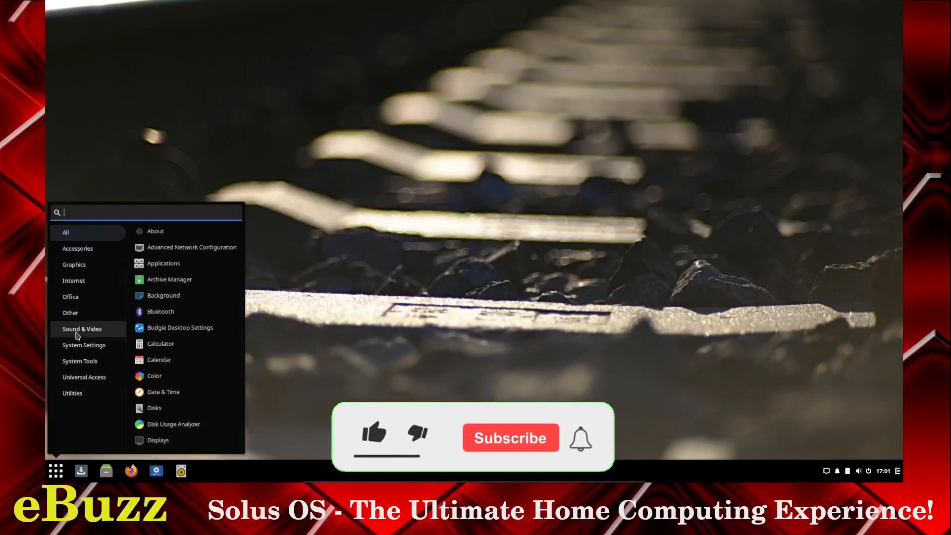
- Browse the Sound & Video and System Settings categories, then launch System Monitor from Utilities
click(82, 329)
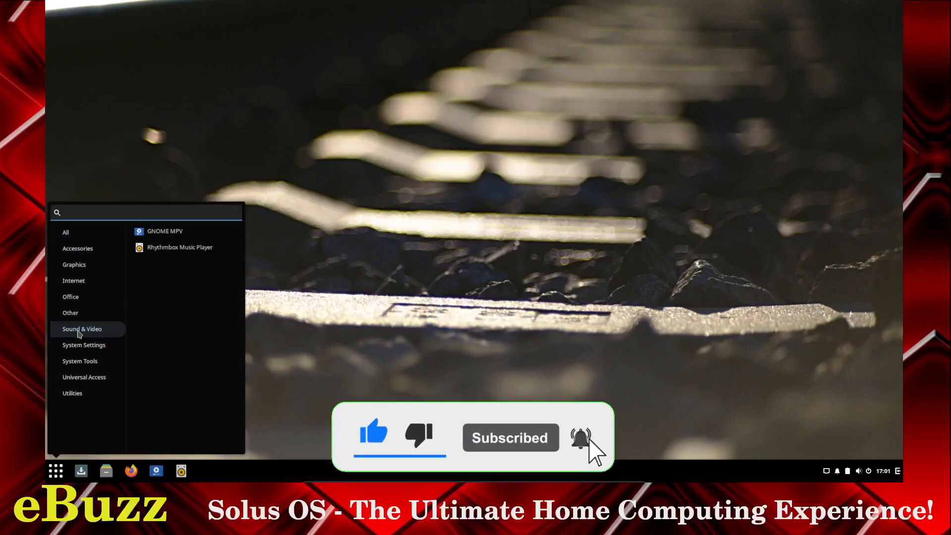
mouse_move(84, 345)
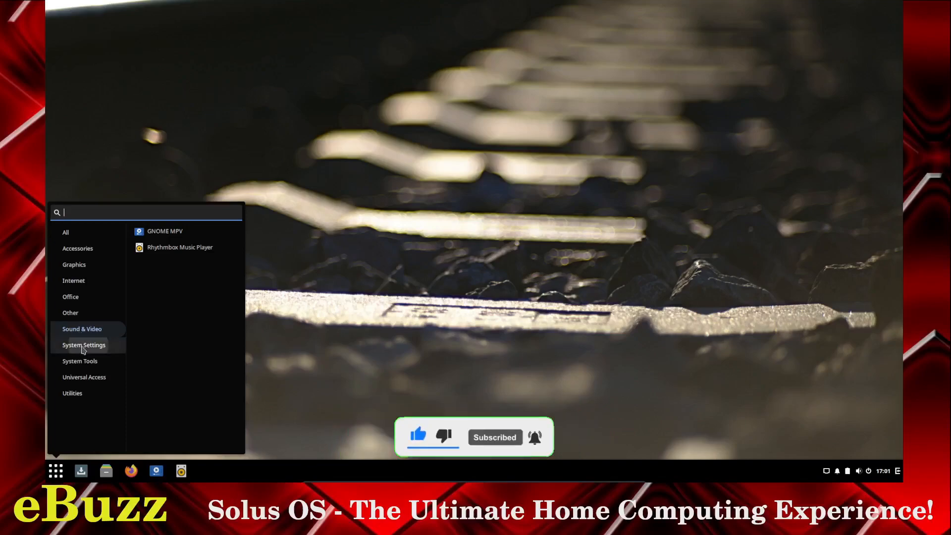
click(84, 345)
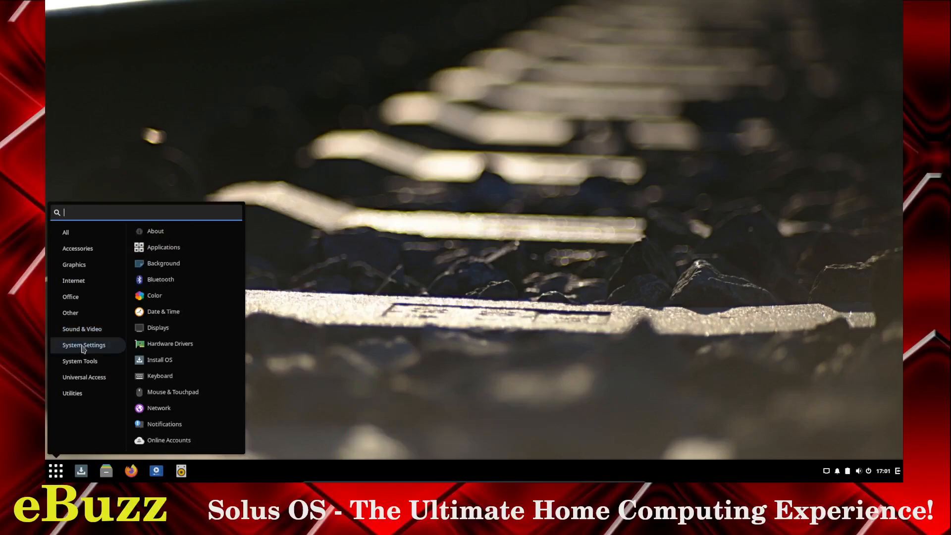
click(79, 361)
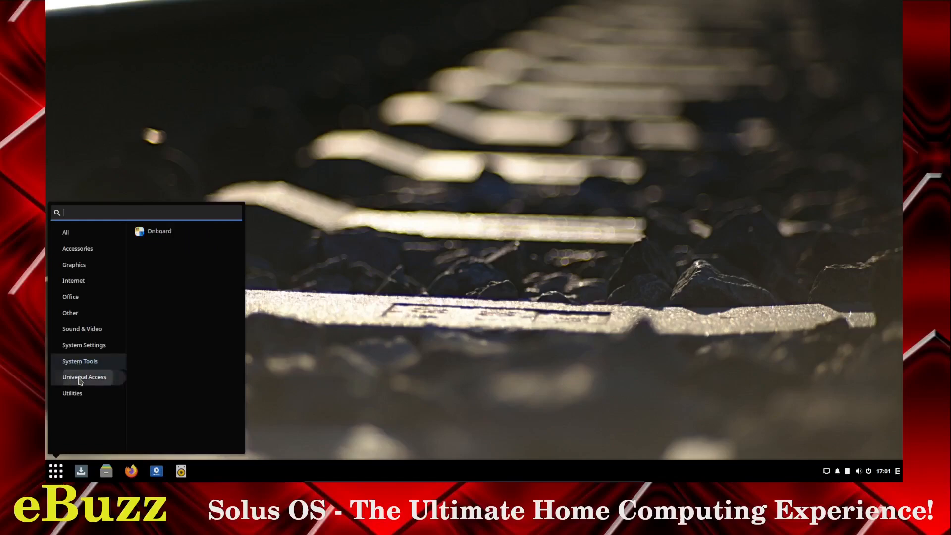
mouse_move(72, 393)
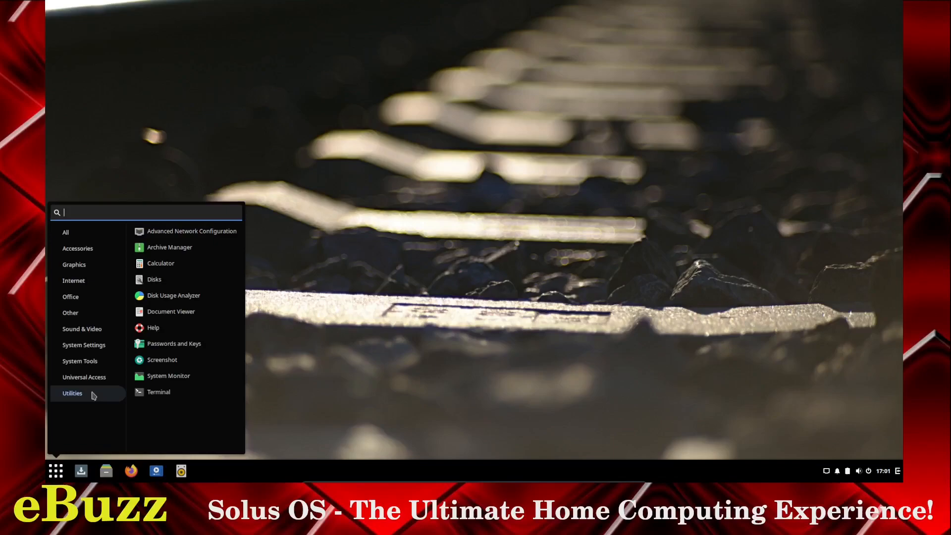
click(167, 375)
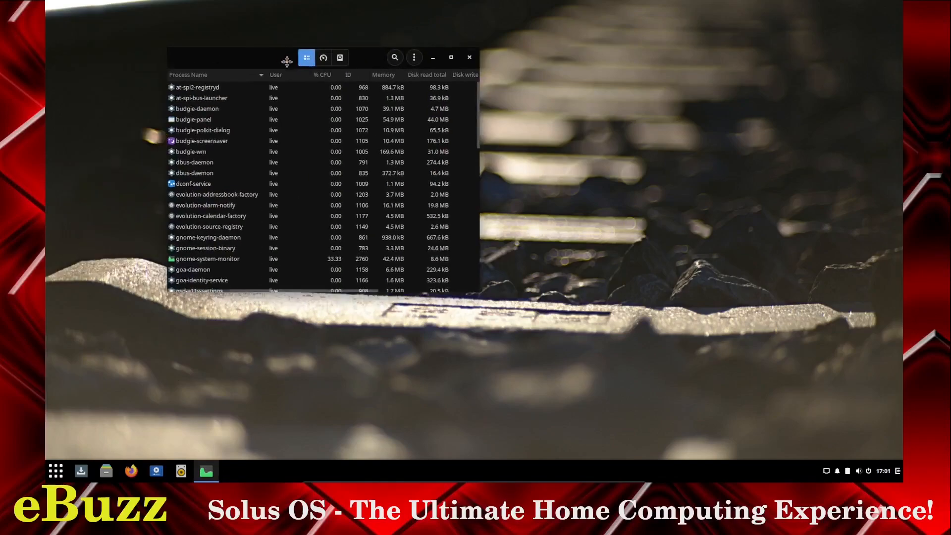
- Switch System Monitor to the Resources tab with CPU, memory and network graphs
click(324, 57)
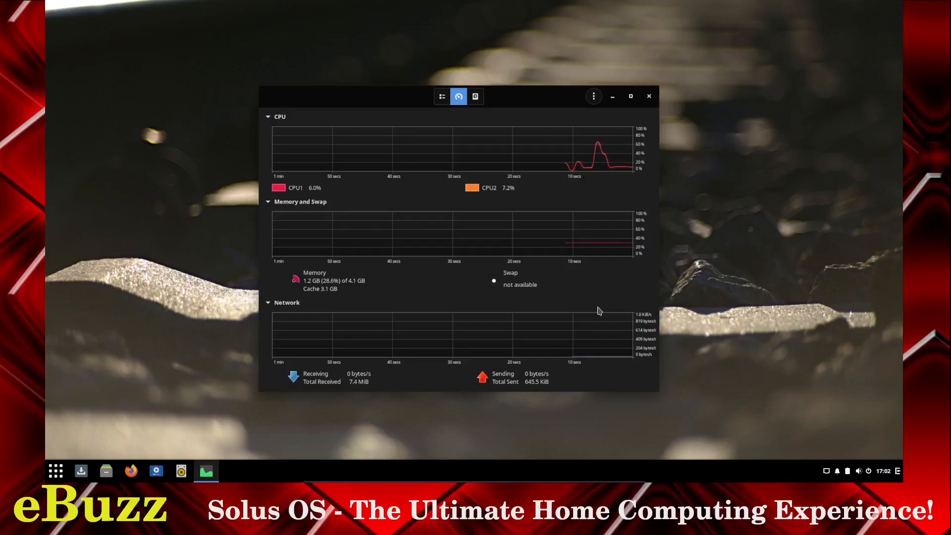
mouse_move(617, 158)
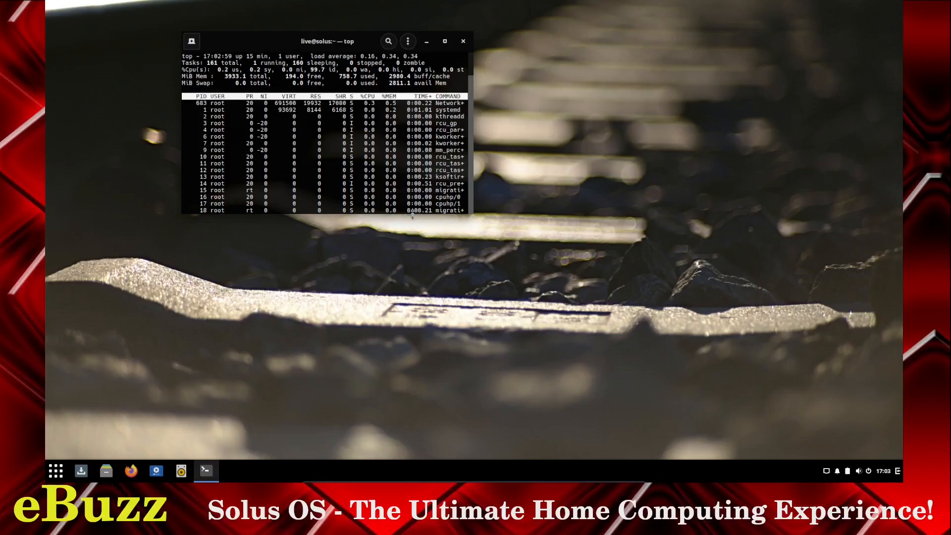
- Launch the Solus Software Center from the panel icon
click(463, 41)
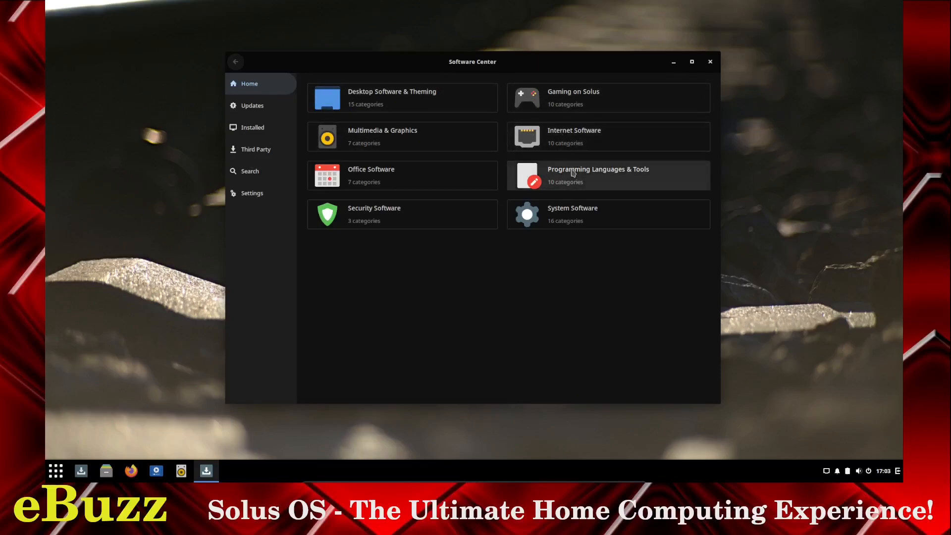
mouse_move(444, 183)
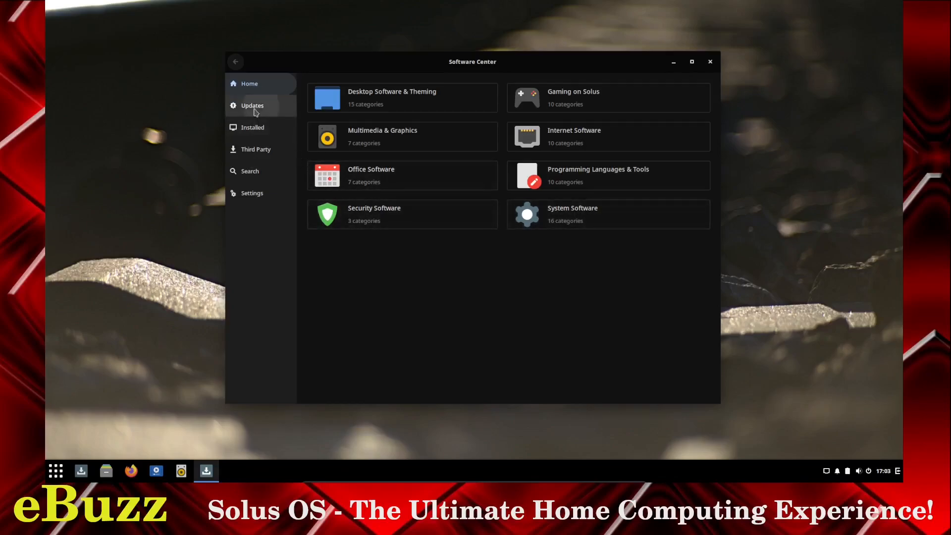
- Browse the 143 available updates (586.78 MiB), then view the Installed packages list
click(252, 105)
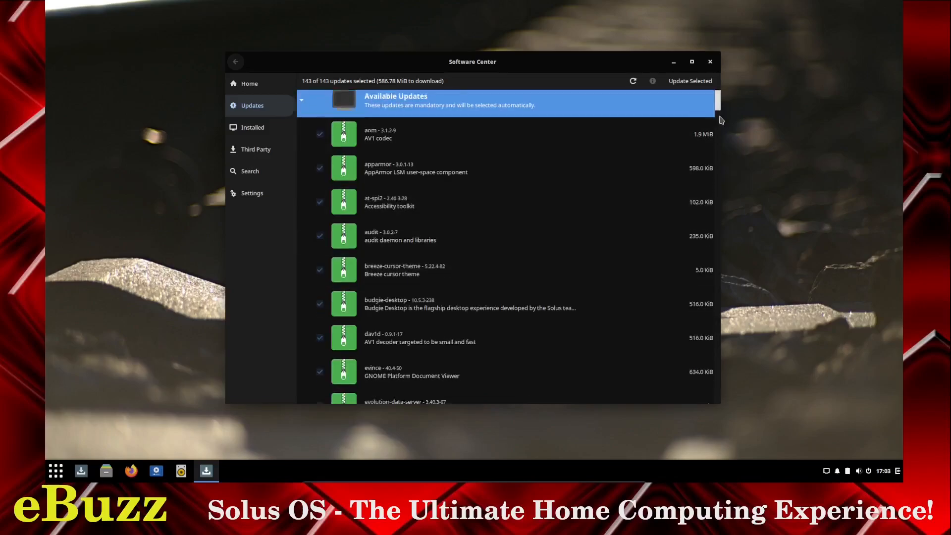
scroll(down, 3)
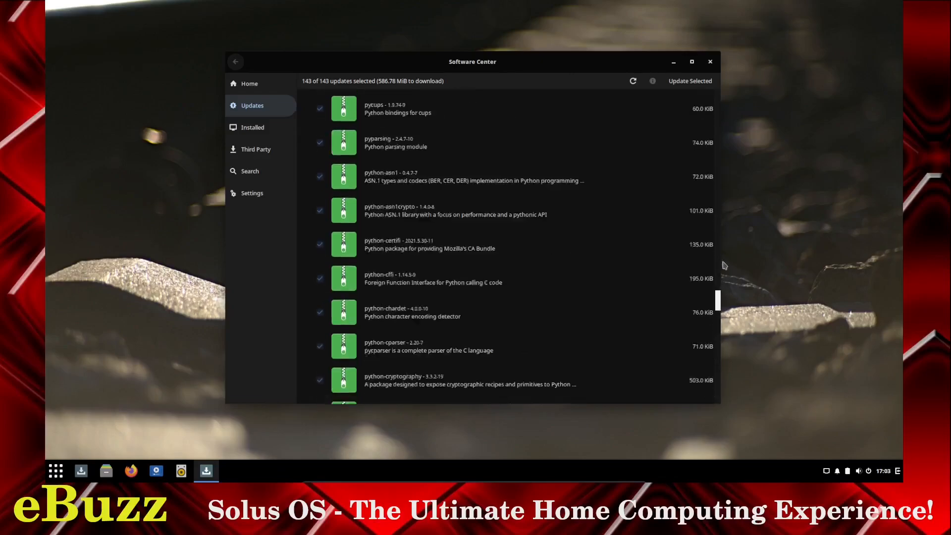
click(252, 127)
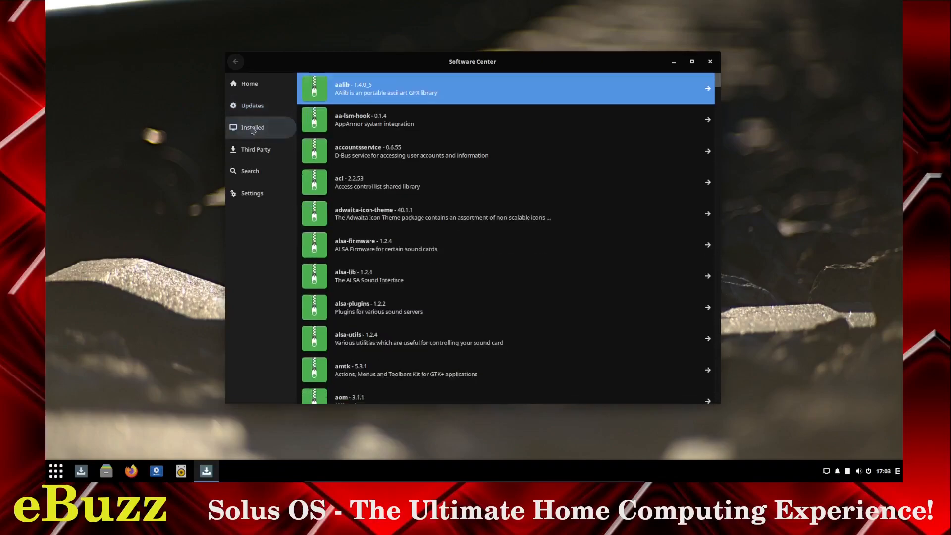
mouse_move(255, 149)
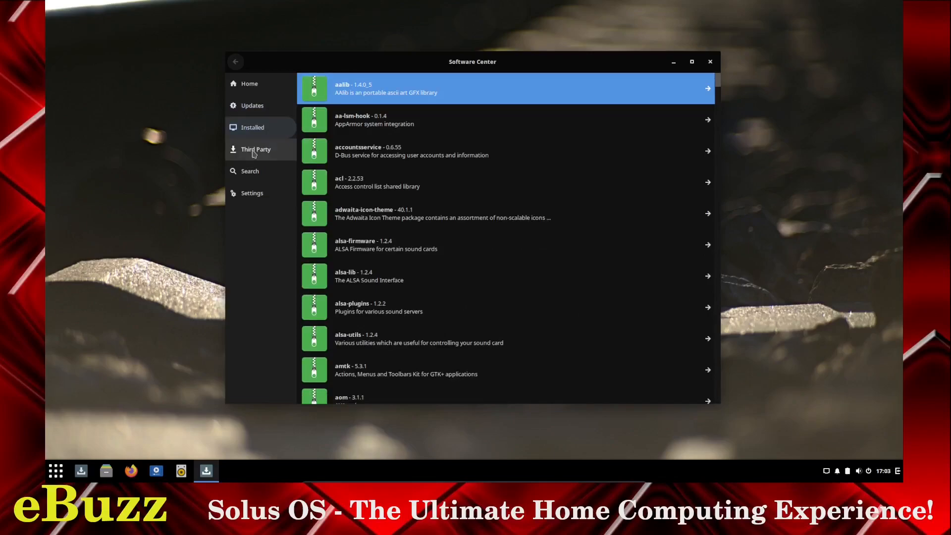
- Show the Third Party catalogue with Android Studio, Google Chrome and GitKraken
click(256, 149)
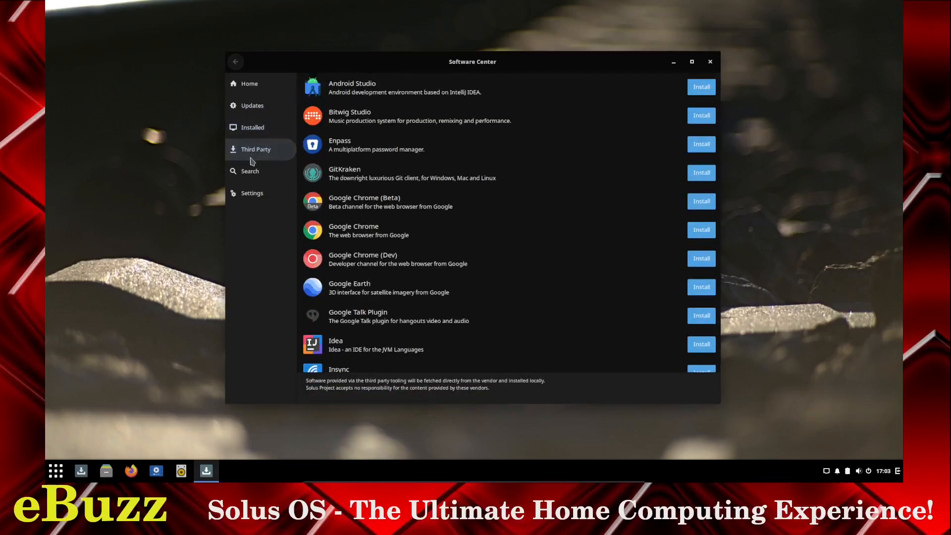
mouse_move(385, 87)
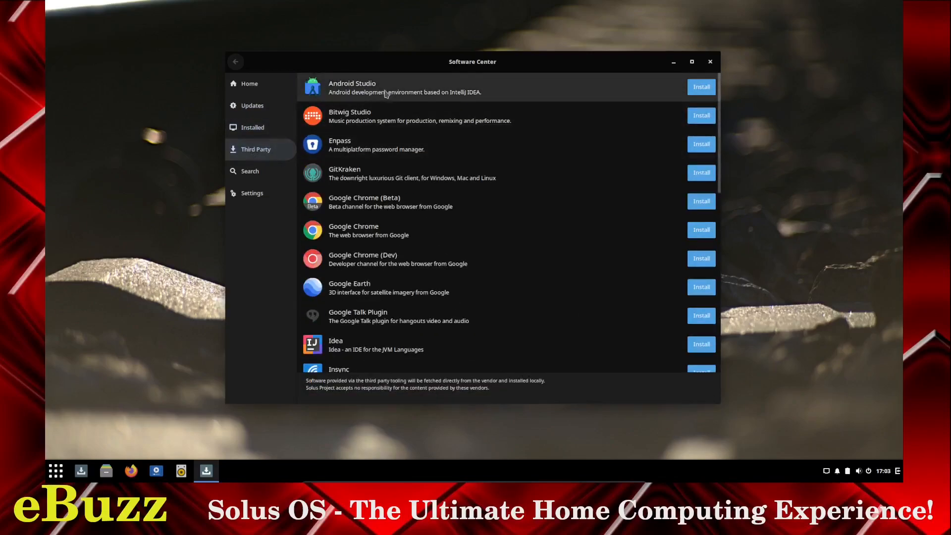
mouse_move(383, 116)
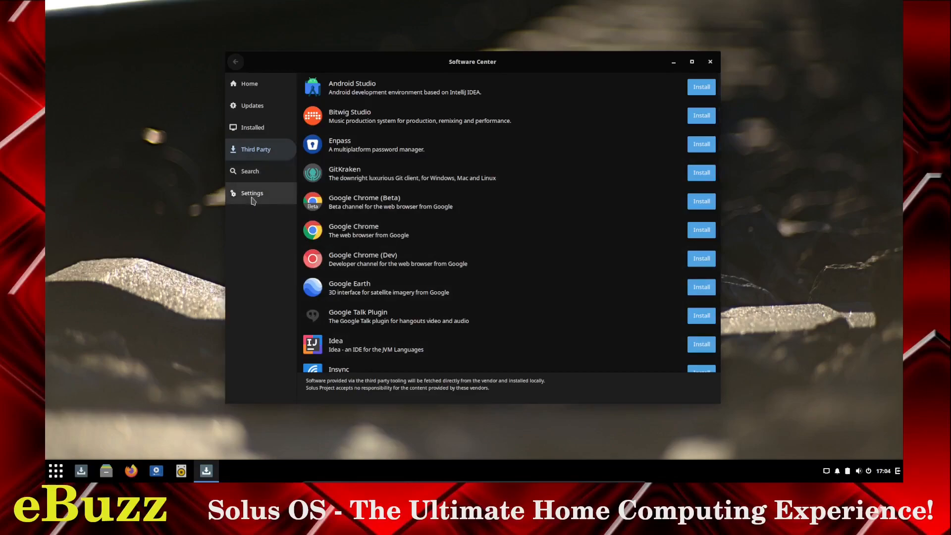
- Visit Settings, Home and Search, ending on the update check and remote media preferences
click(251, 193)
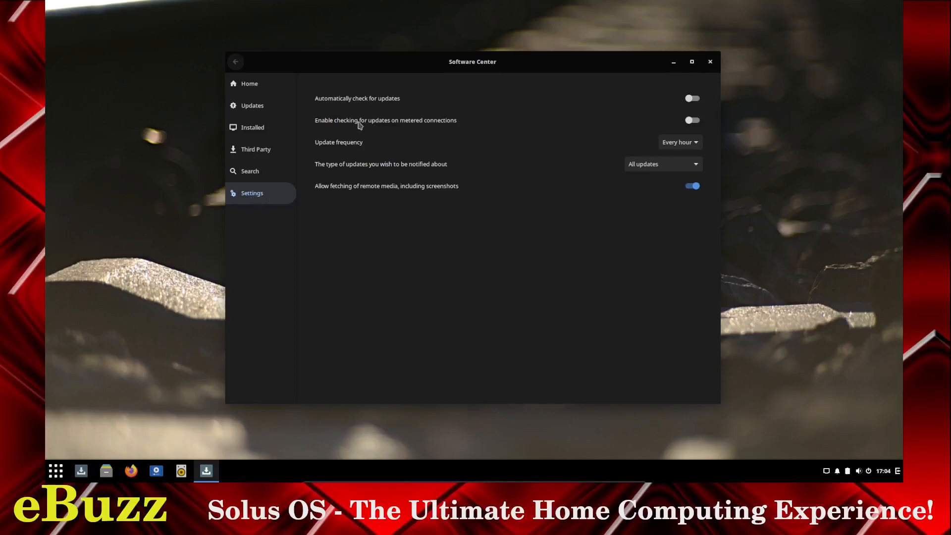
mouse_move(357, 141)
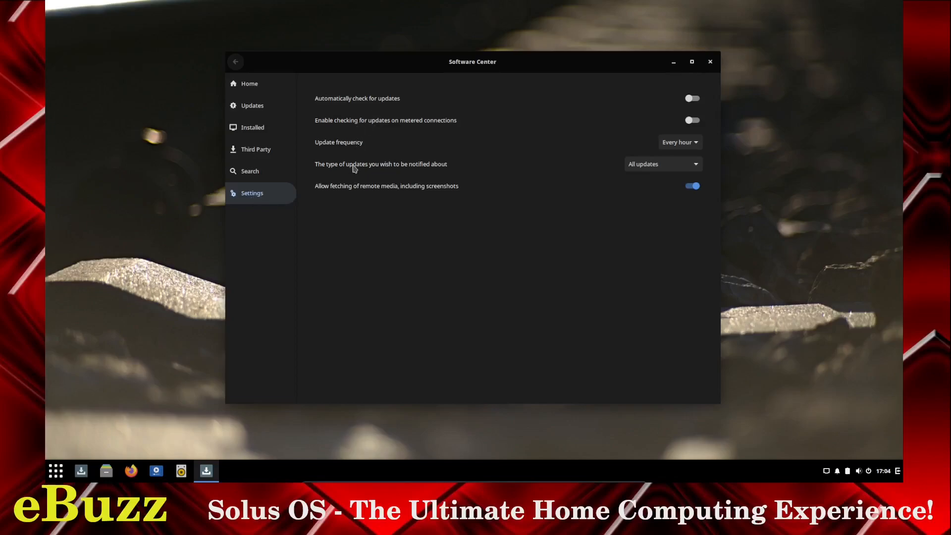
mouse_move(355, 176)
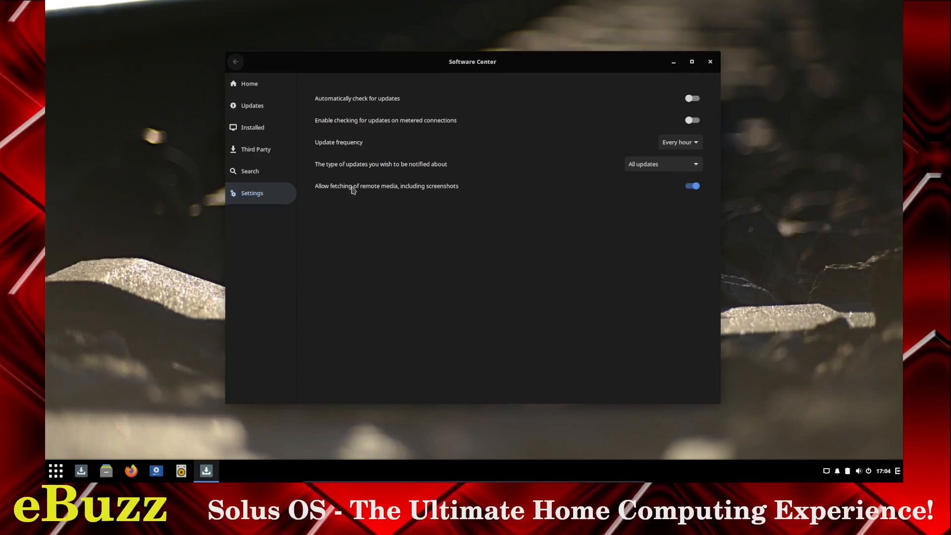
click(249, 84)
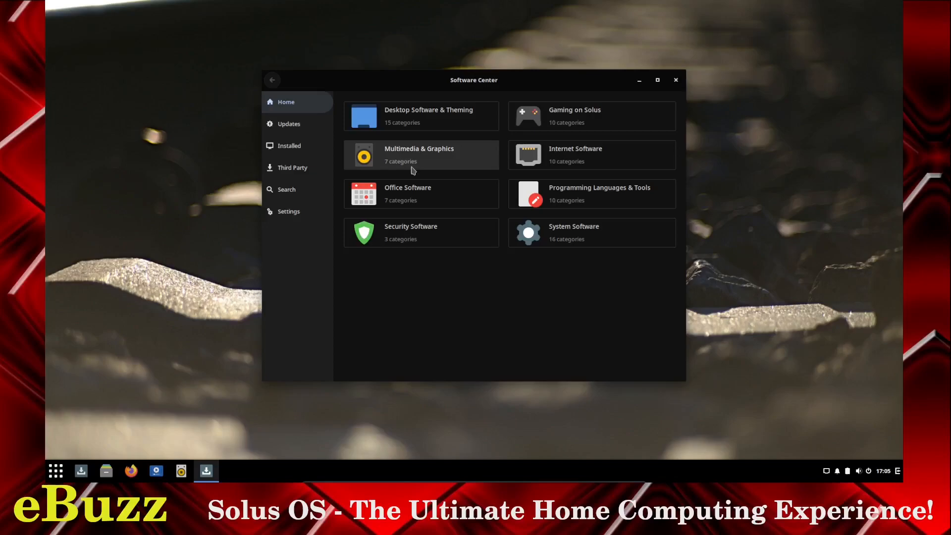
click(286, 189)
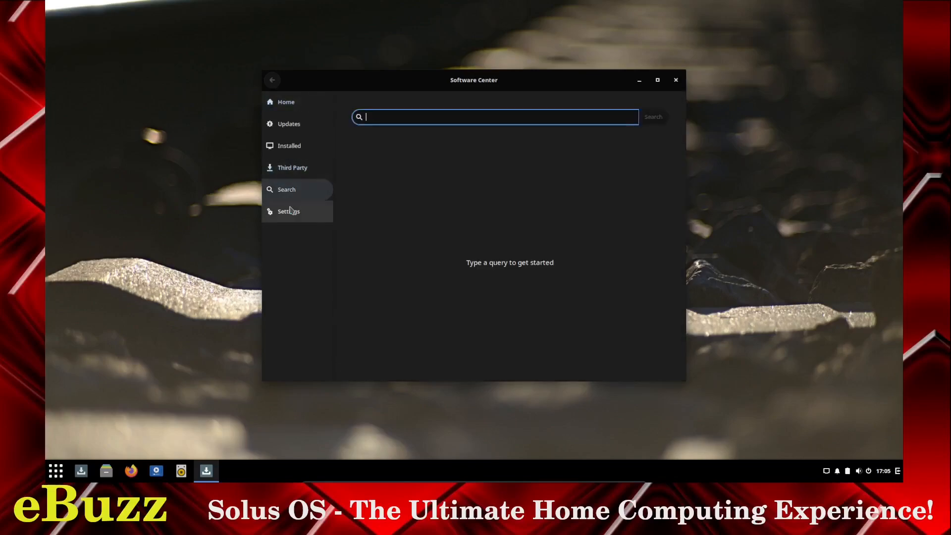
click(289, 211)
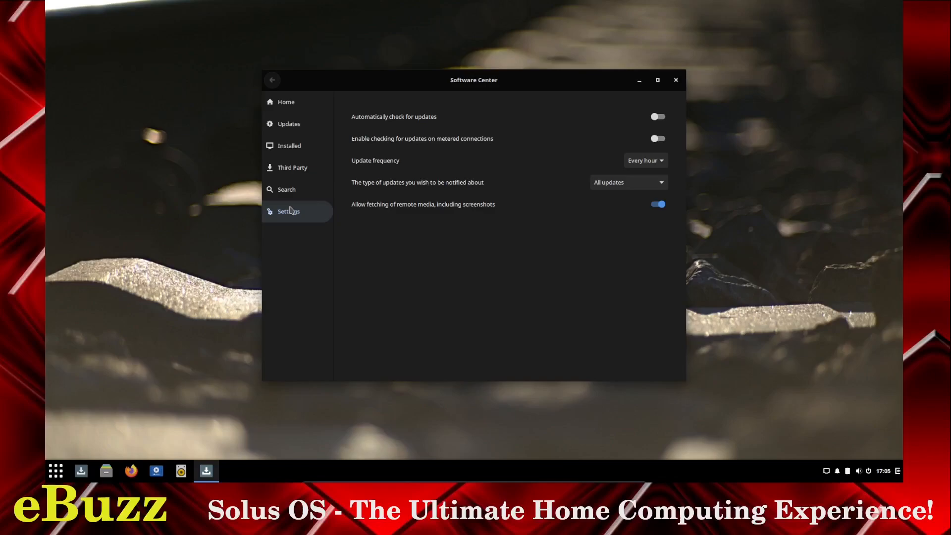
mouse_move(609, 56)
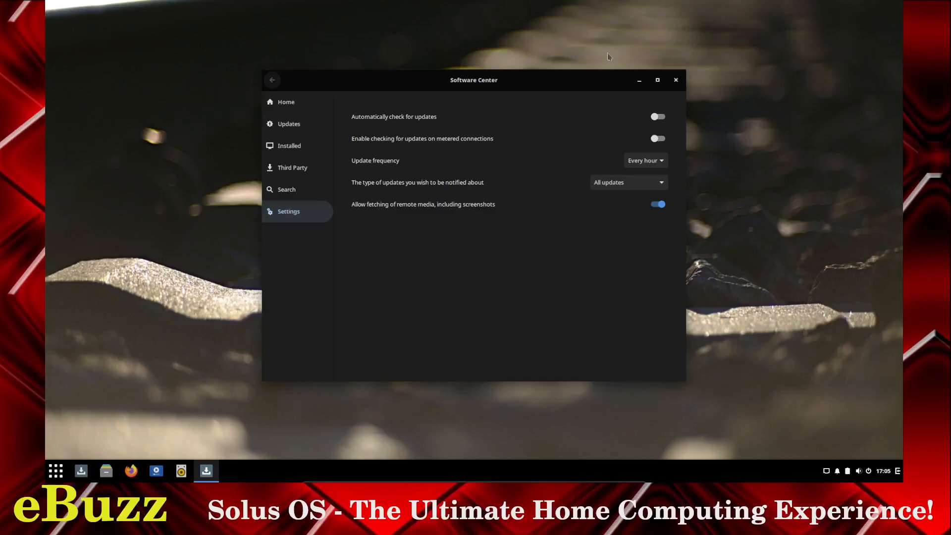
mouse_move(676, 79)
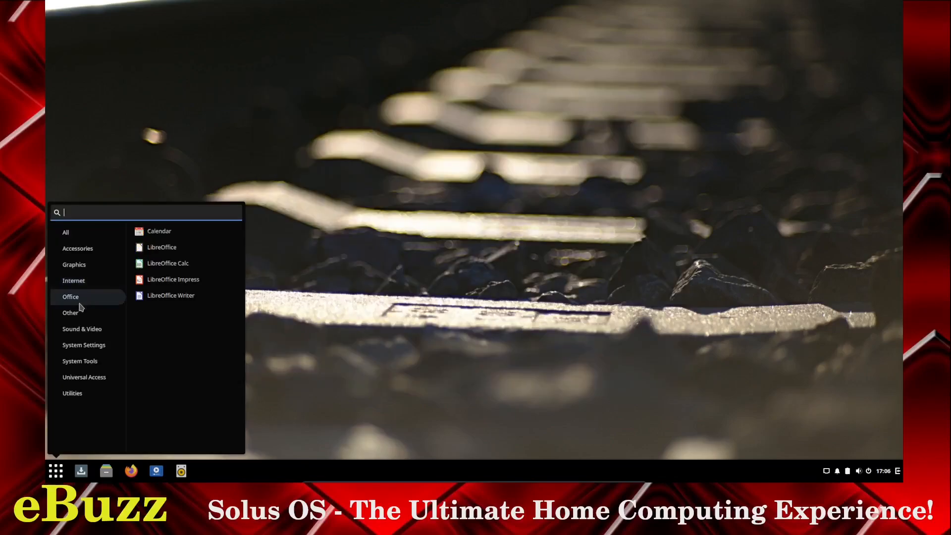
- Open the Raven notifications panel, which reports no unread notifications
click(71, 313)
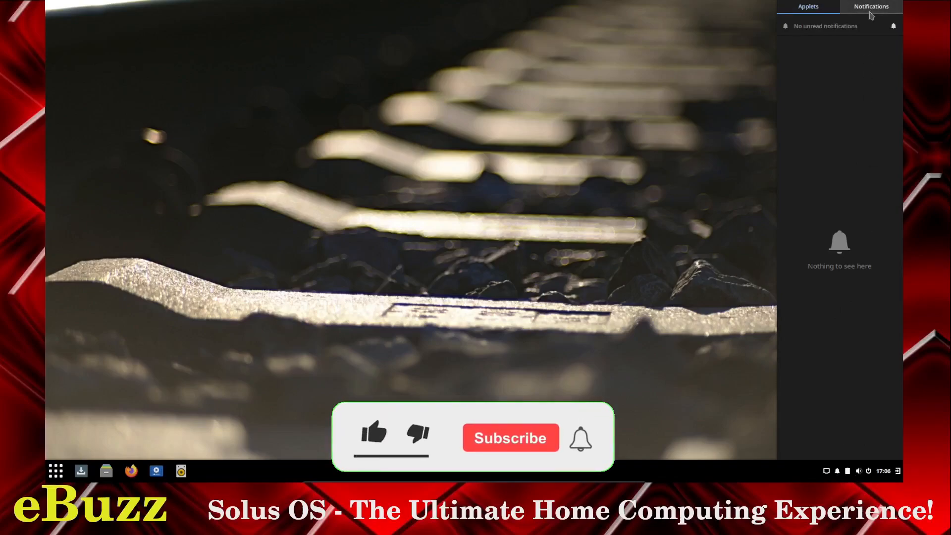
- Switch Raven to the Applets tab showing the calendar and sound volume controls
click(373, 434)
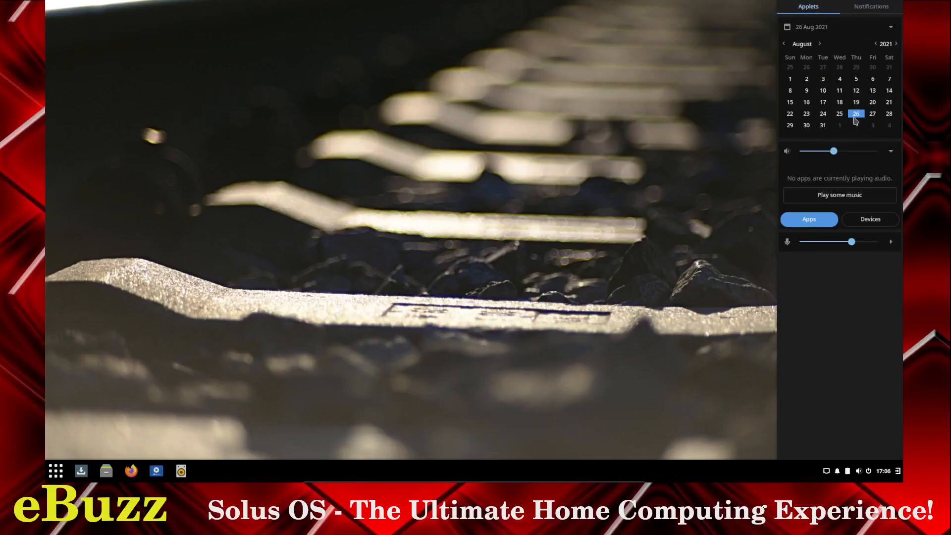
mouse_move(868, 435)
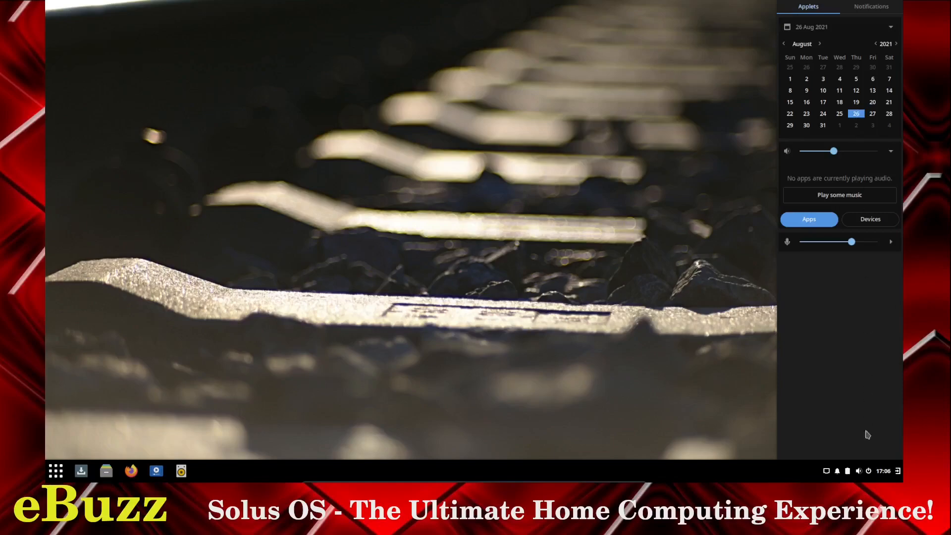